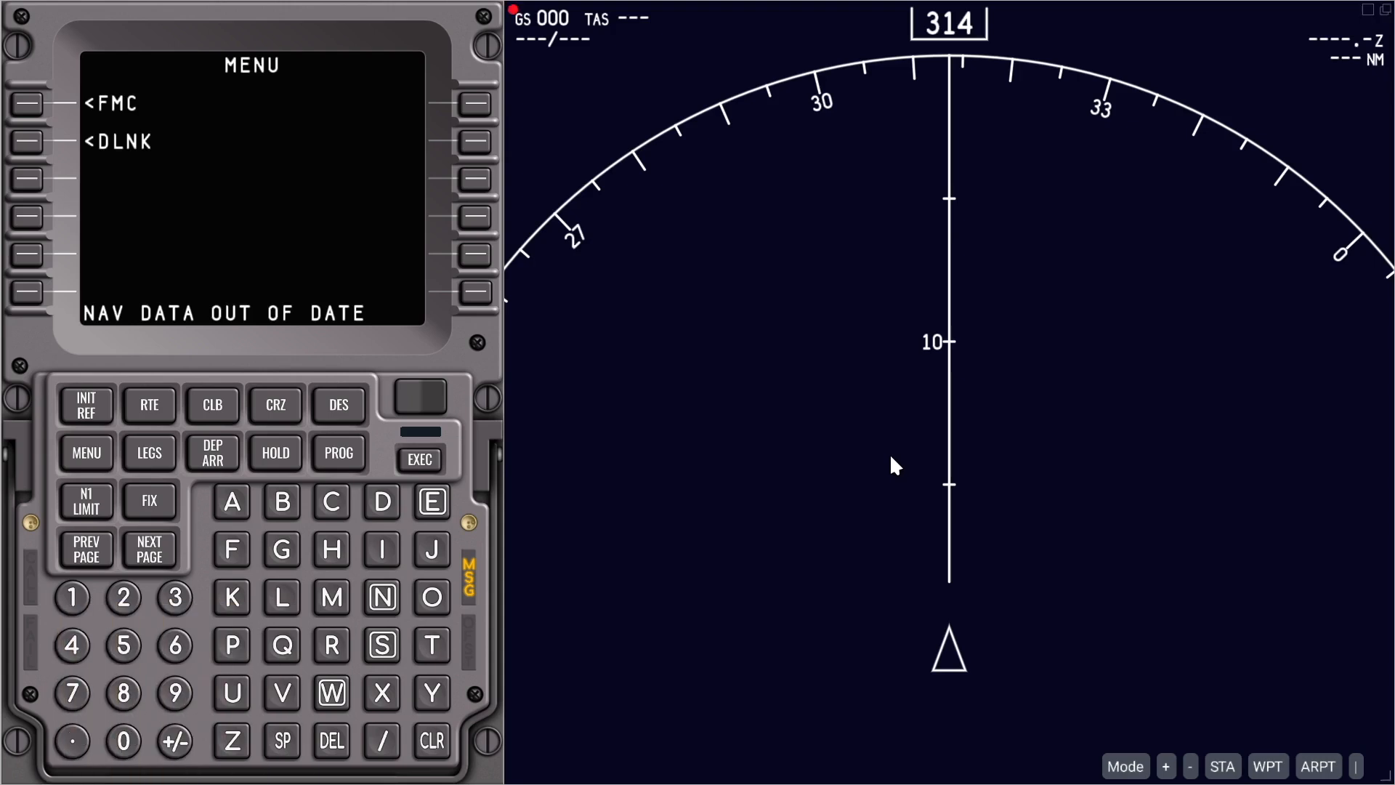
{"action": "mouse_move", "coordinate": [811, 441]}
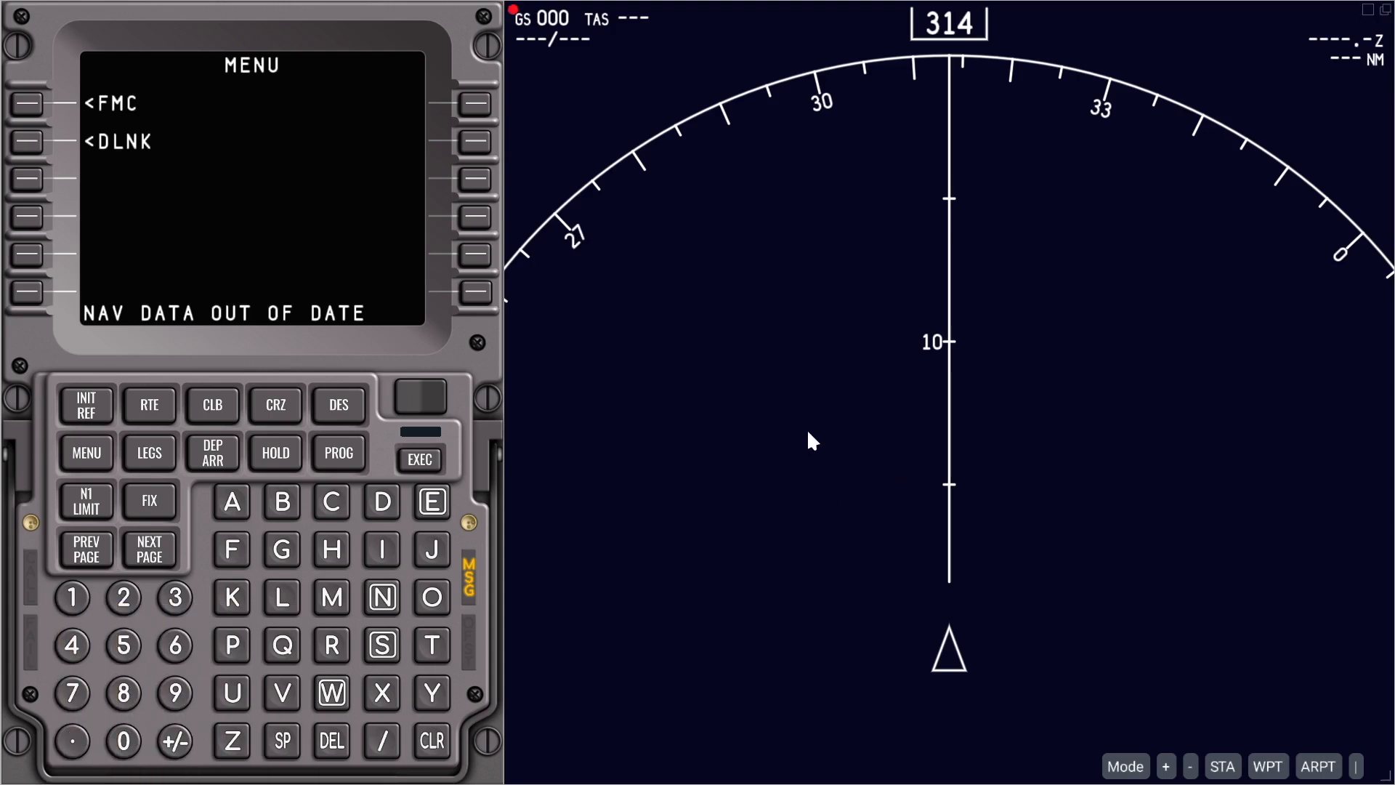
{"action": "mouse_move", "coordinate": [804, 449]}
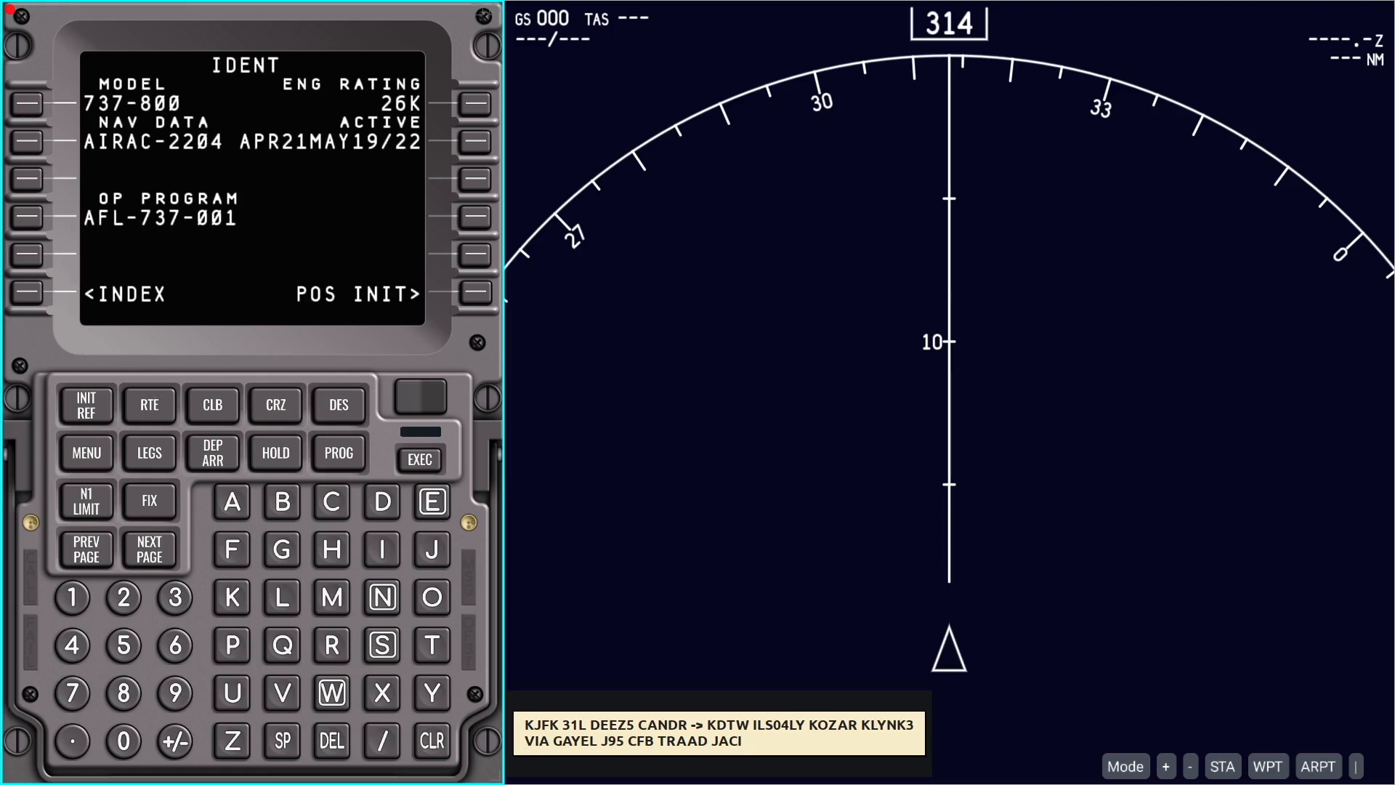
Enter KJFK as origin and KDTW as destination on route 1
{"action": "left_click", "coordinate": [148, 404]}
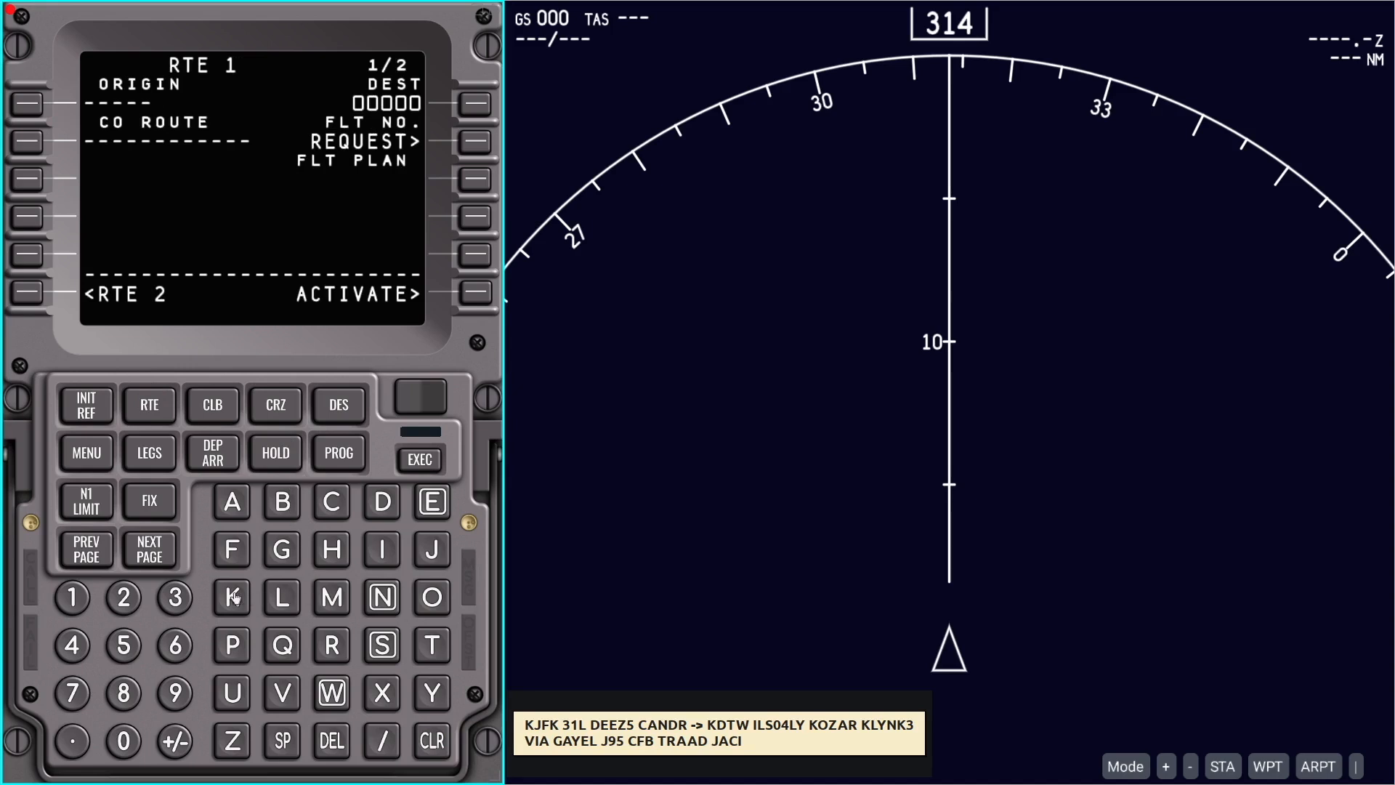
{"action": "left_click", "coordinate": [231, 597]}
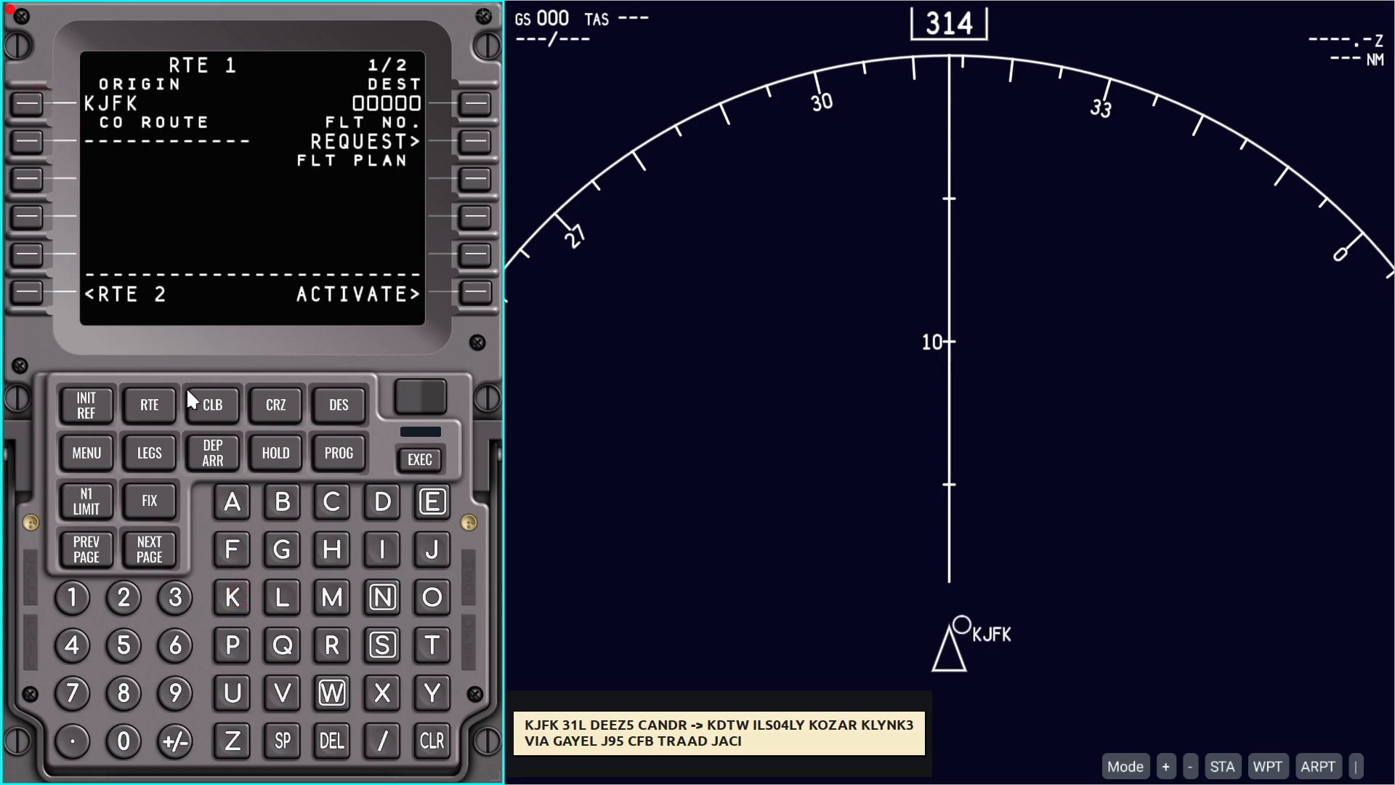
{"action": "left_click", "coordinate": [231, 597]}
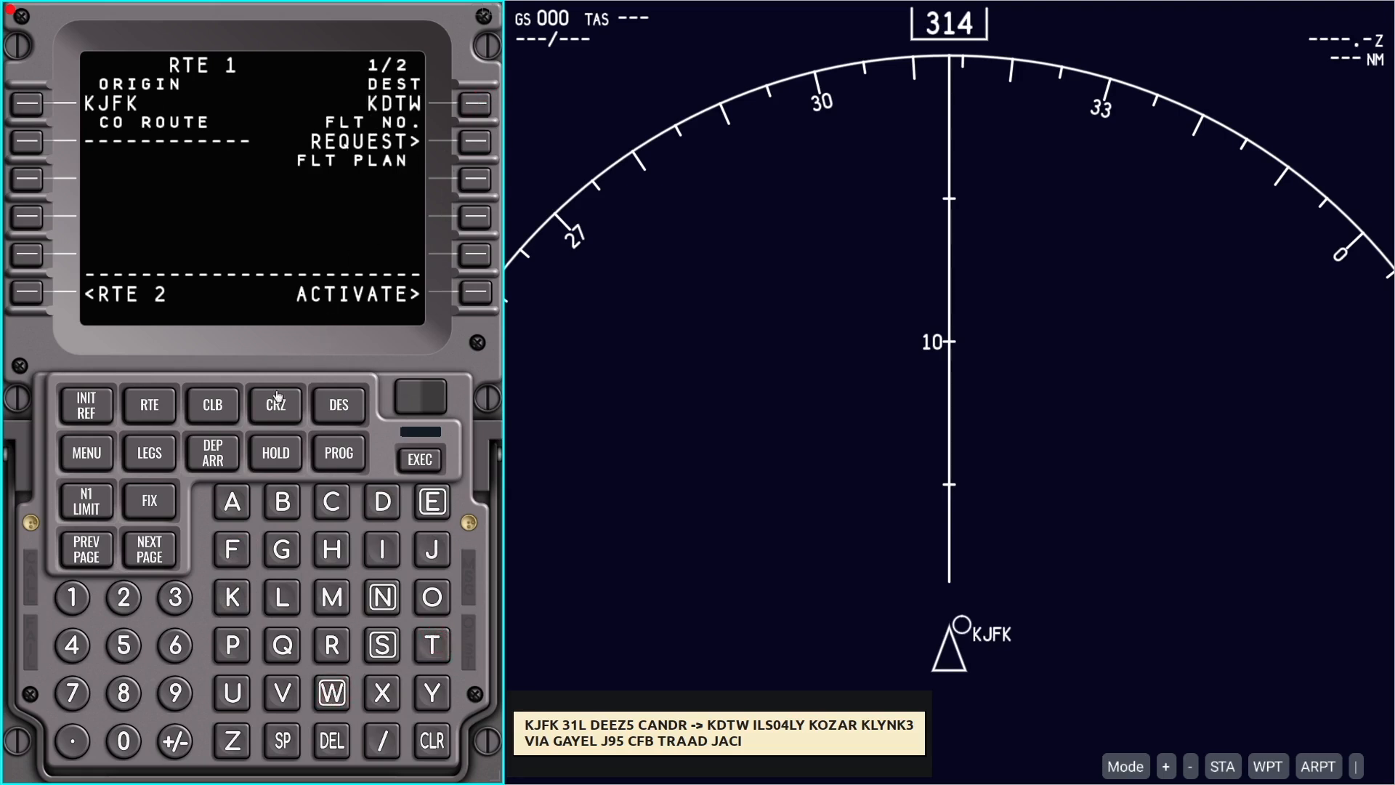
Select KJFK runway 31L with the DEEZZ5 SID and CANDR transition
{"action": "left_click", "coordinate": [212, 452]}
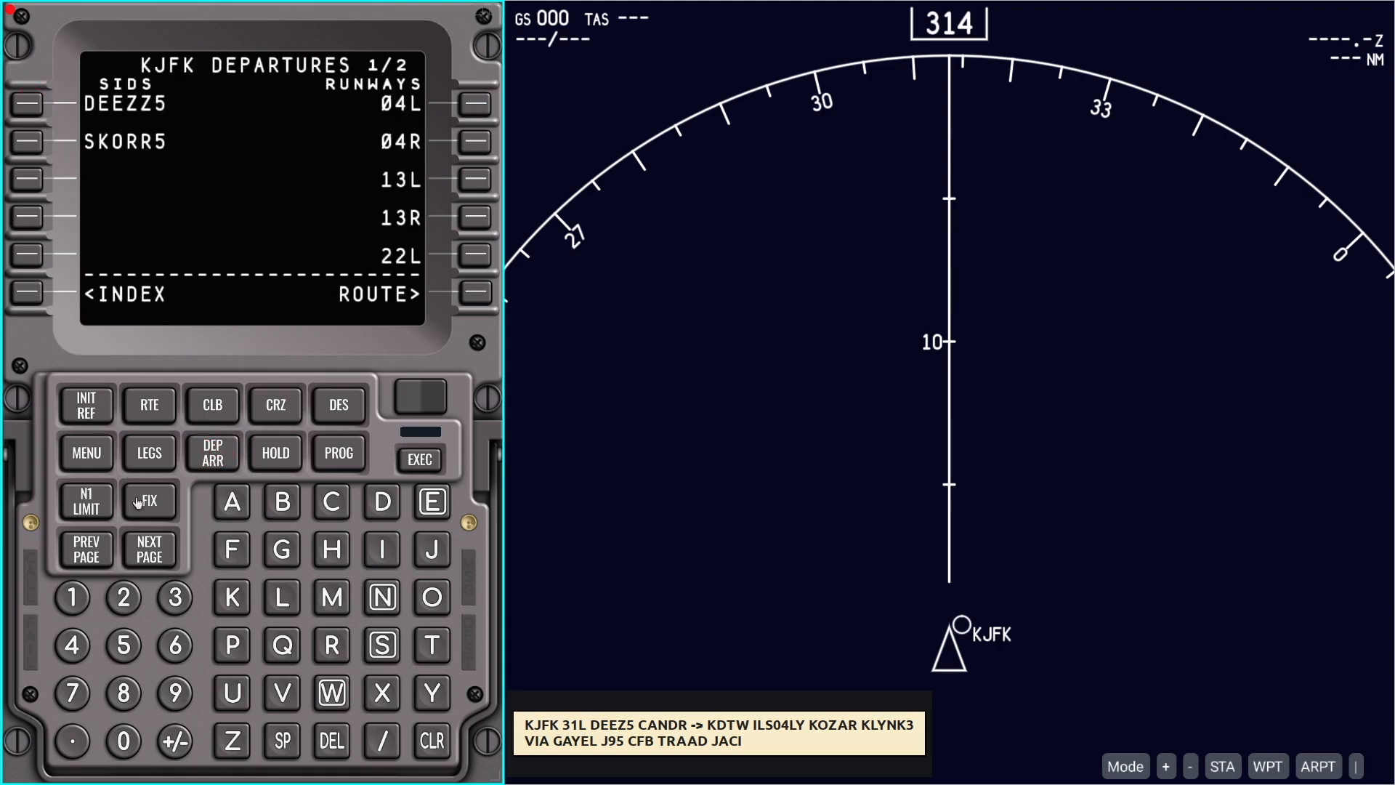
{"action": "left_click", "coordinate": [148, 548]}
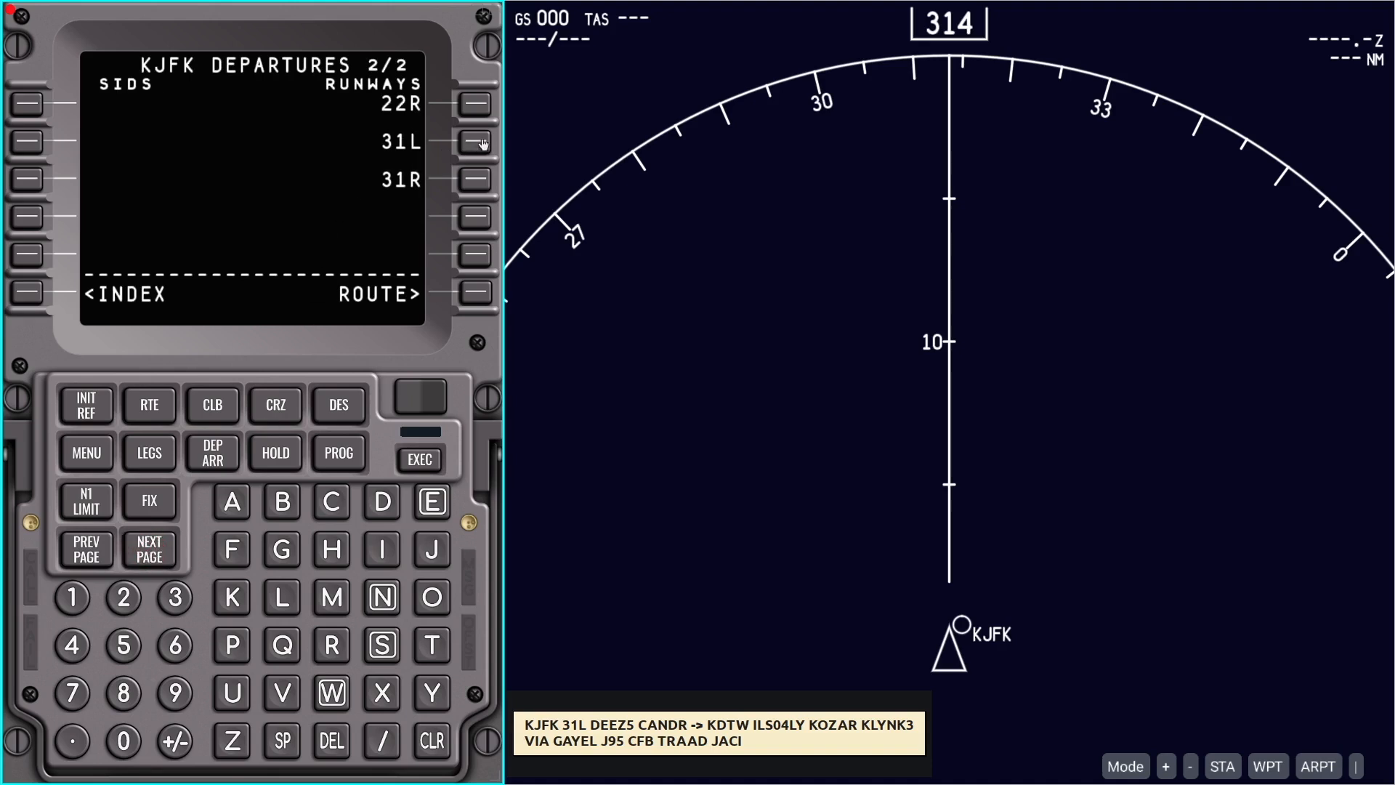
{"action": "left_click", "coordinate": [478, 141]}
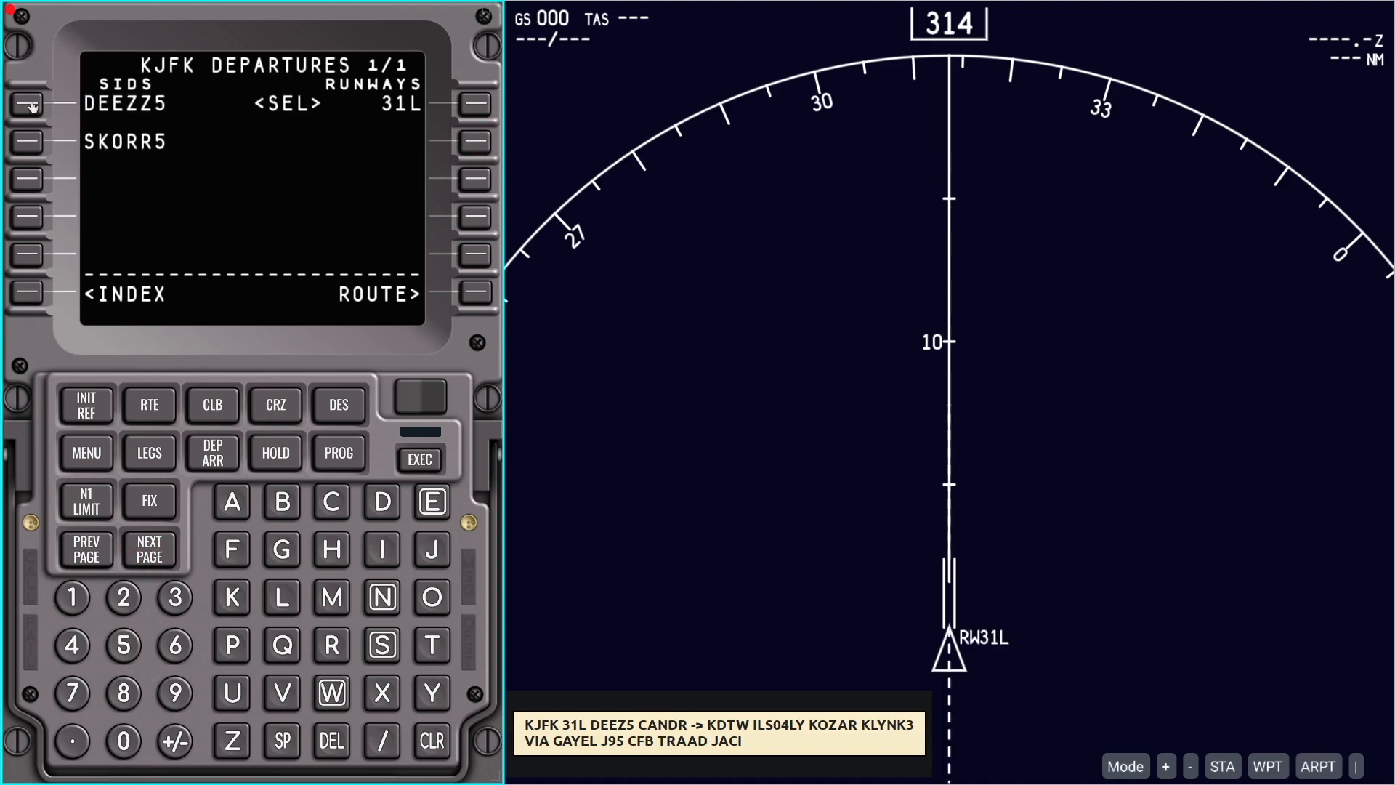
{"action": "left_click", "coordinate": [26, 105]}
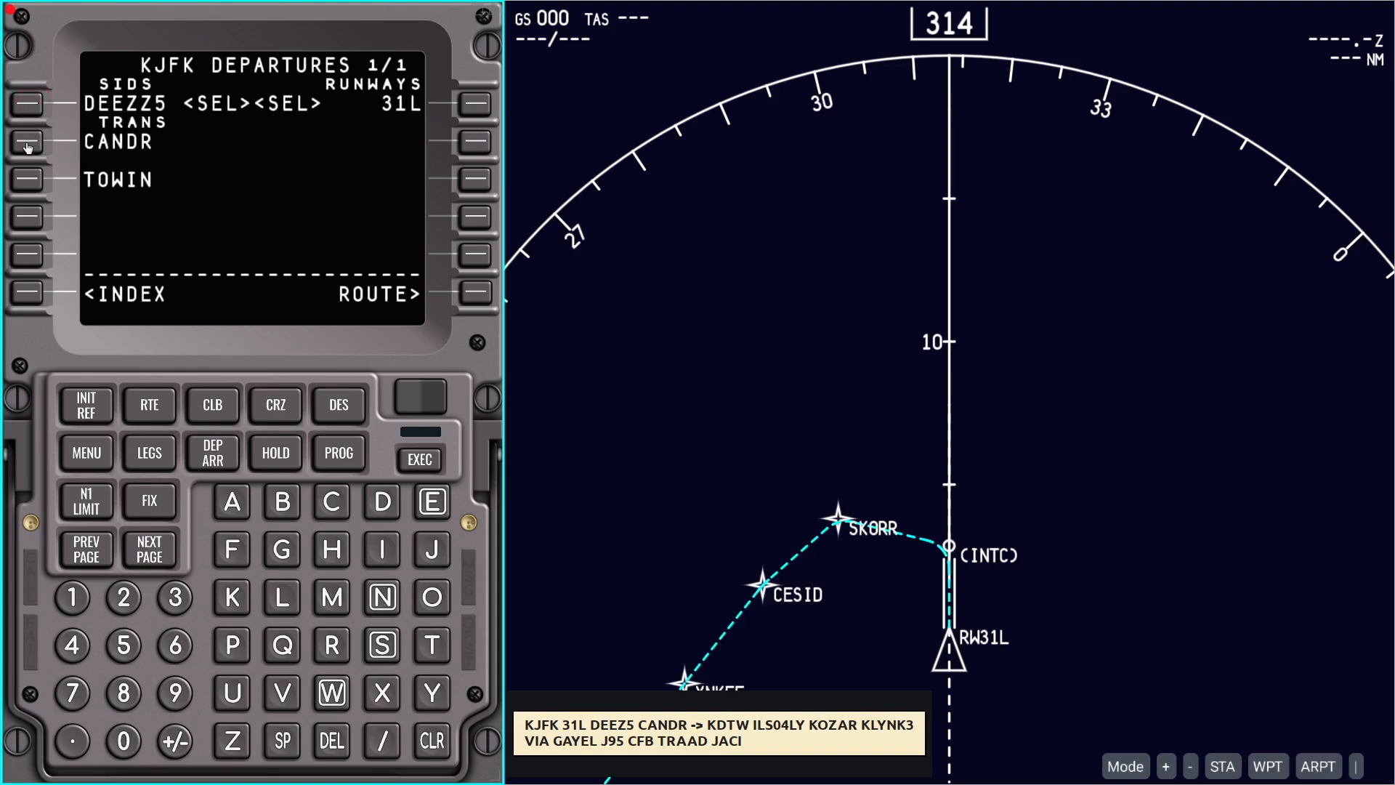
{"action": "left_click", "coordinate": [26, 141]}
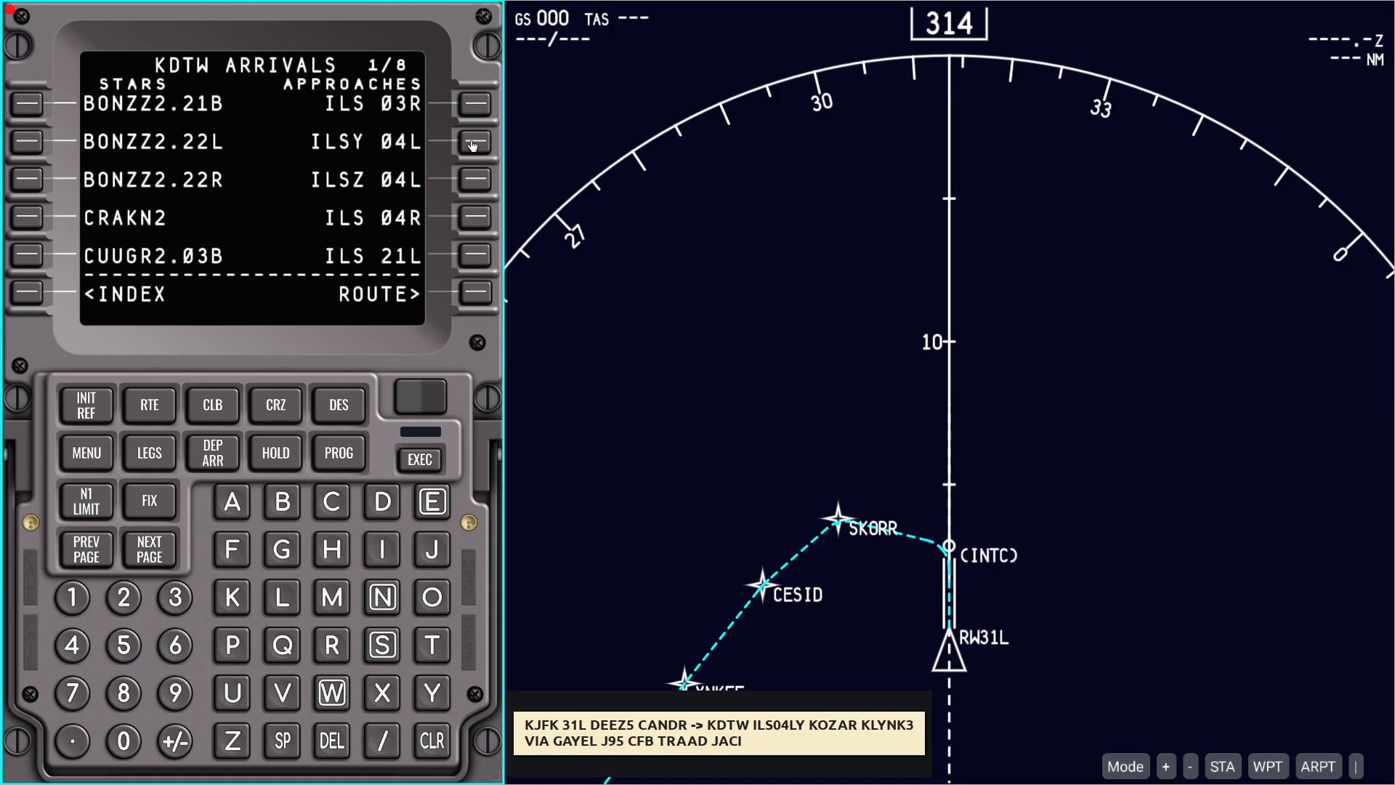
Select the ILSY 04L approach with the KLYNK3 STAR and KOZAR transition for KDTW
{"action": "left_click", "coordinate": [474, 141]}
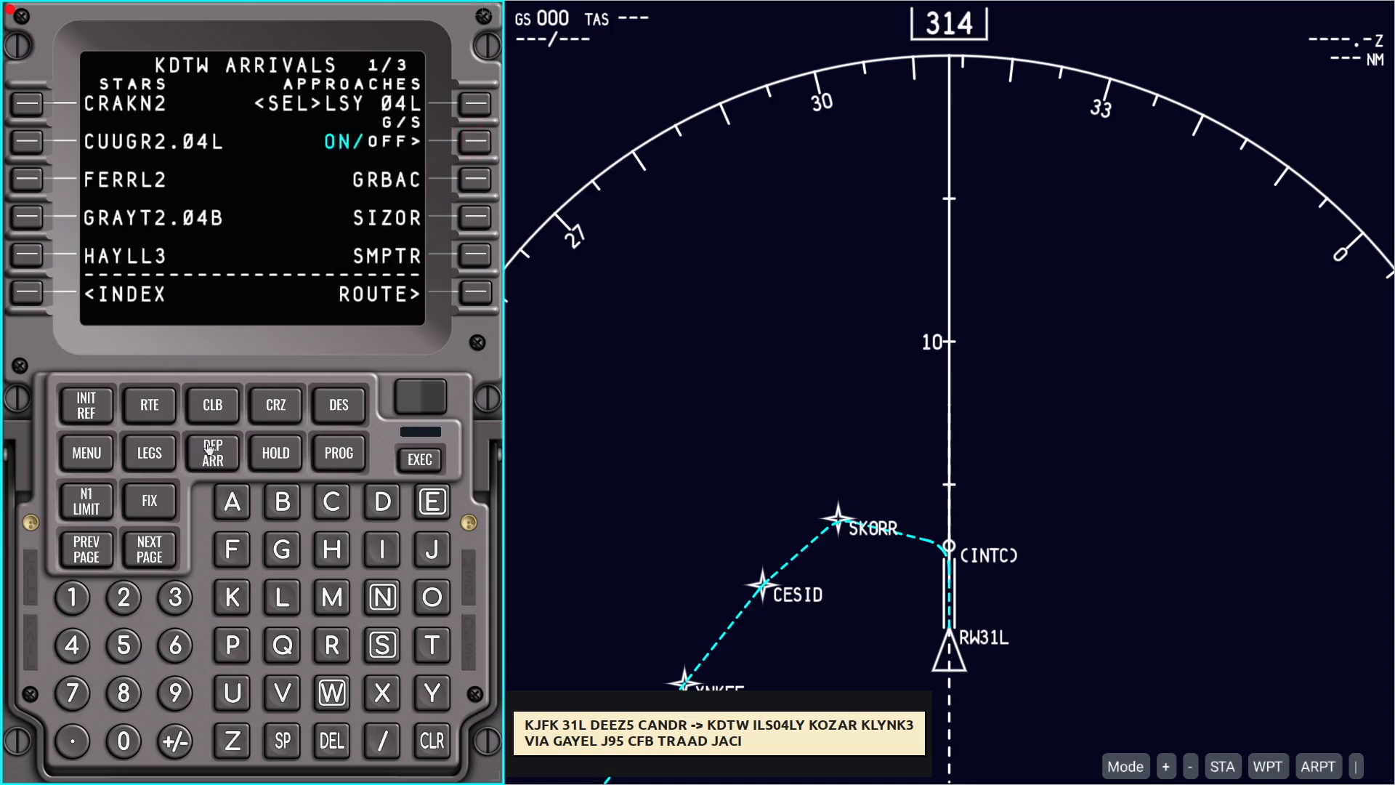
{"action": "left_click", "coordinate": [148, 548]}
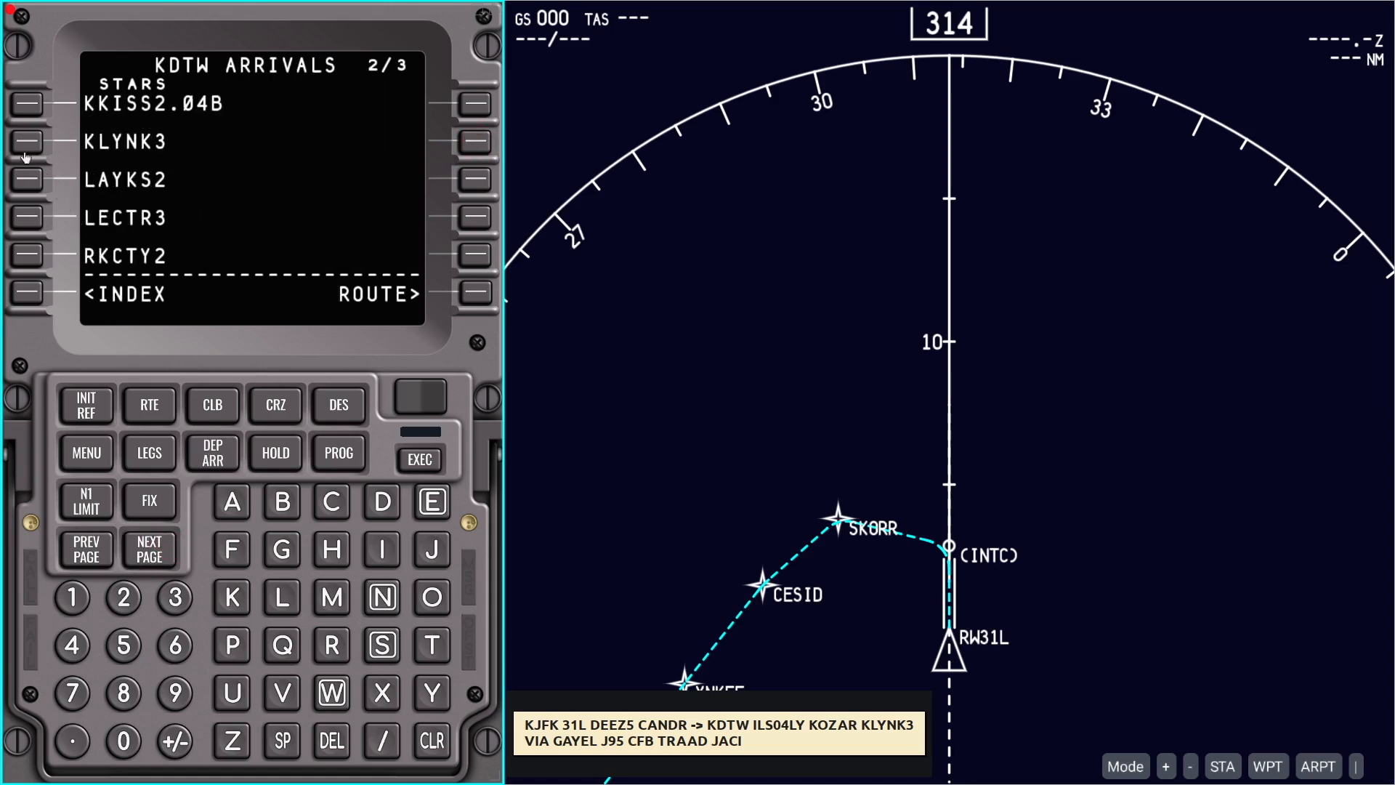
{"action": "left_click", "coordinate": [26, 141]}
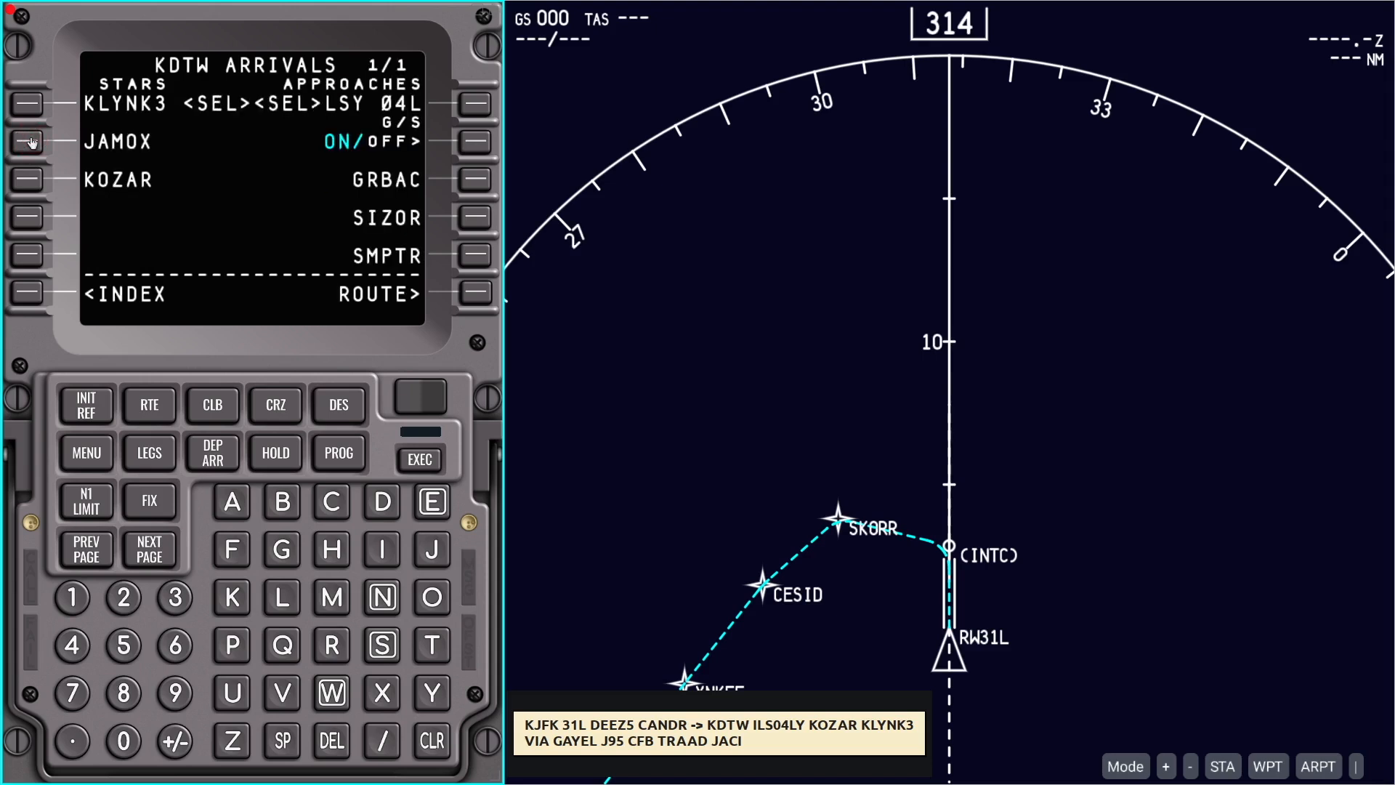
{"action": "mouse_move", "coordinate": [21, 186]}
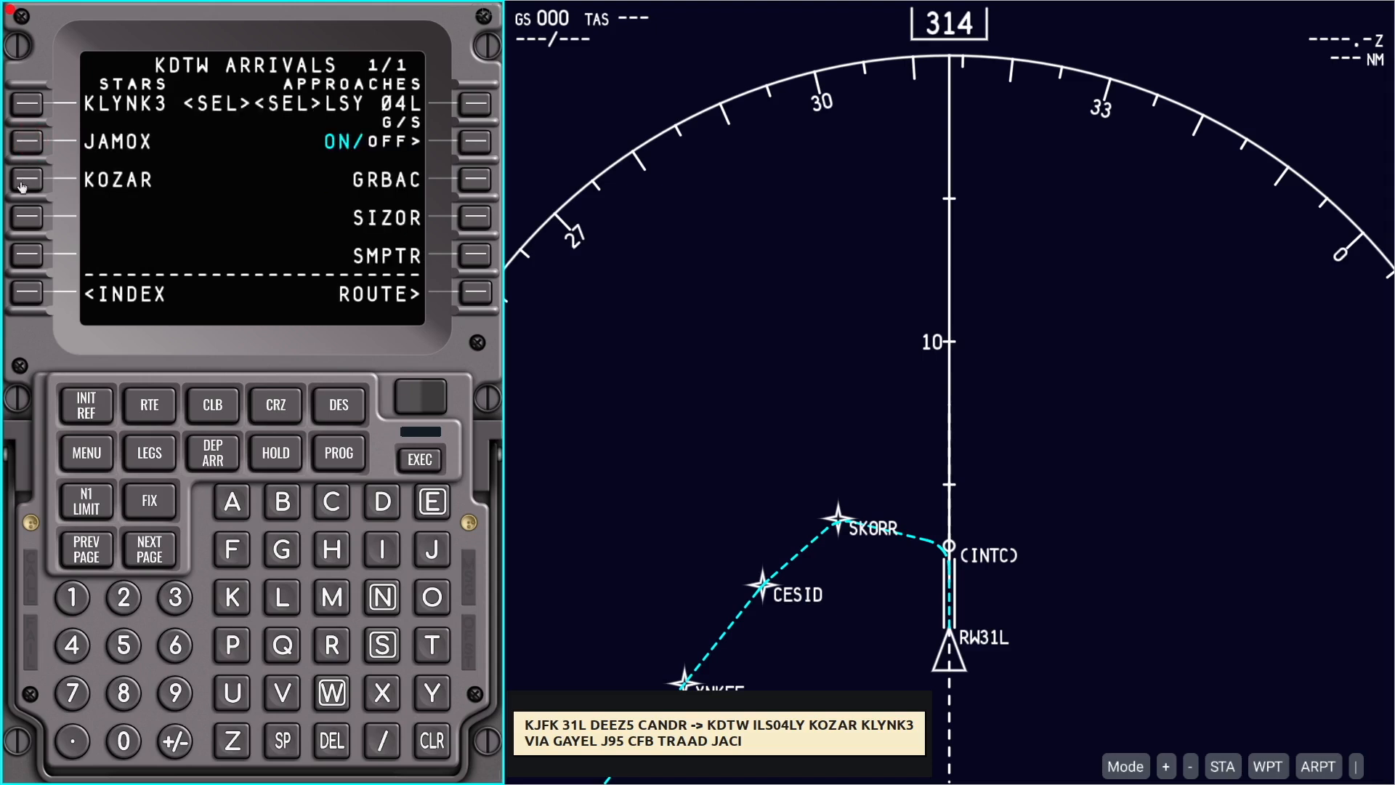
{"action": "left_click", "coordinate": [26, 180]}
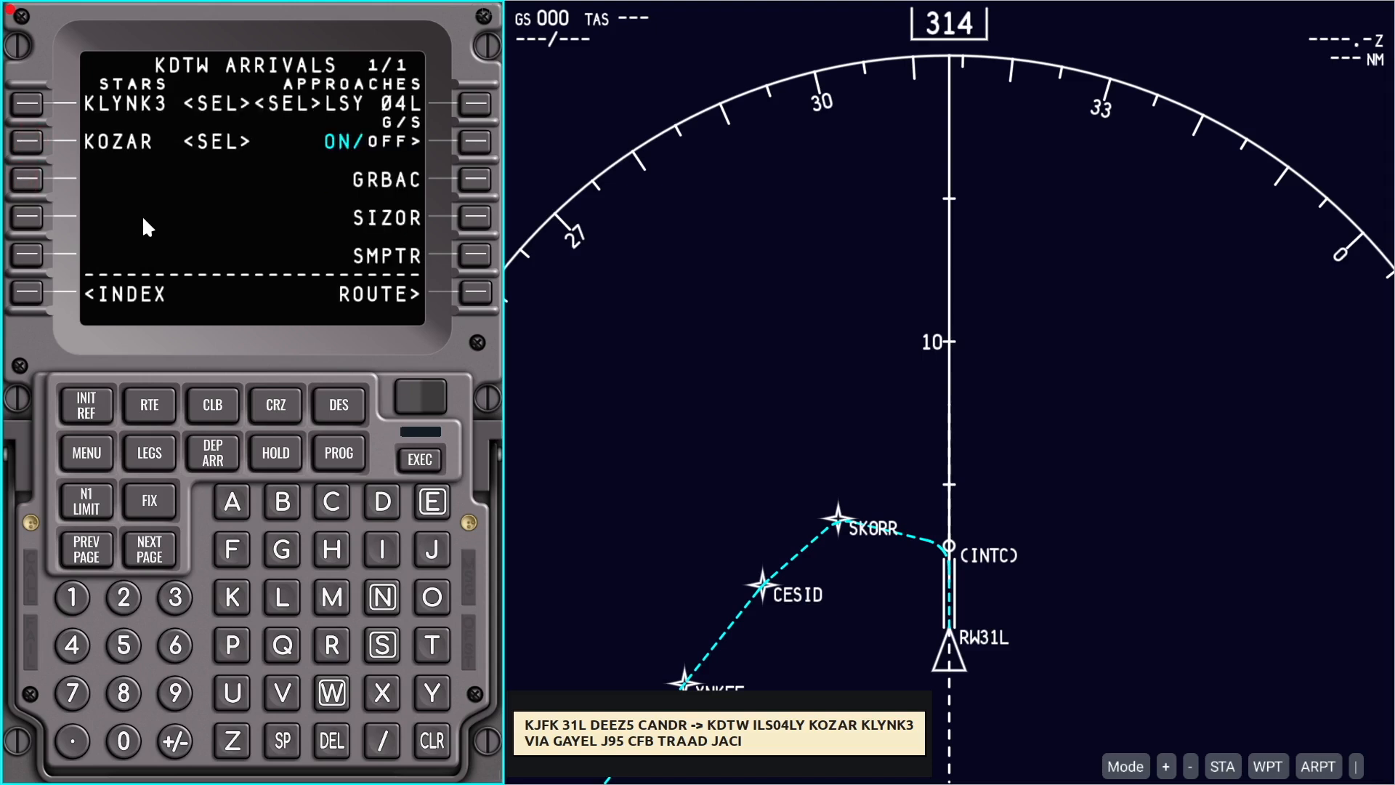
{"action": "mouse_move", "coordinate": [178, 253]}
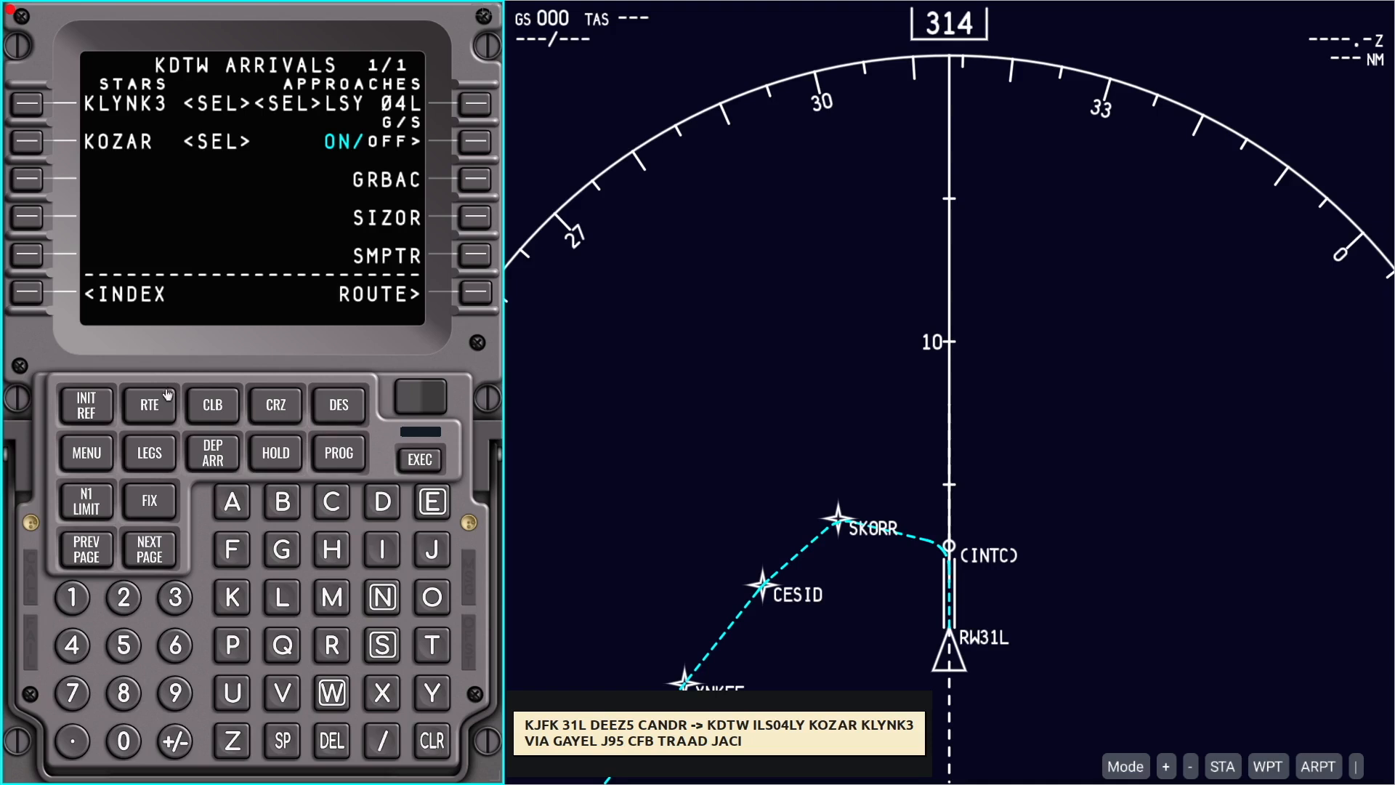
Add the J95 airway to CFB and the TRAAD waypoint on the route page
{"action": "left_click", "coordinate": [148, 405]}
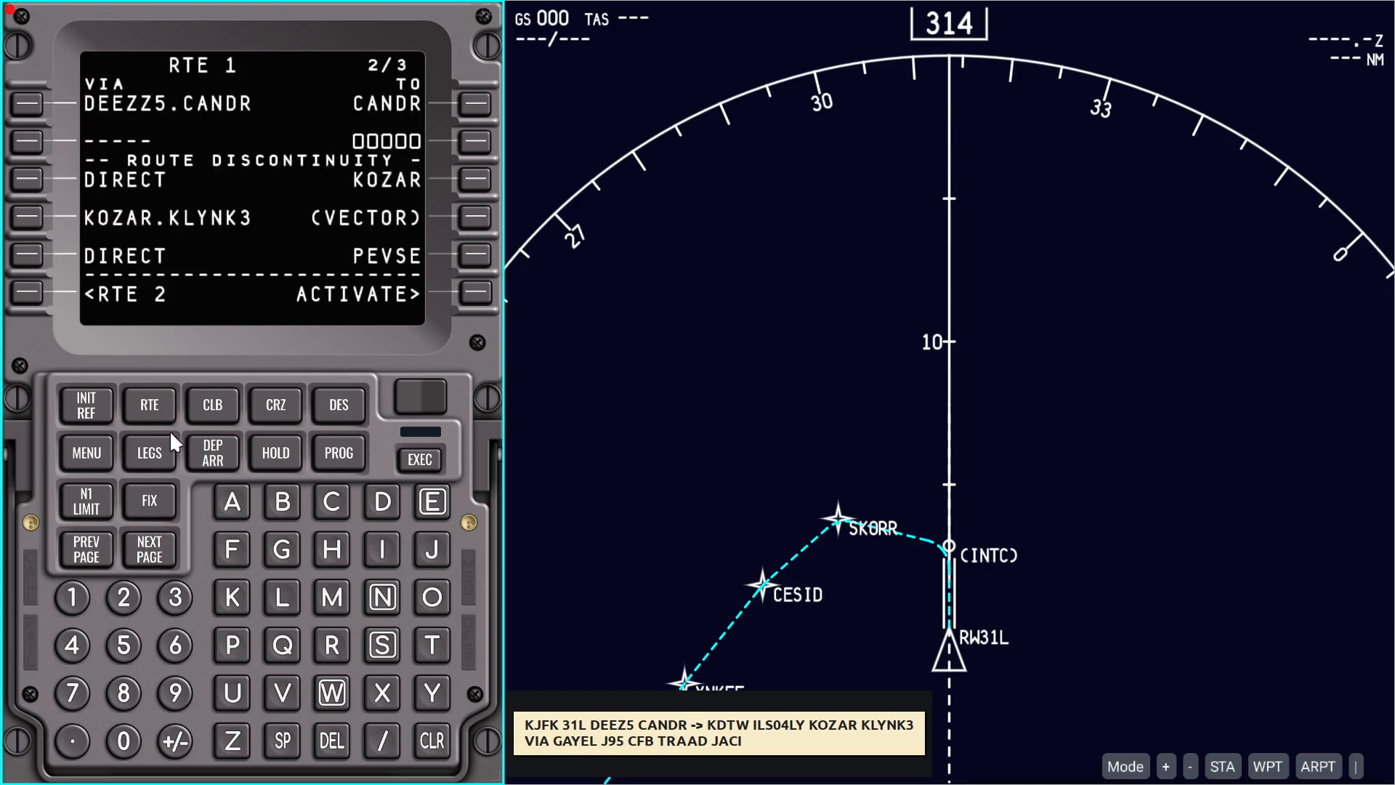
{"action": "mouse_move", "coordinate": [231, 436]}
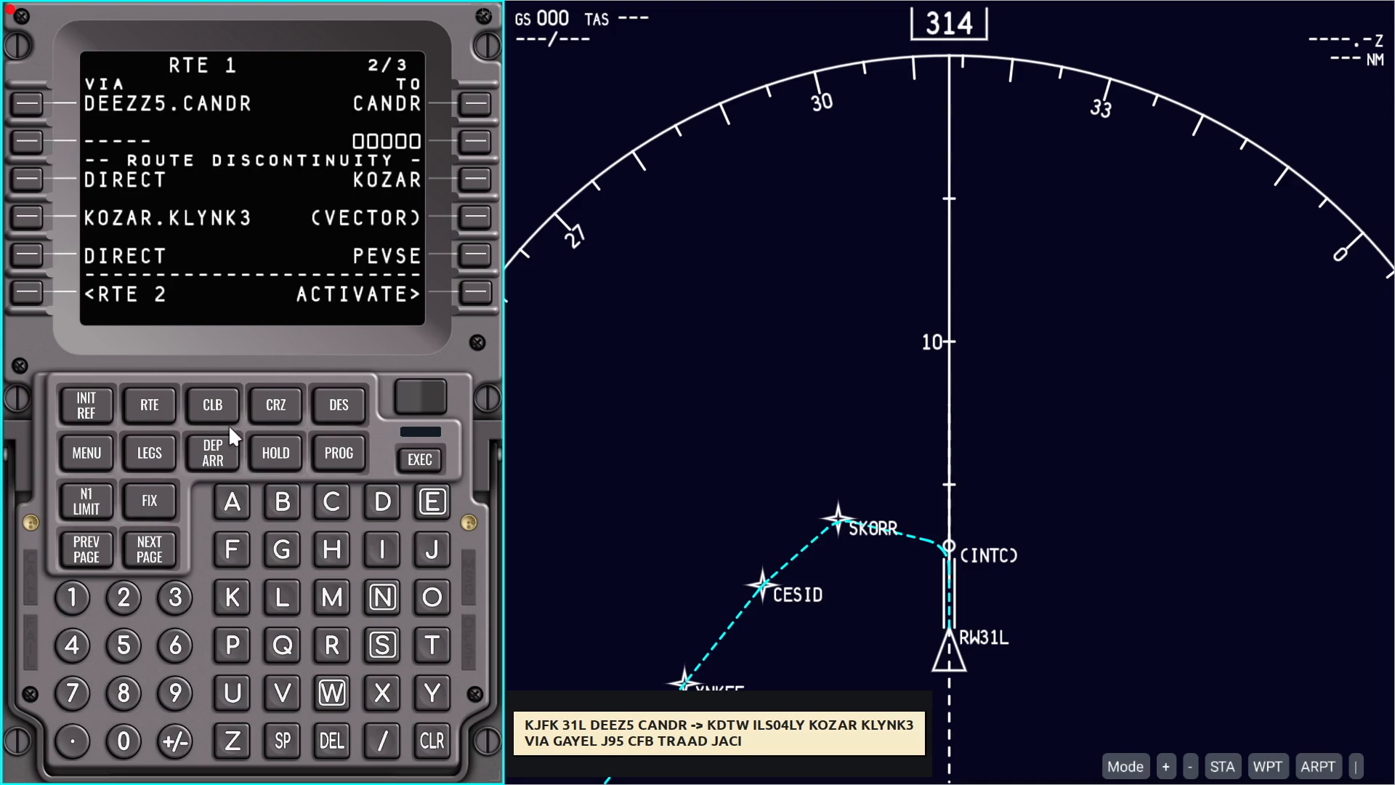
{"action": "mouse_move", "coordinate": [281, 552]}
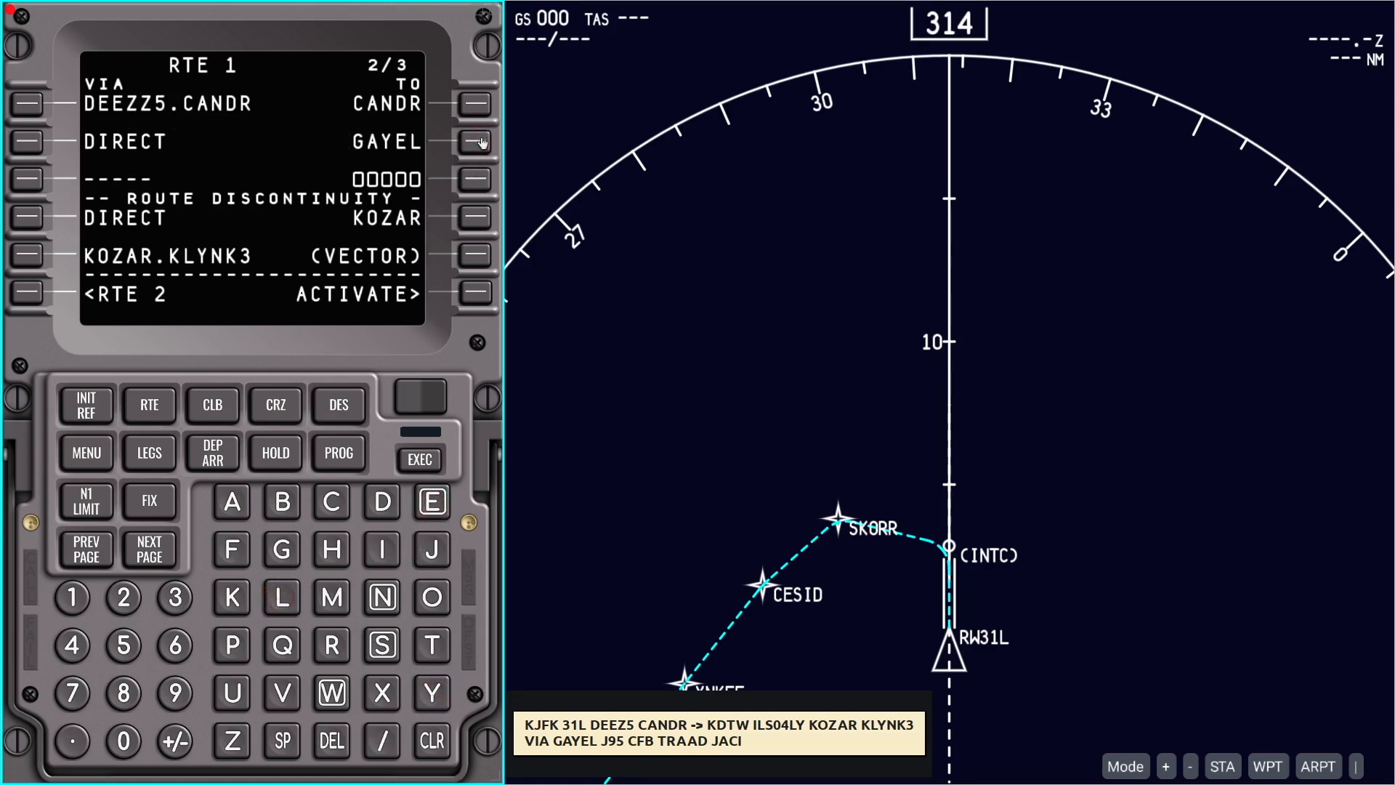
{"action": "mouse_move", "coordinate": [378, 612]}
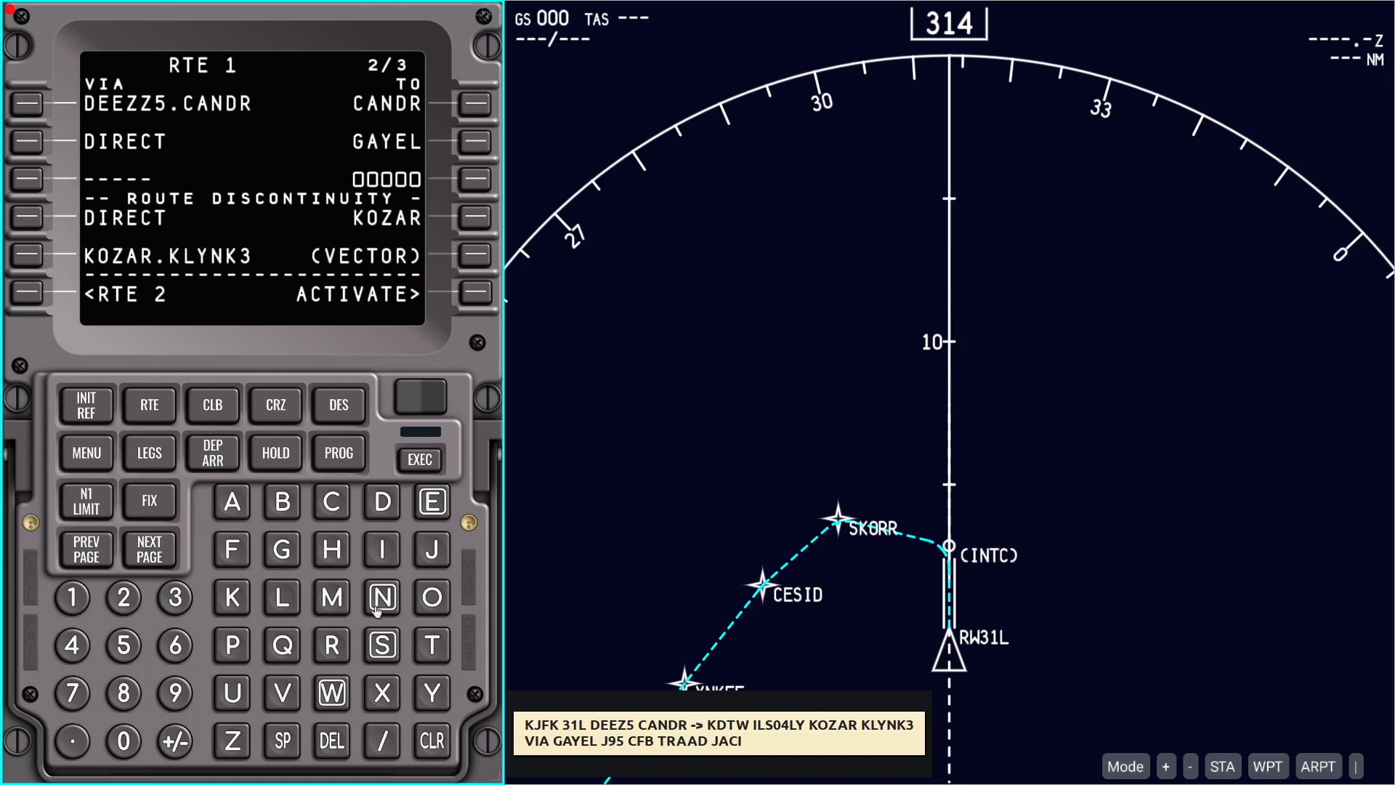
{"action": "left_click", "coordinate": [430, 550]}
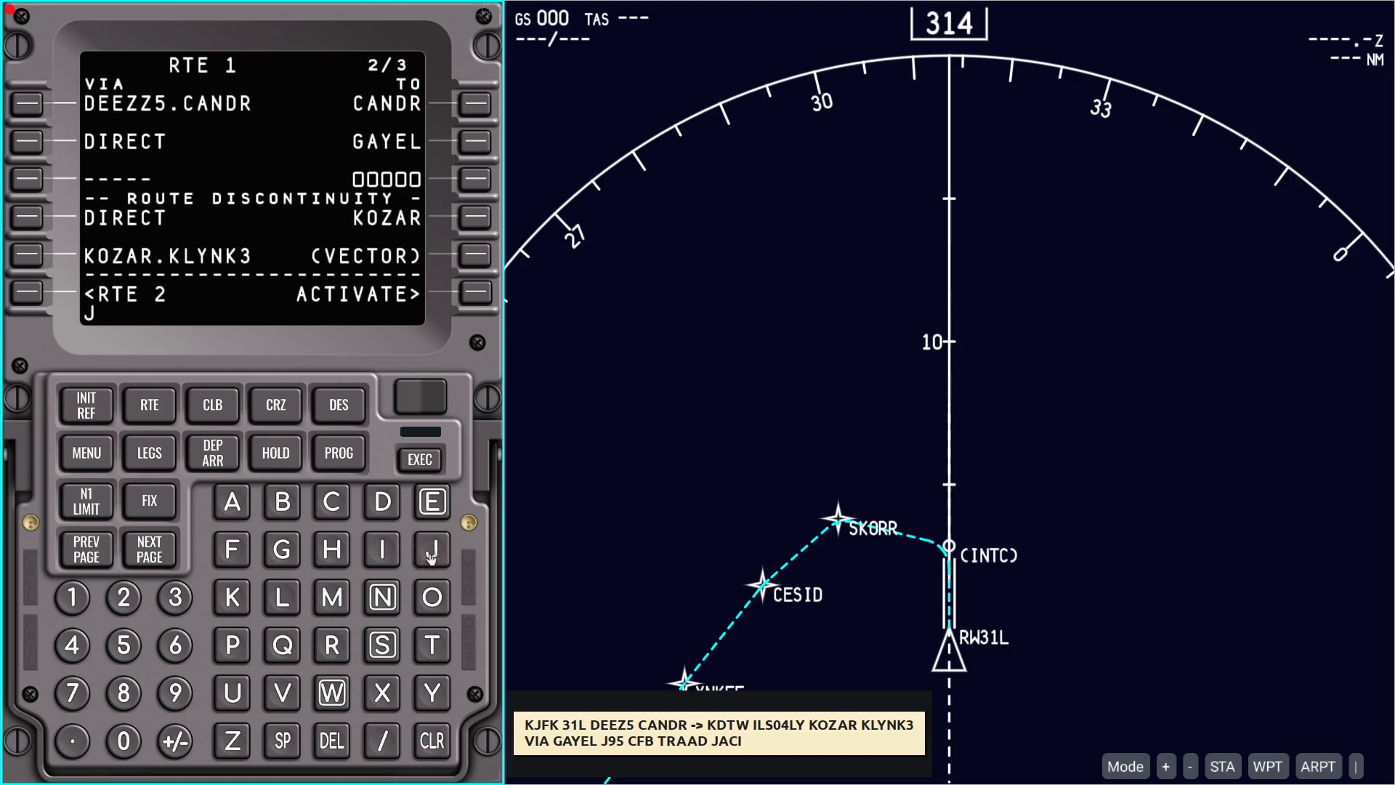
{"action": "left_click", "coordinate": [124, 645]}
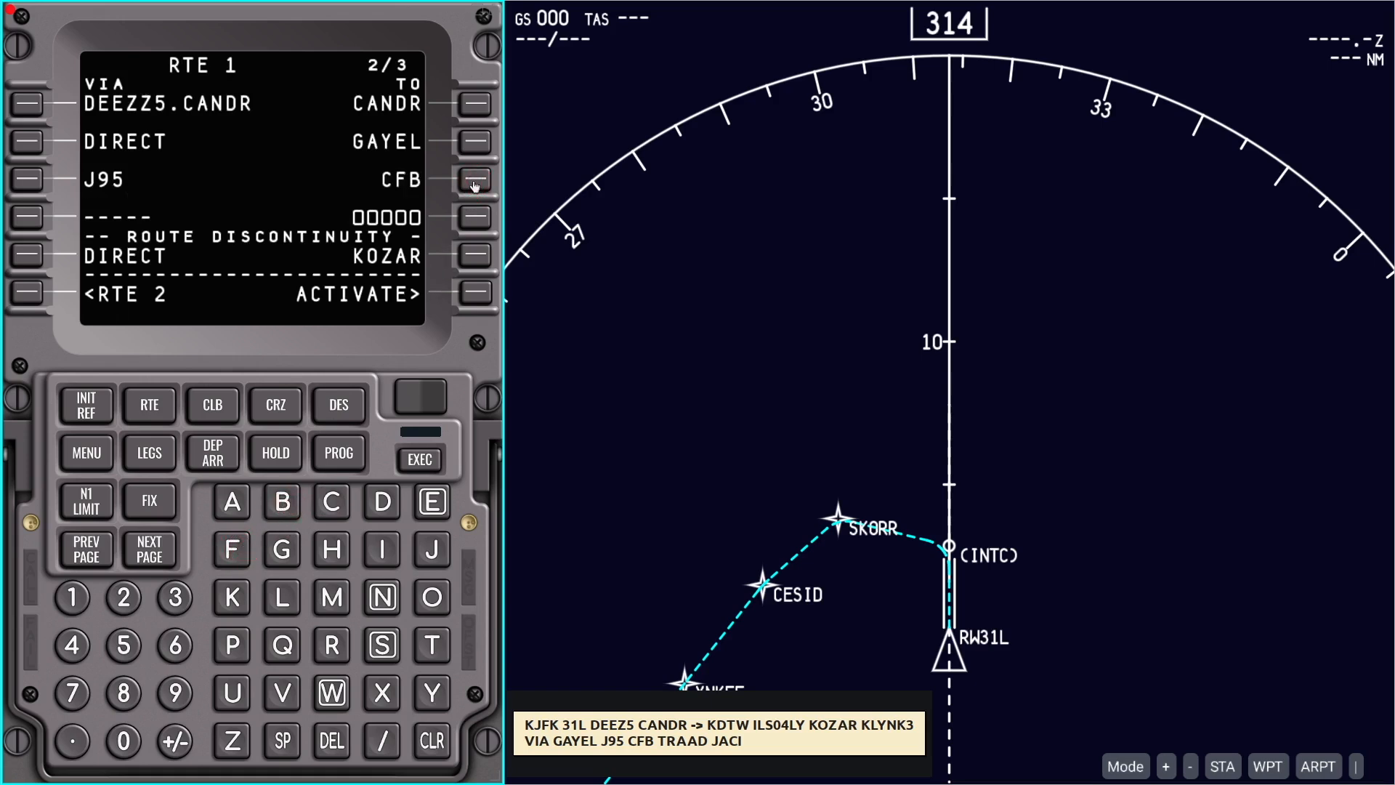
{"action": "mouse_move", "coordinate": [357, 600]}
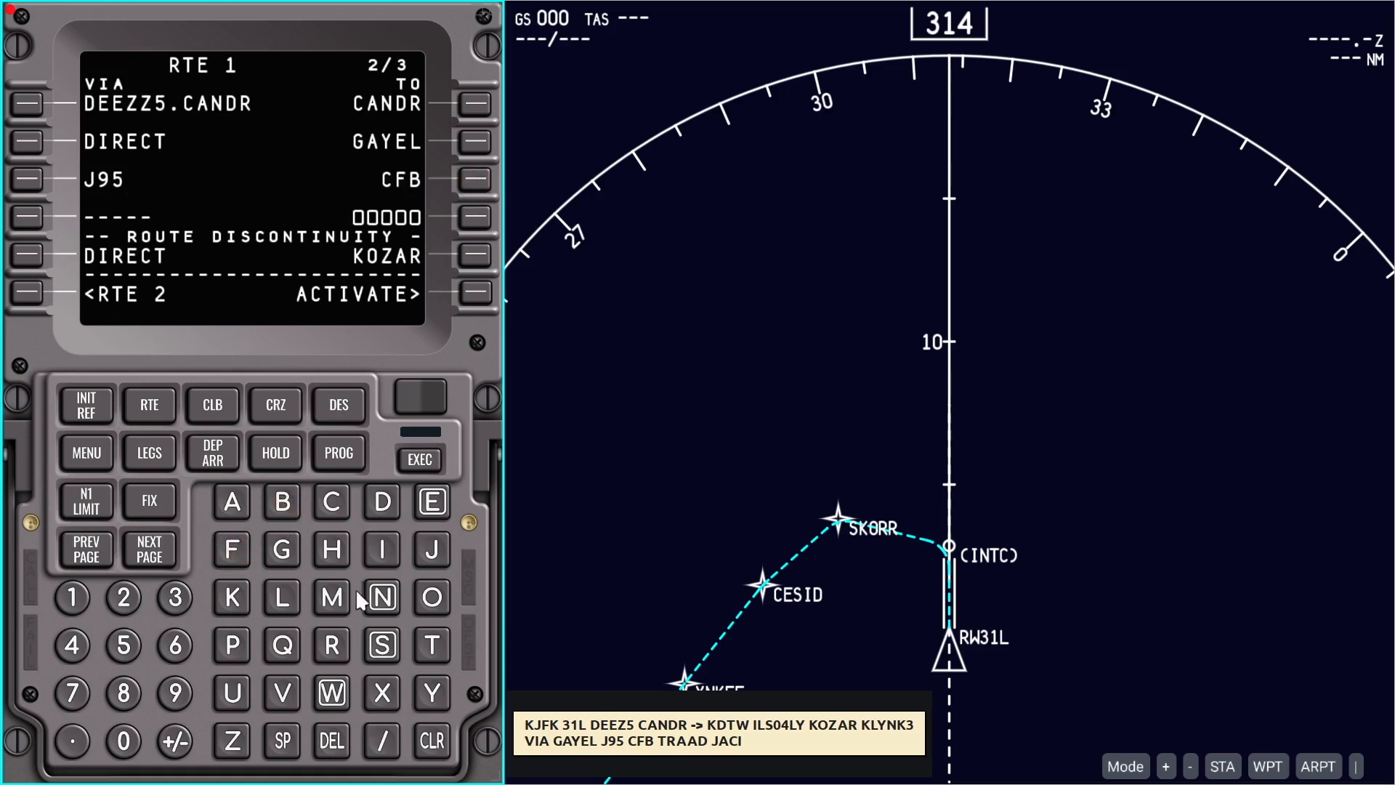
{"action": "left_click", "coordinate": [431, 644]}
{"action": "type", "text": "TRAA"}
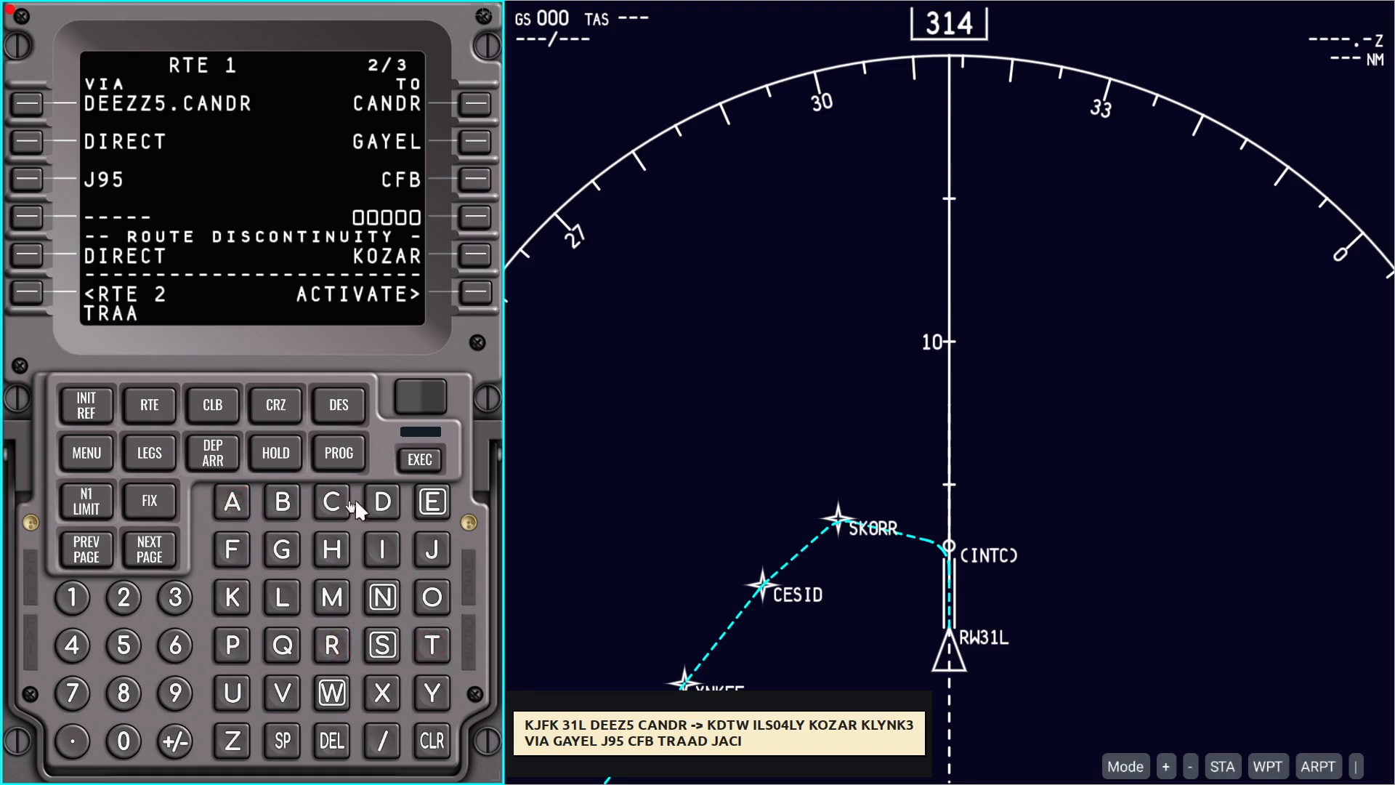
{"action": "left_click", "coordinate": [477, 217]}
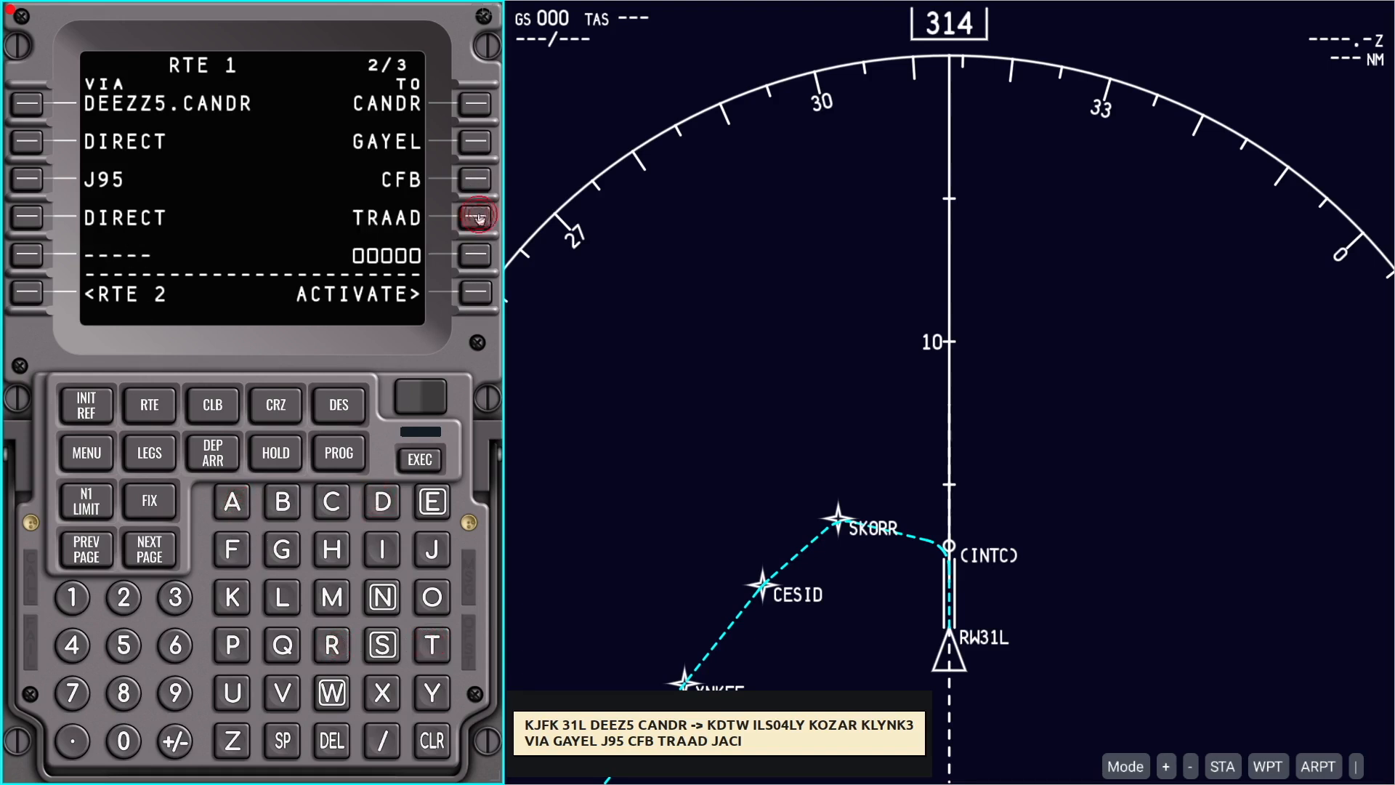
{"action": "mouse_move", "coordinate": [285, 347]}
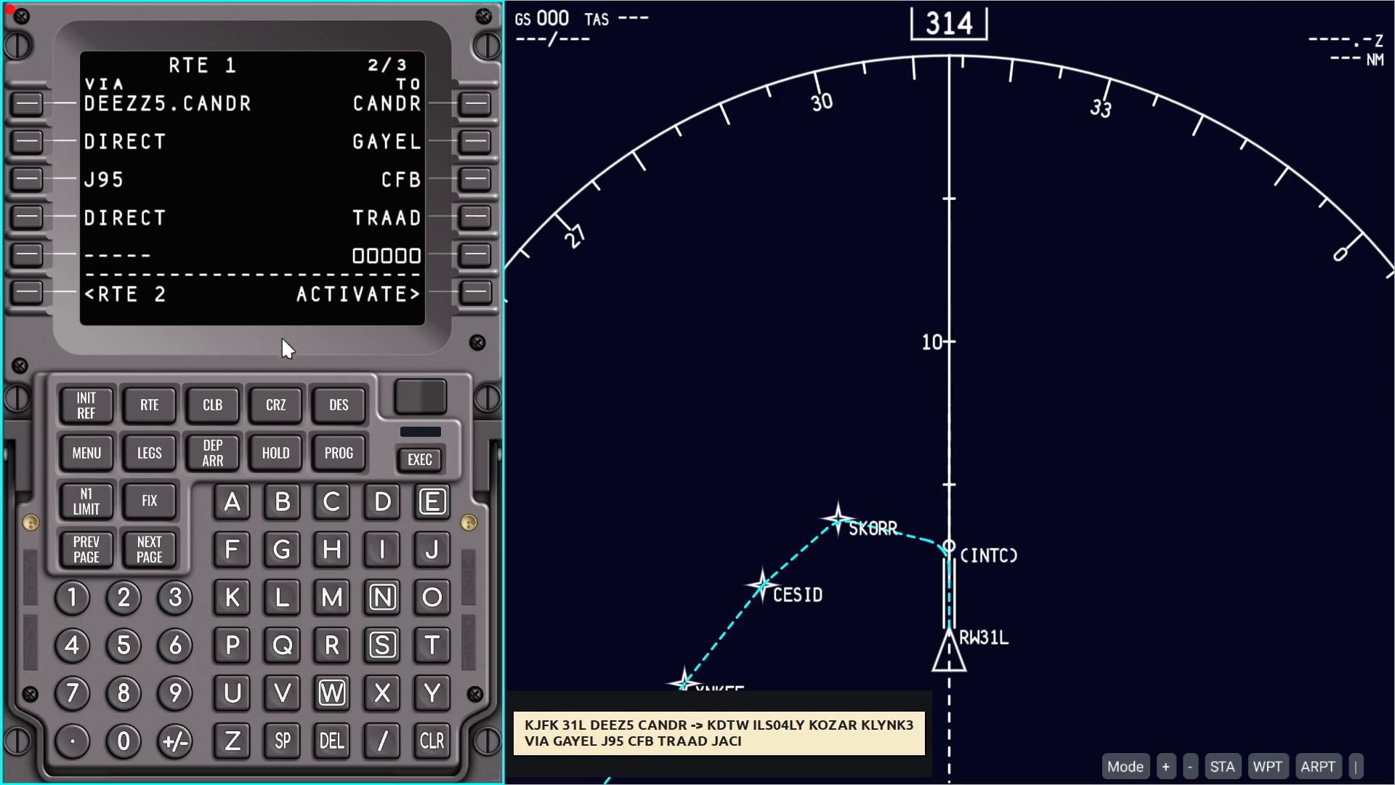
{"action": "mouse_move", "coordinate": [431, 552]}
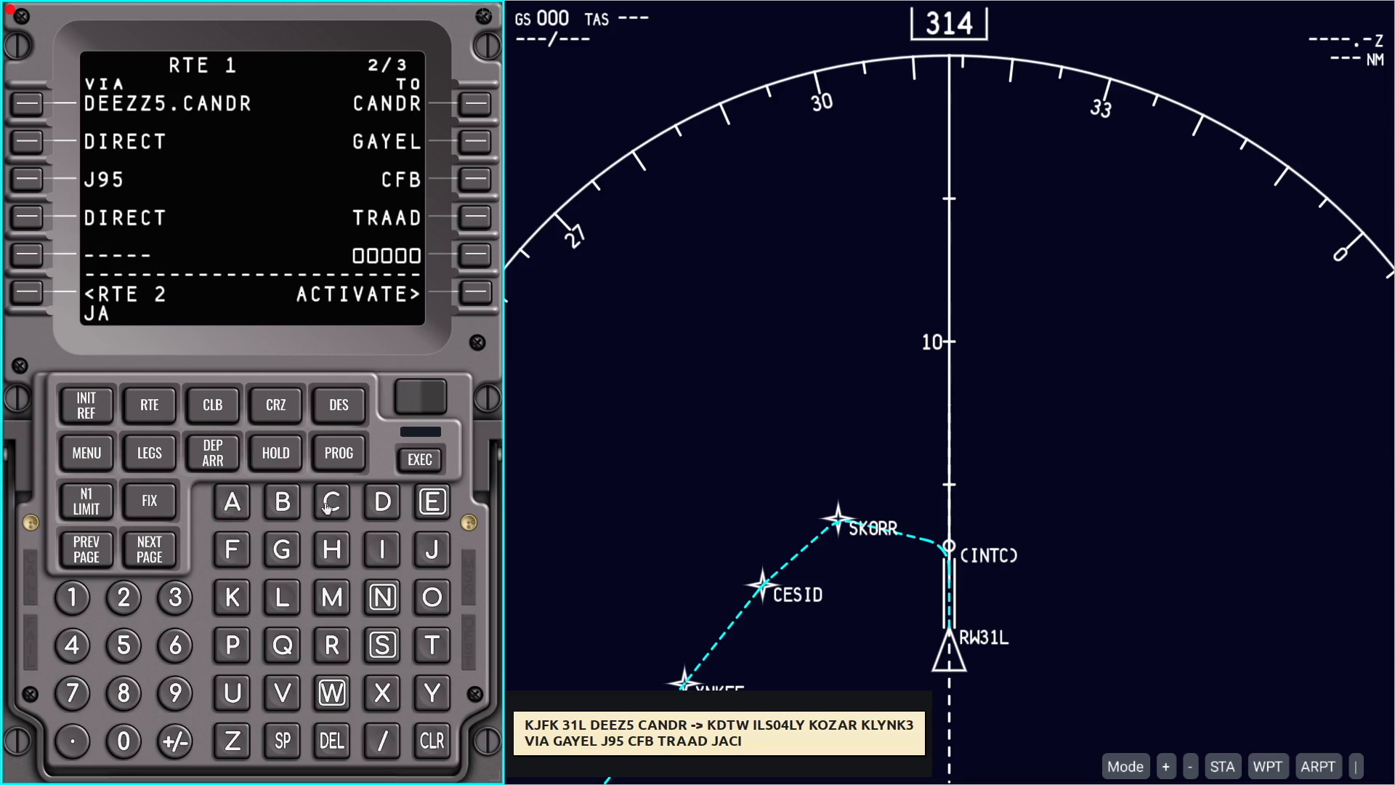
Add JACCI after TRAAD and remove the route discontinuity before KOZAR
{"action": "left_click", "coordinate": [382, 549]}
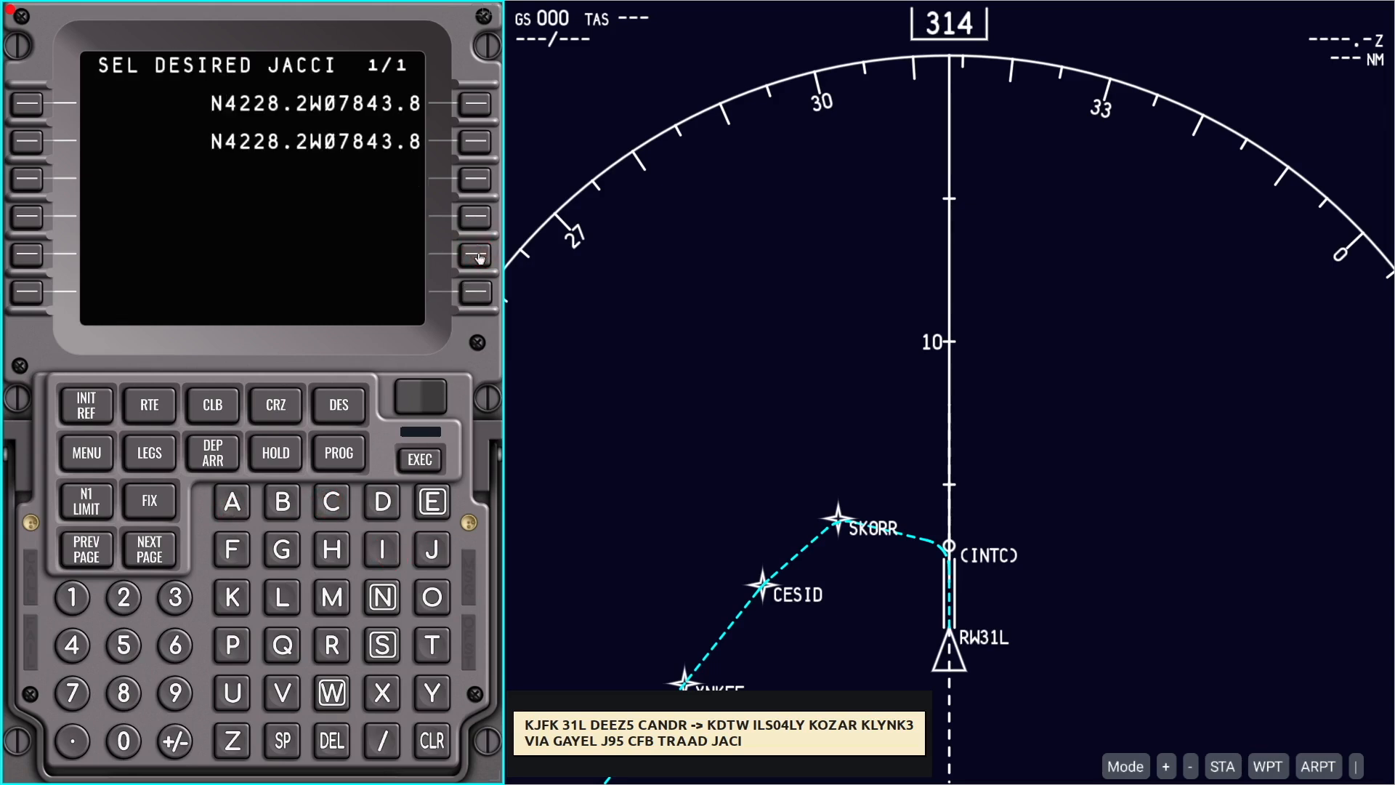
{"action": "left_click", "coordinate": [474, 105]}
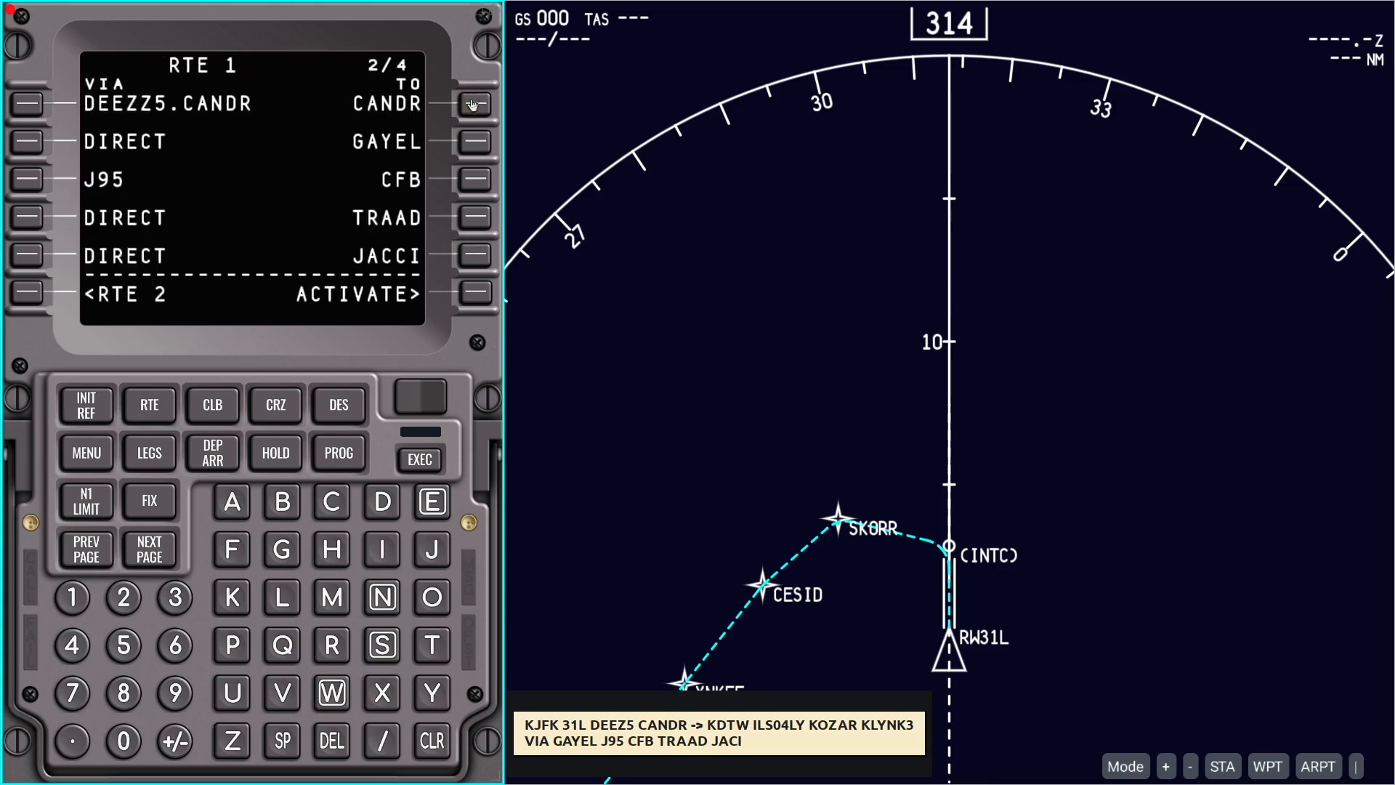
{"action": "mouse_move", "coordinate": [150, 548]}
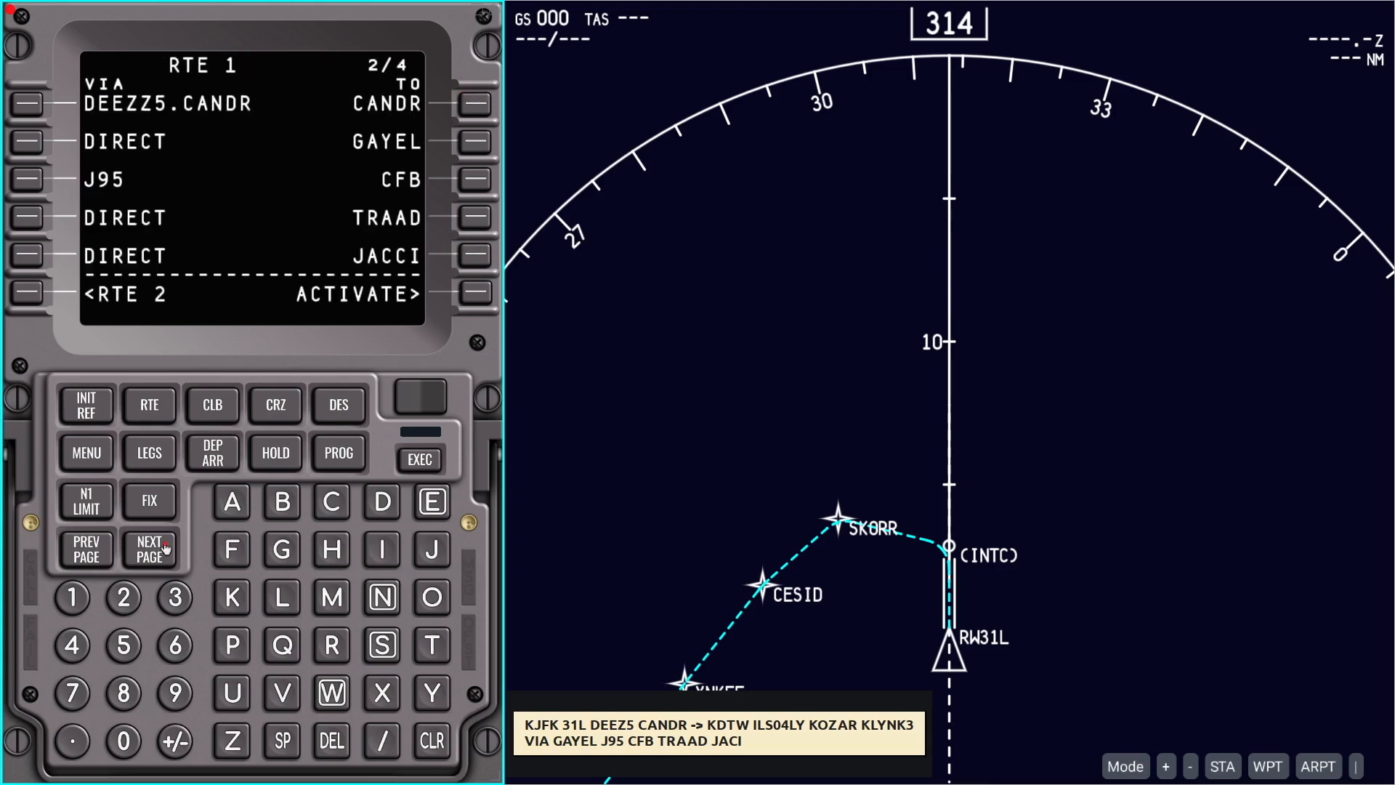
{"action": "left_click", "coordinate": [148, 549]}
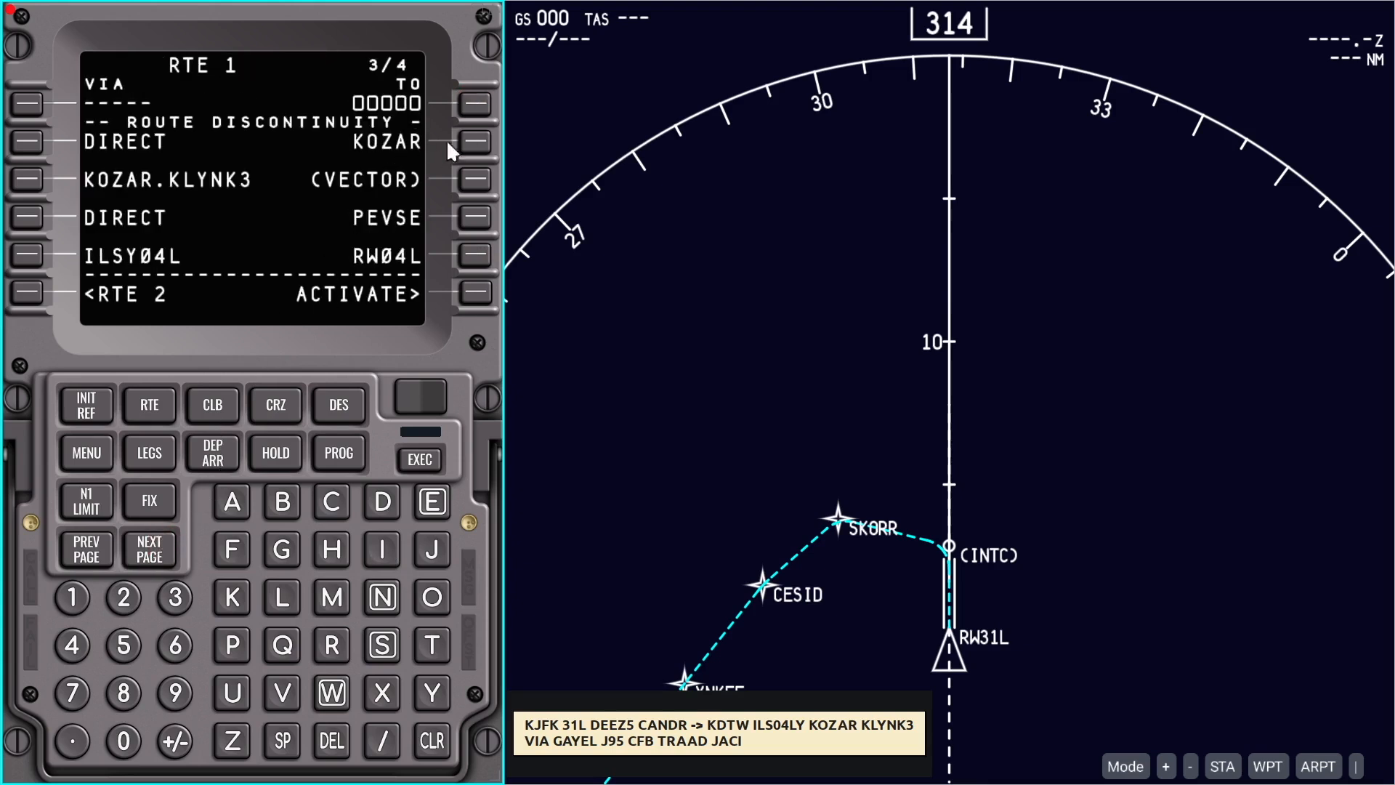
{"action": "left_click", "coordinate": [476, 104]}
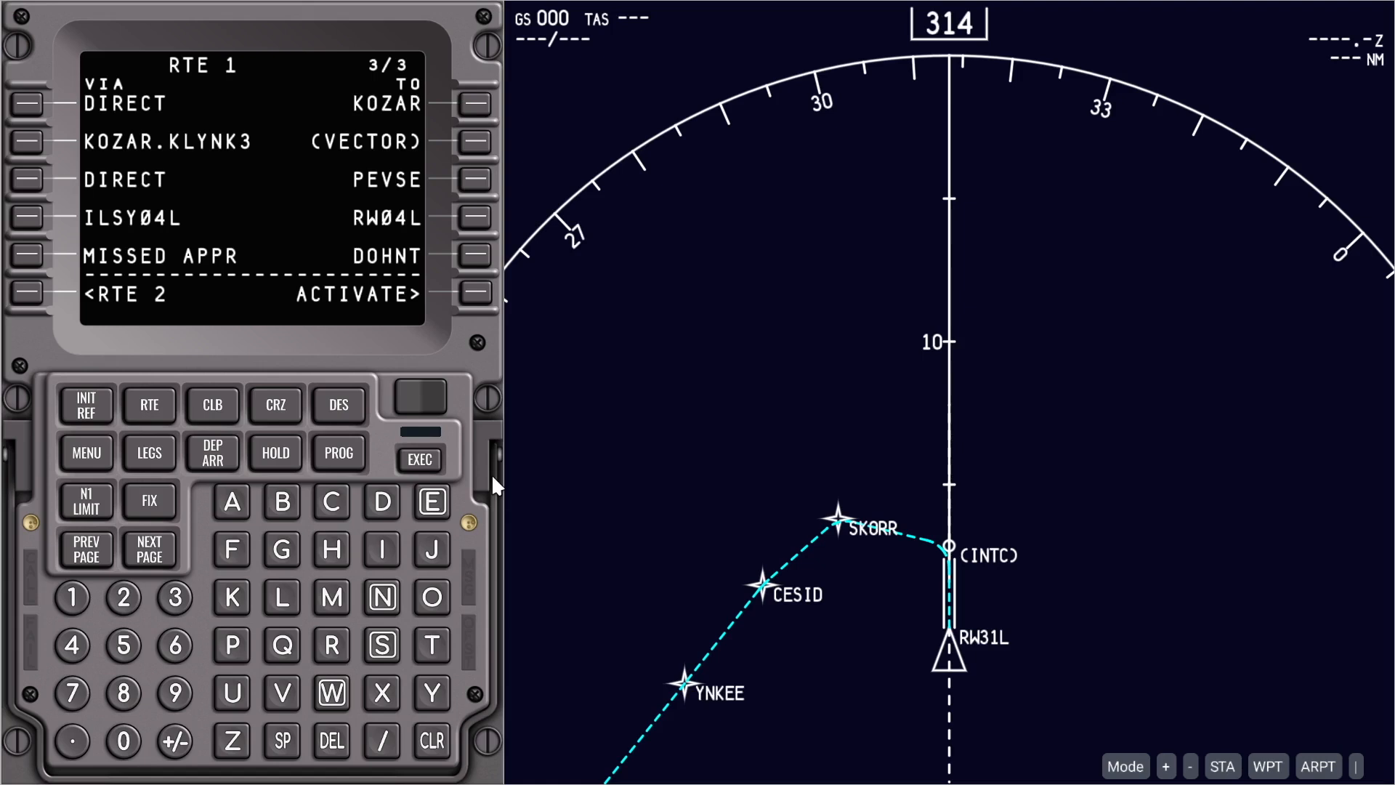
Step the plan map through every route leg on the LEGS pages to the DOHNT hold
{"action": "left_click", "coordinate": [148, 452]}
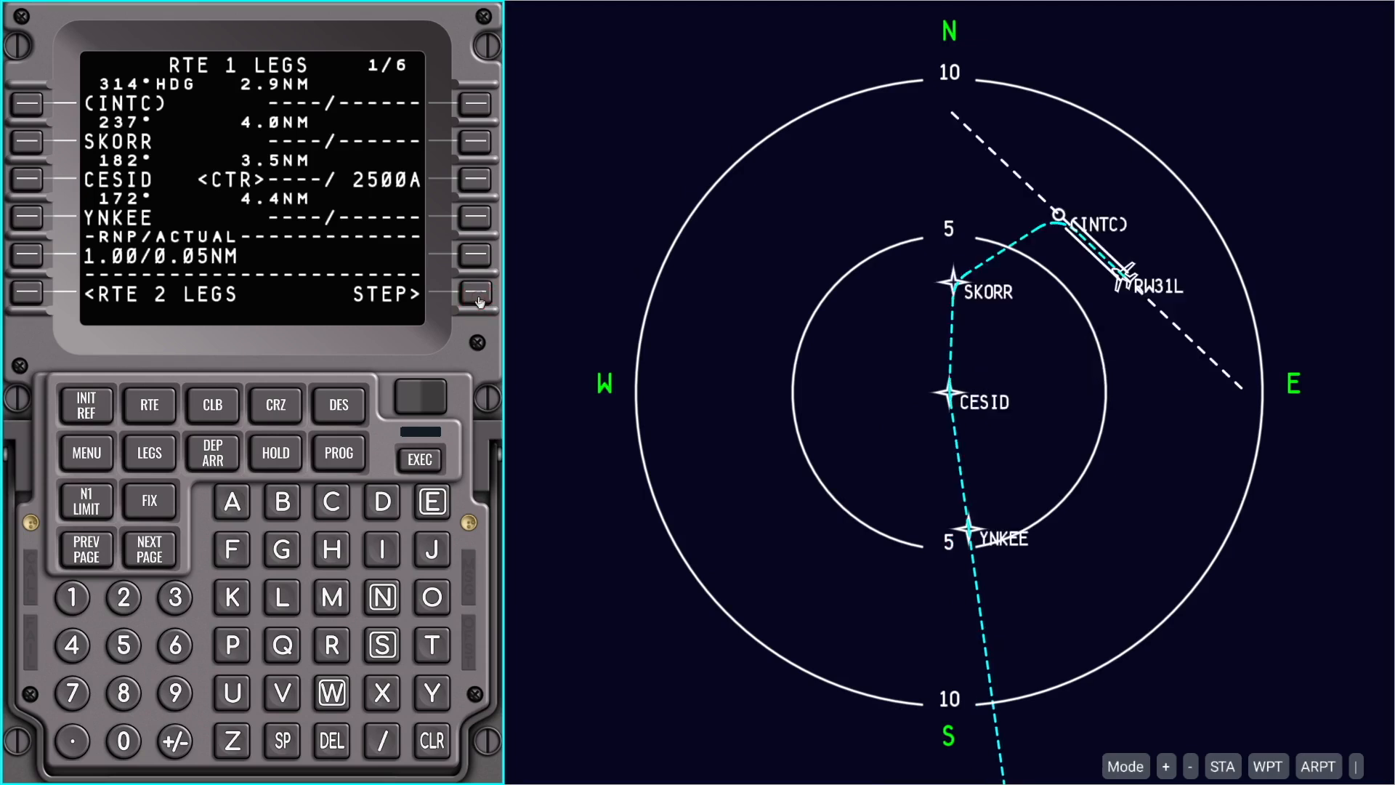
{"action": "left_click", "coordinate": [478, 294]}
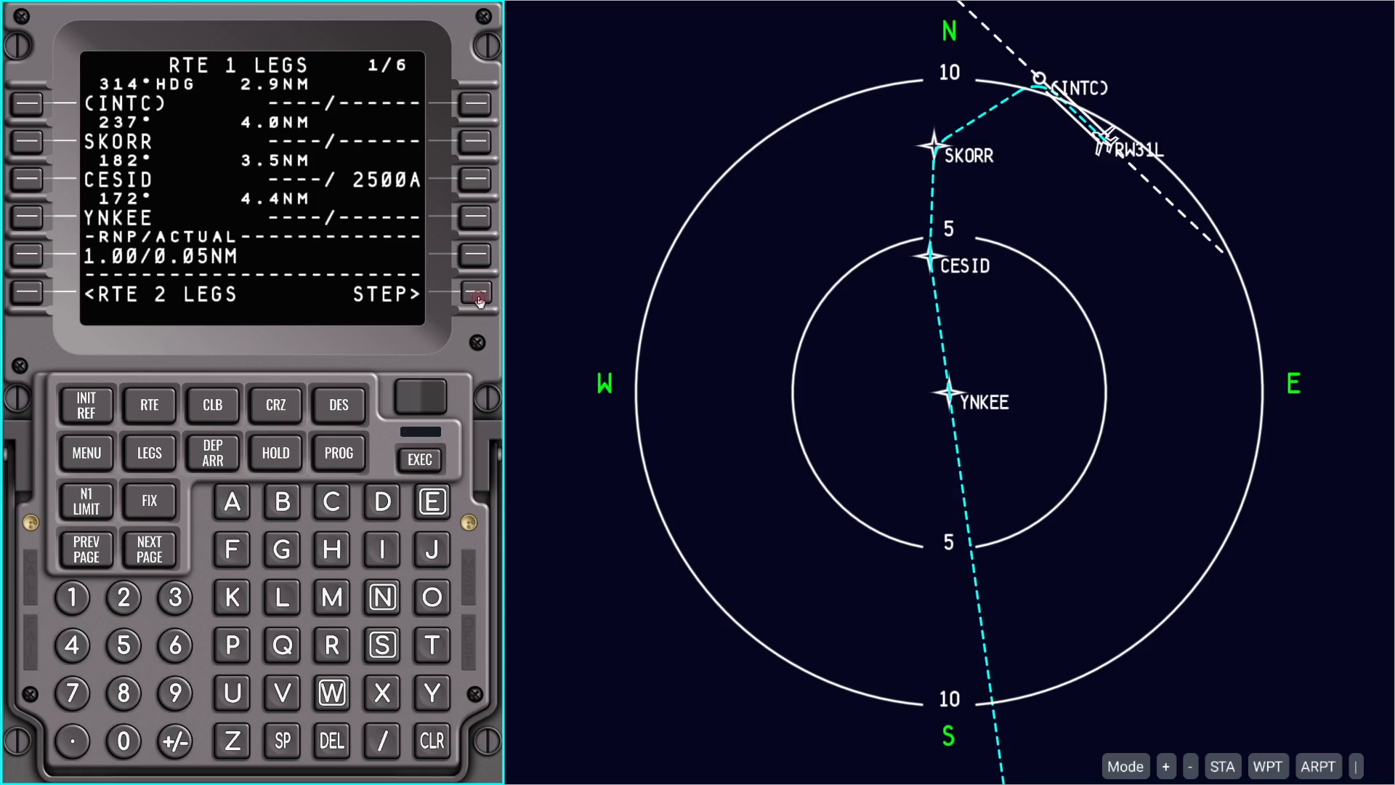
{"action": "left_click", "coordinate": [478, 294]}
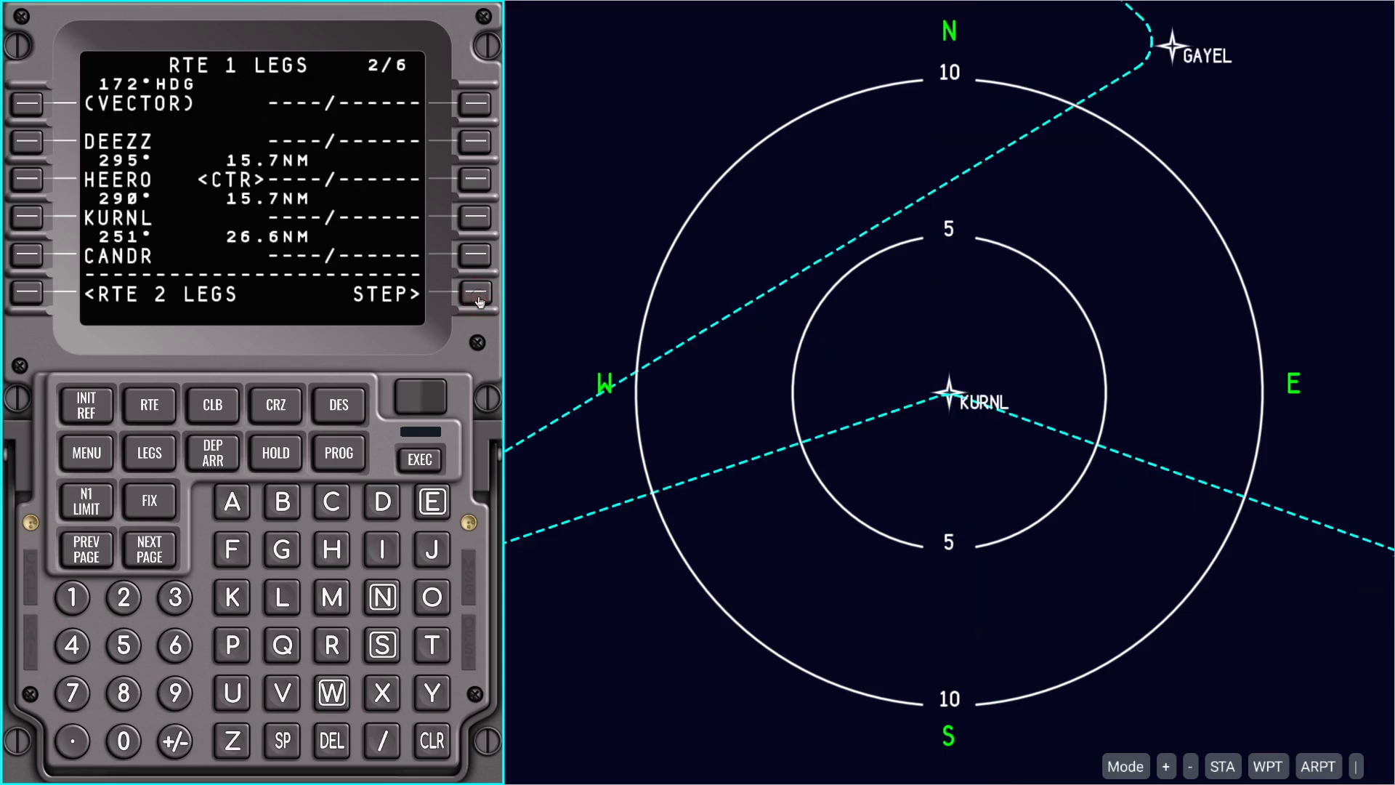
{"action": "left_click", "coordinate": [478, 294]}
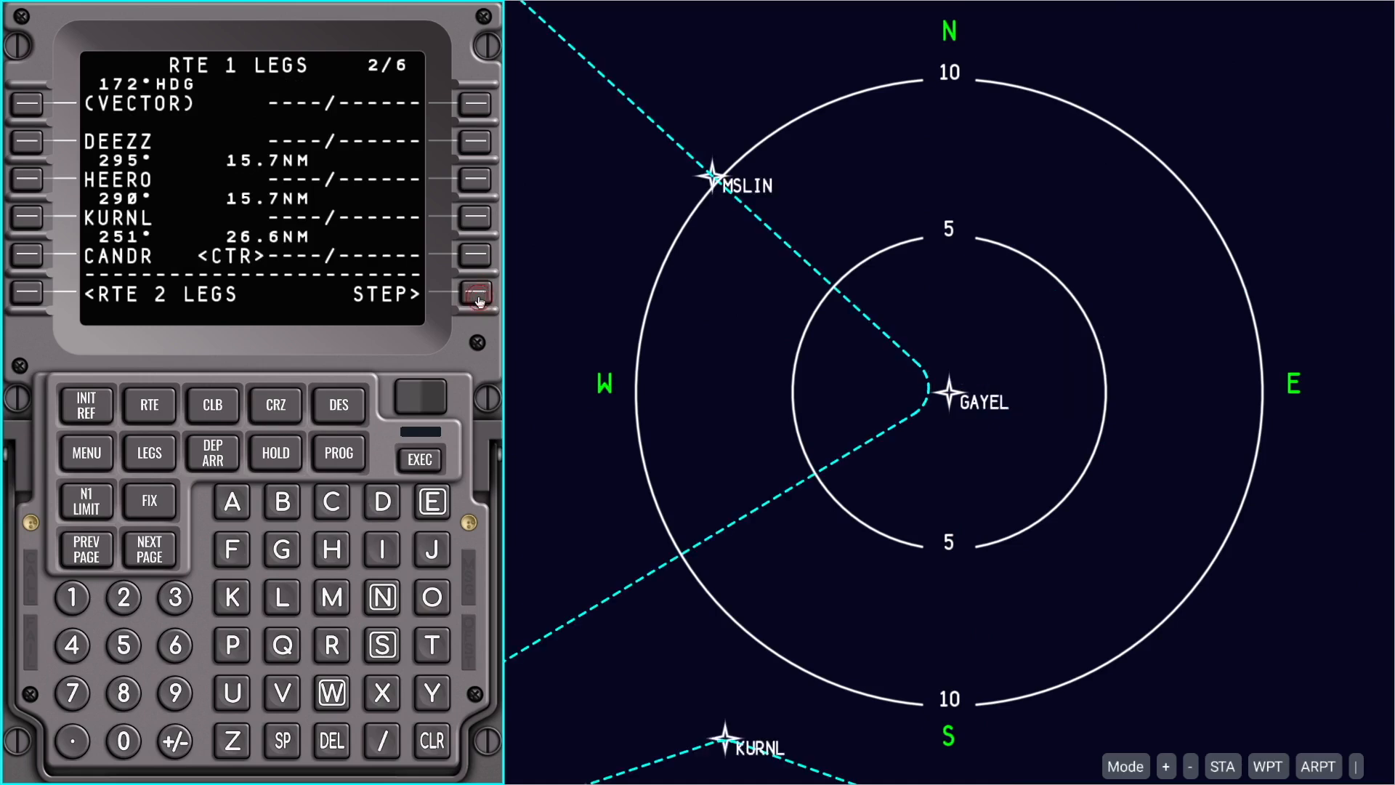
{"action": "left_click", "coordinate": [476, 294]}
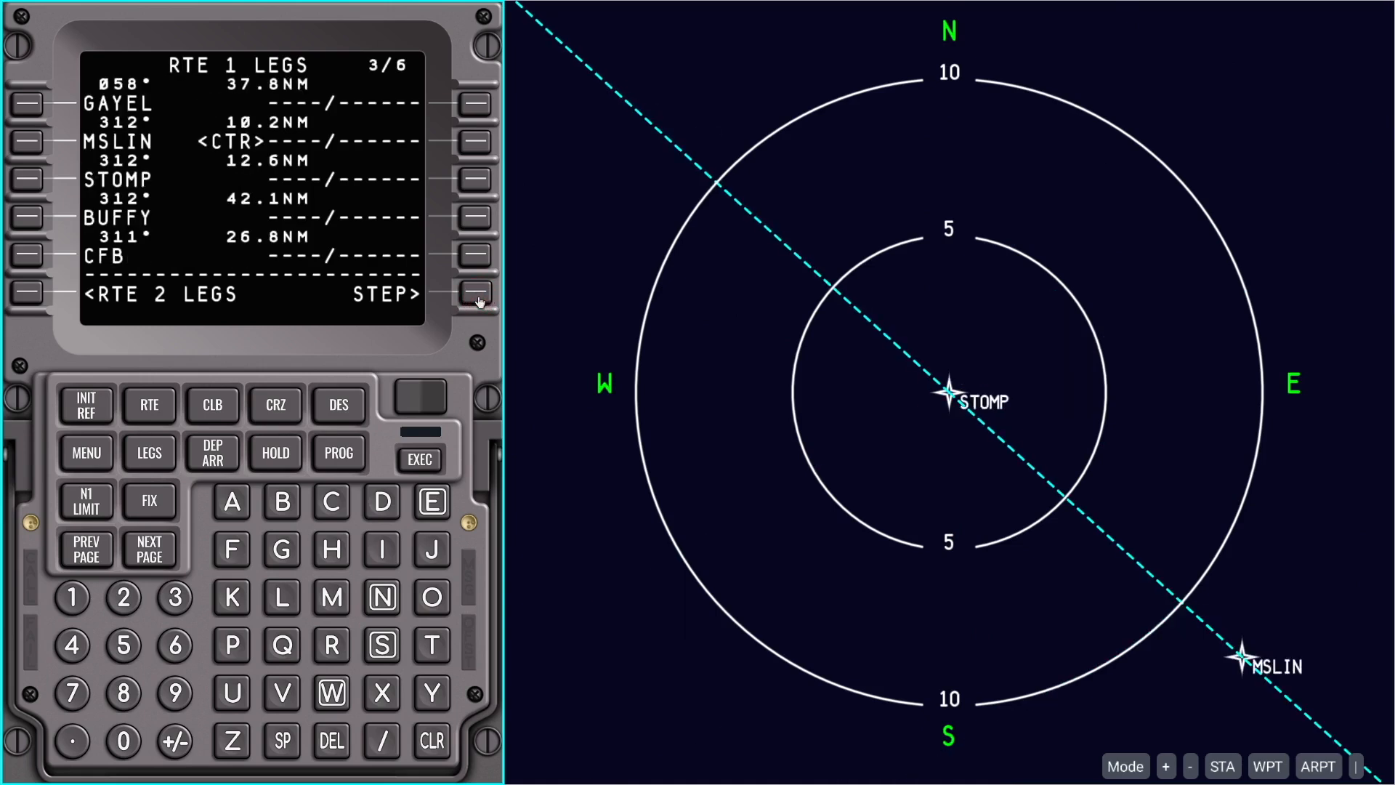
{"action": "left_click", "coordinate": [479, 293]}
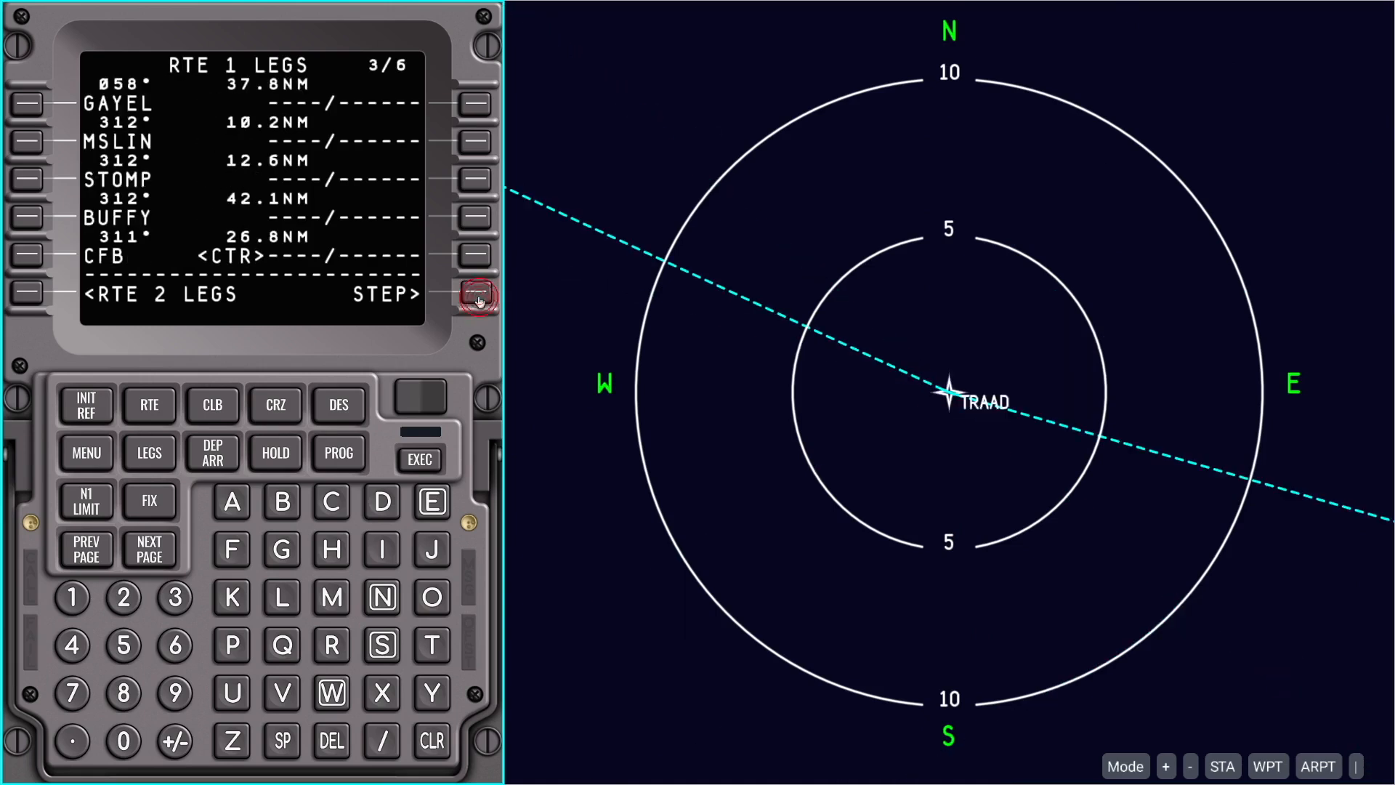
{"action": "left_click", "coordinate": [478, 296]}
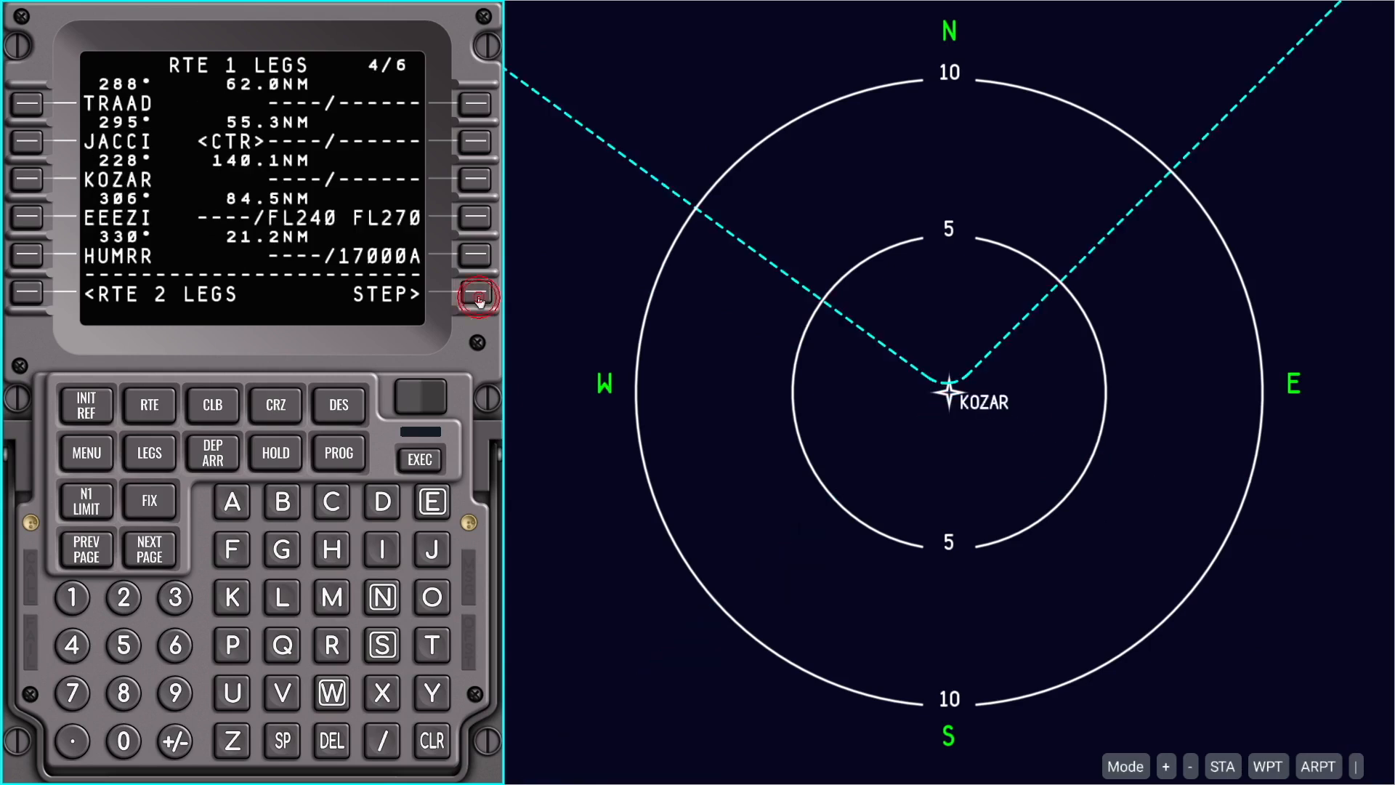
{"action": "left_click", "coordinate": [478, 295]}
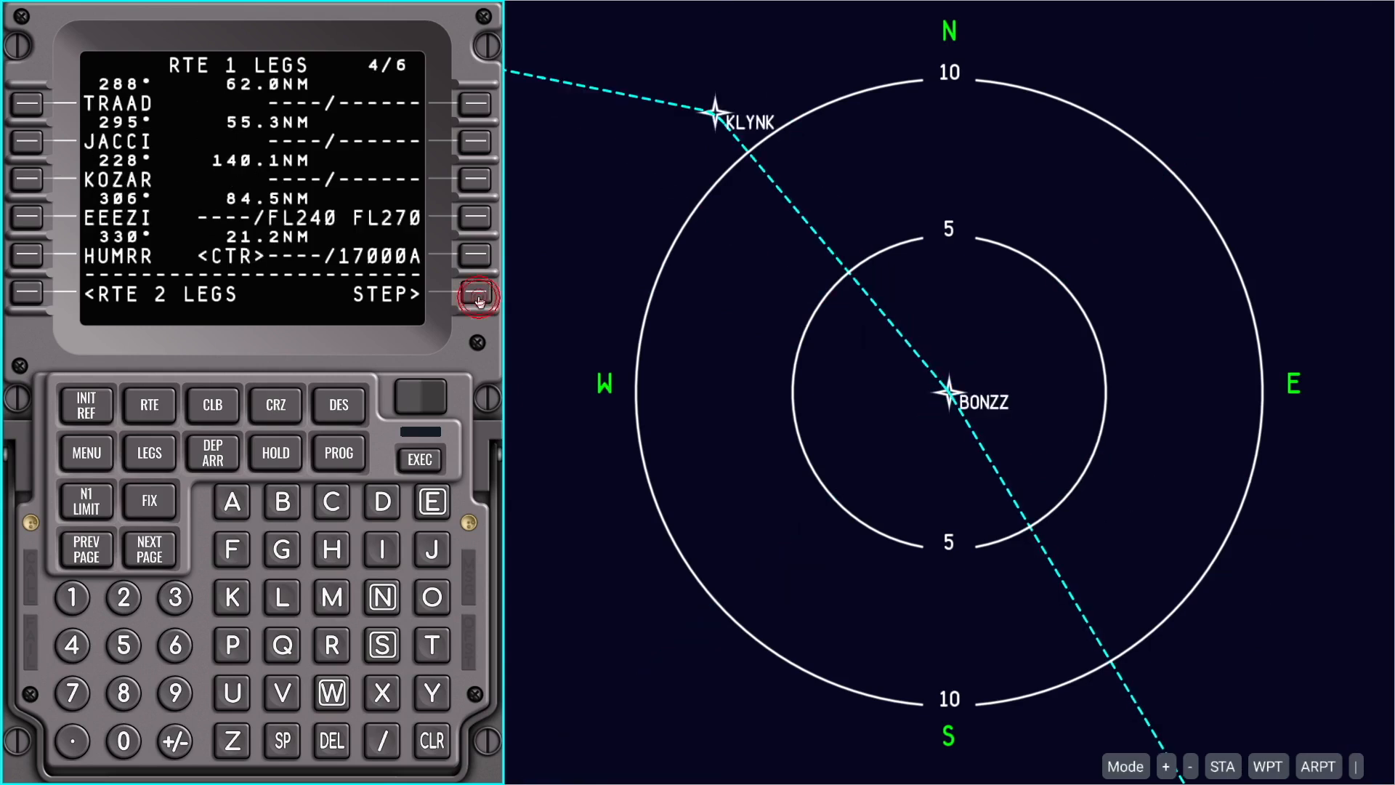
{"action": "left_click", "coordinate": [478, 296]}
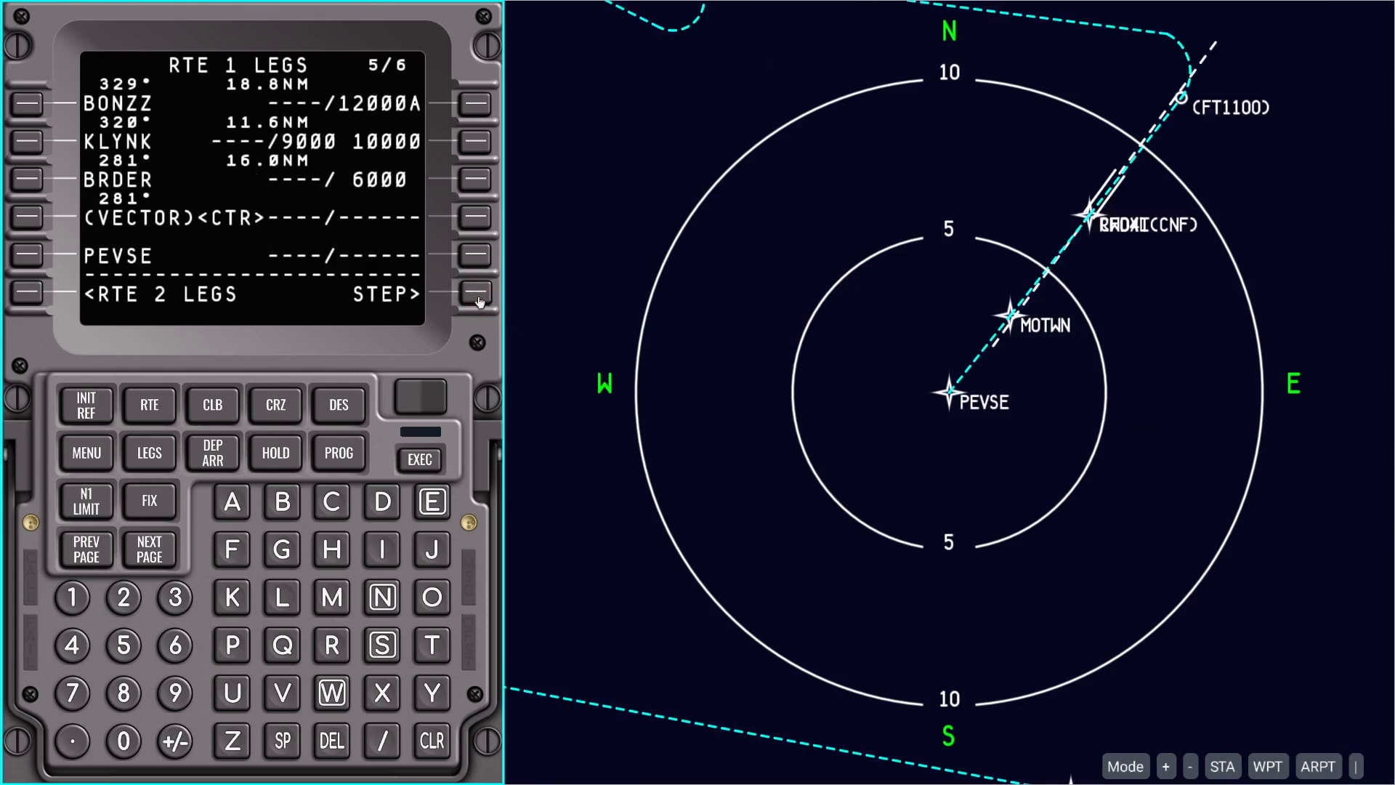
{"action": "left_click", "coordinate": [478, 294]}
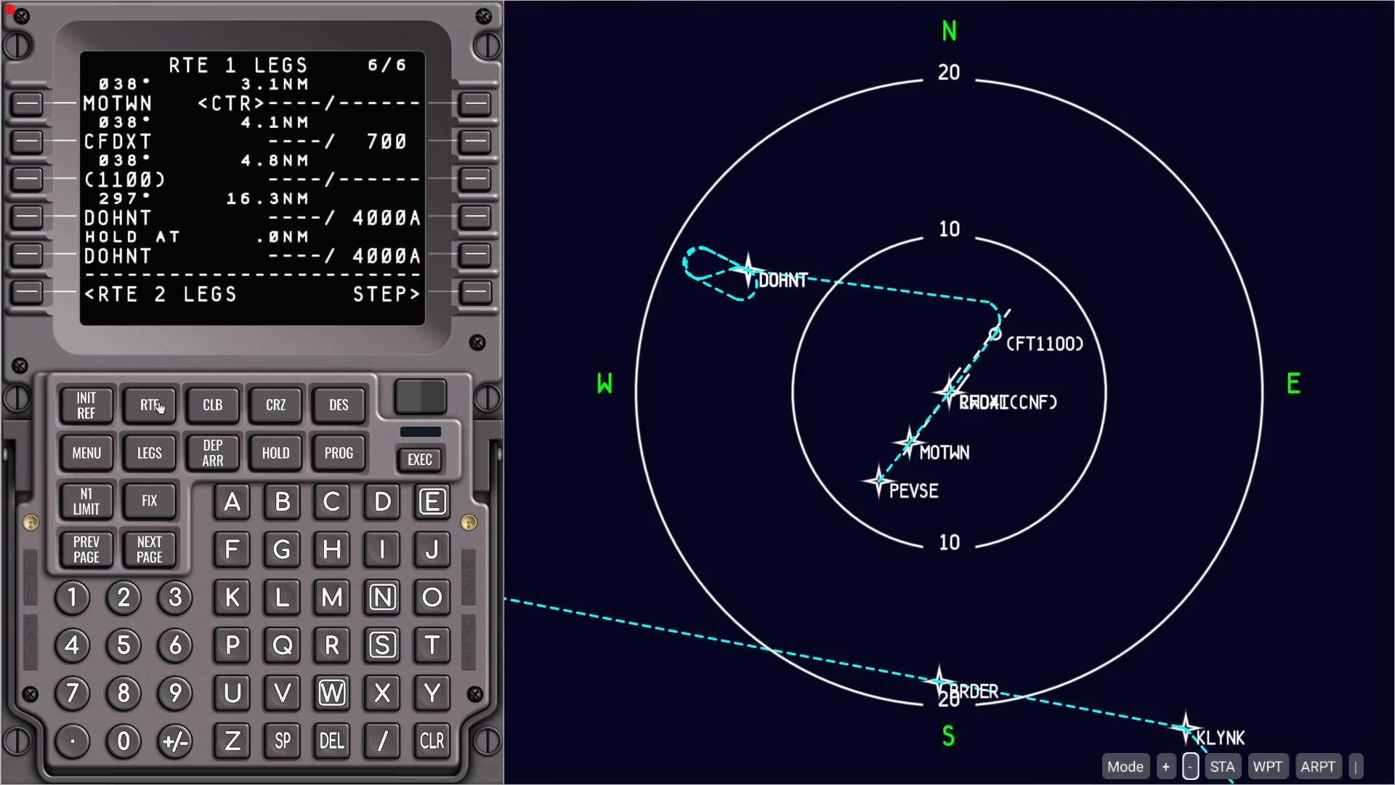
Activate and execute route 1, then view its active legs from runway 31L
{"action": "left_click", "coordinate": [149, 404]}
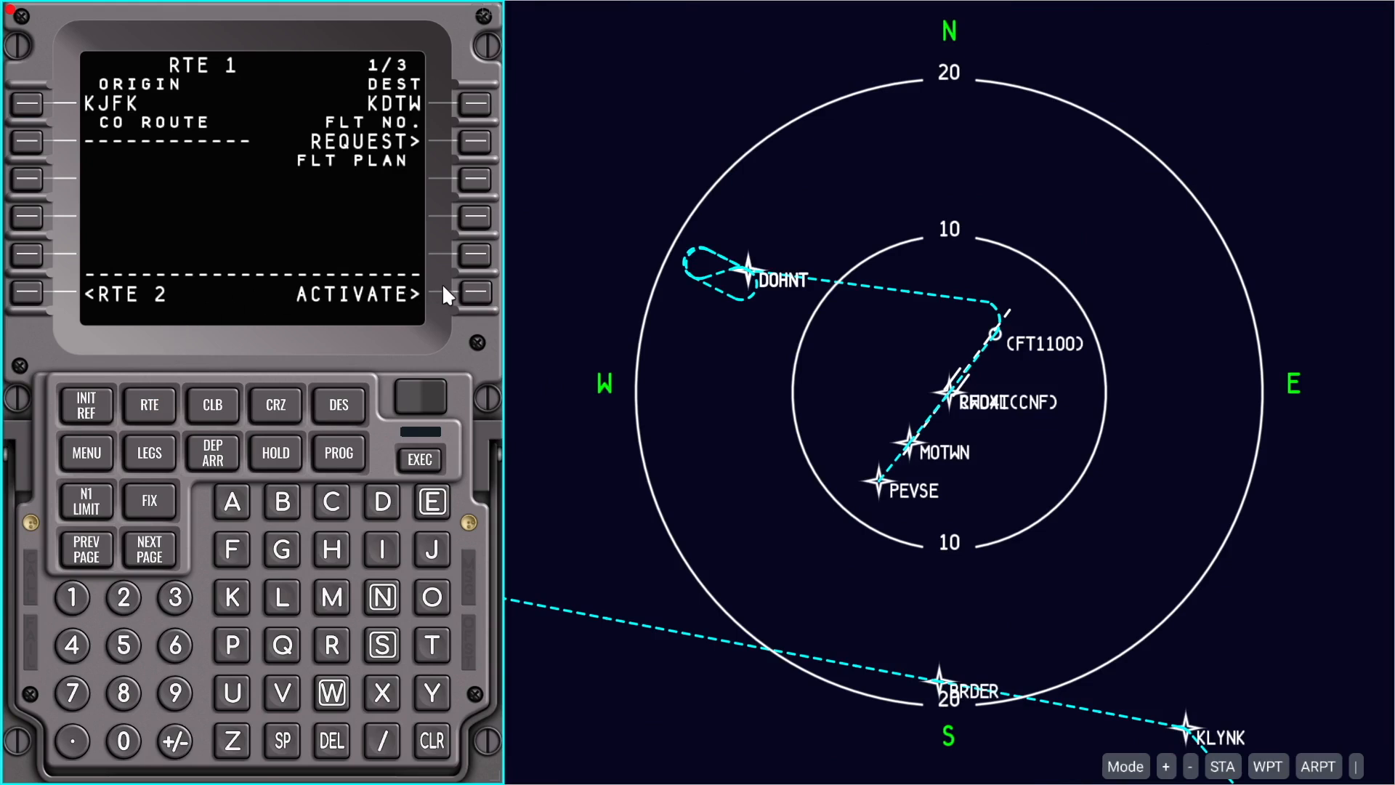
{"action": "left_click", "coordinate": [478, 295]}
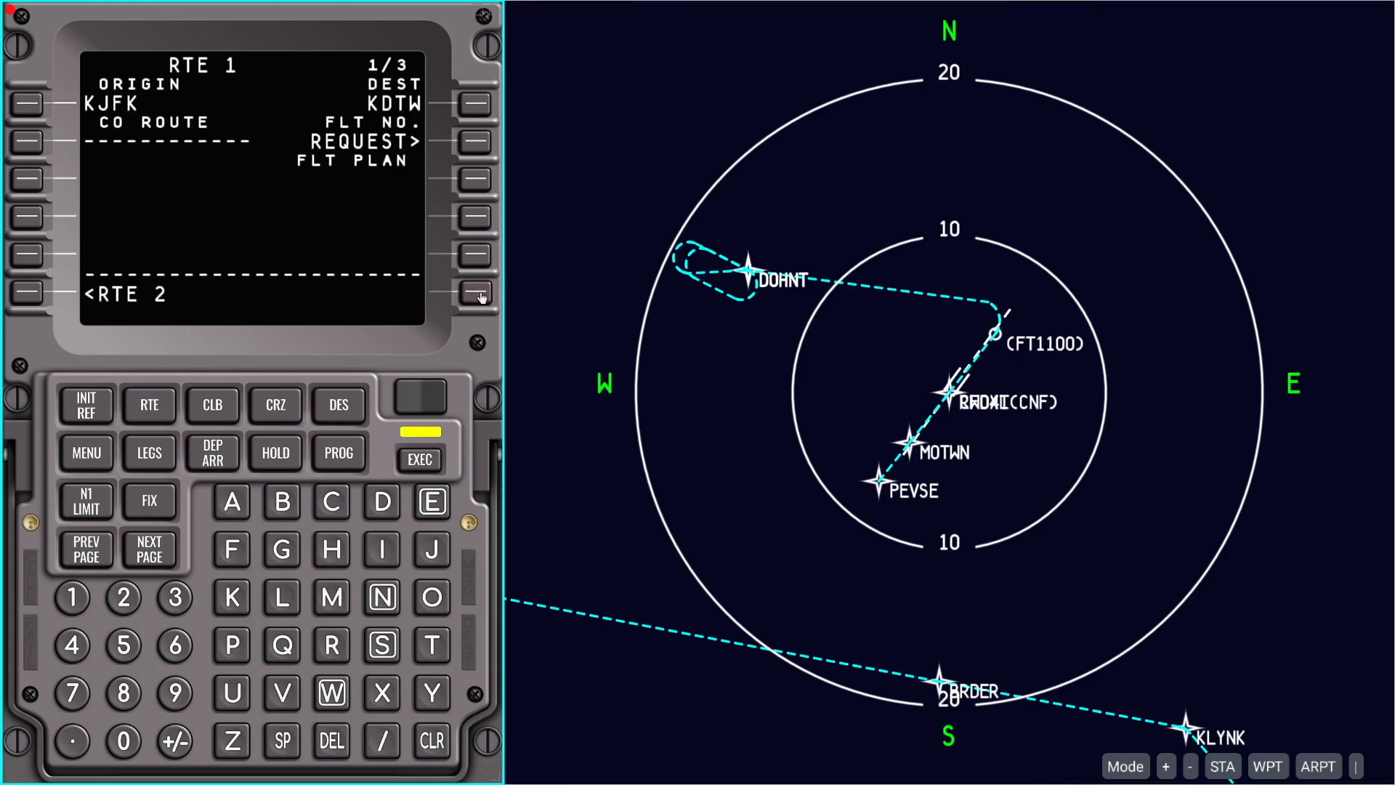
{"action": "left_click", "coordinate": [419, 458]}
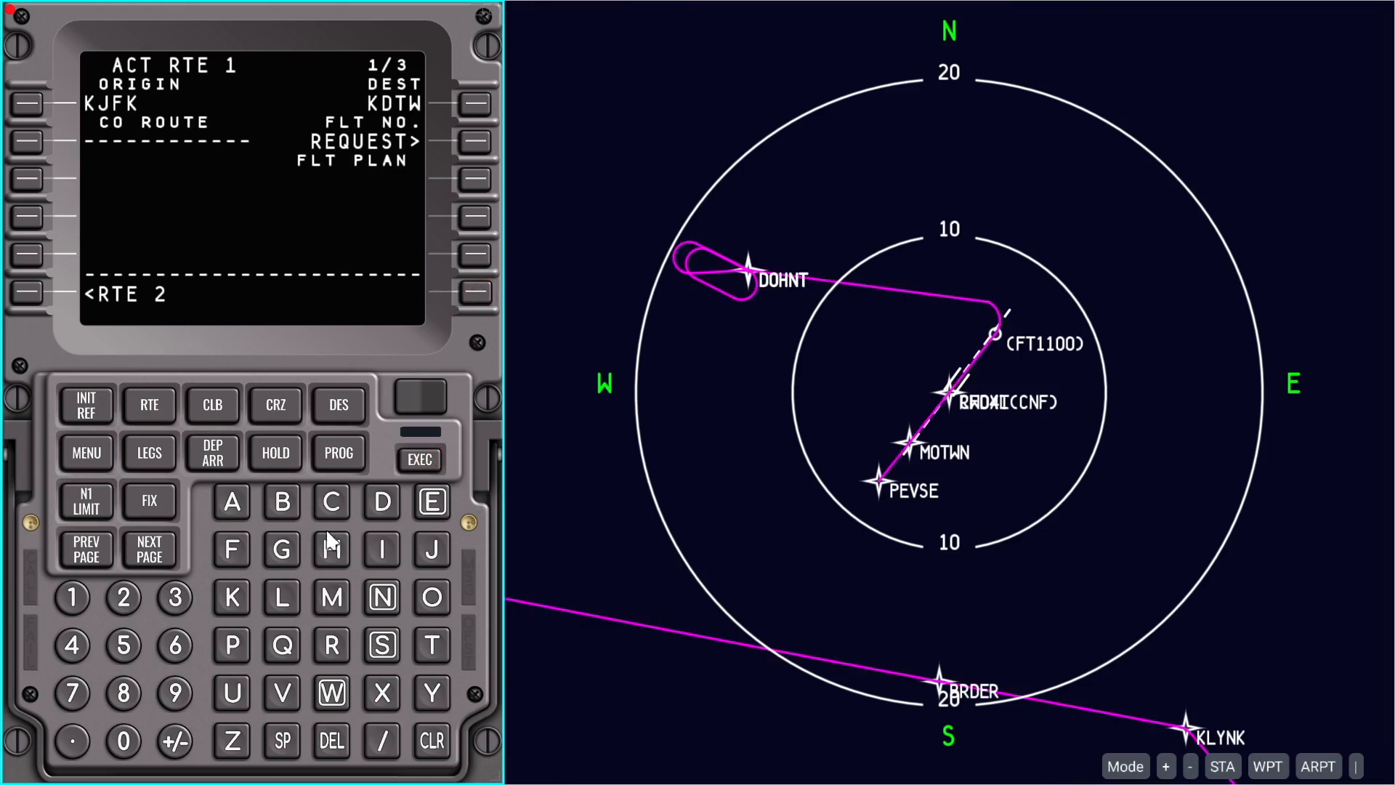
{"action": "left_click", "coordinate": [148, 452]}
{"action": "type", "text": "CE"}
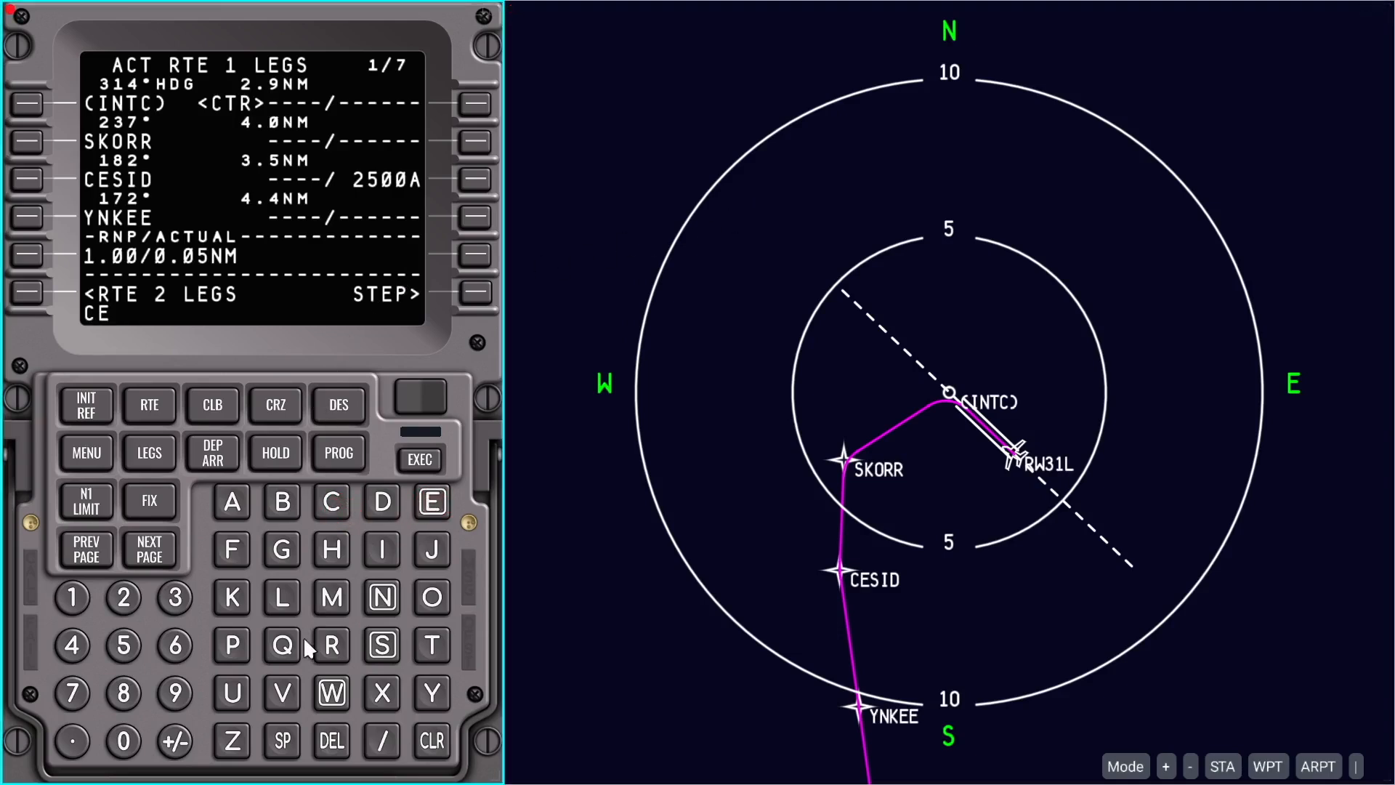
Insert waypoint CESID01 at CESID/-2 on the CESID leg
{"action": "left_click", "coordinate": [381, 644]}
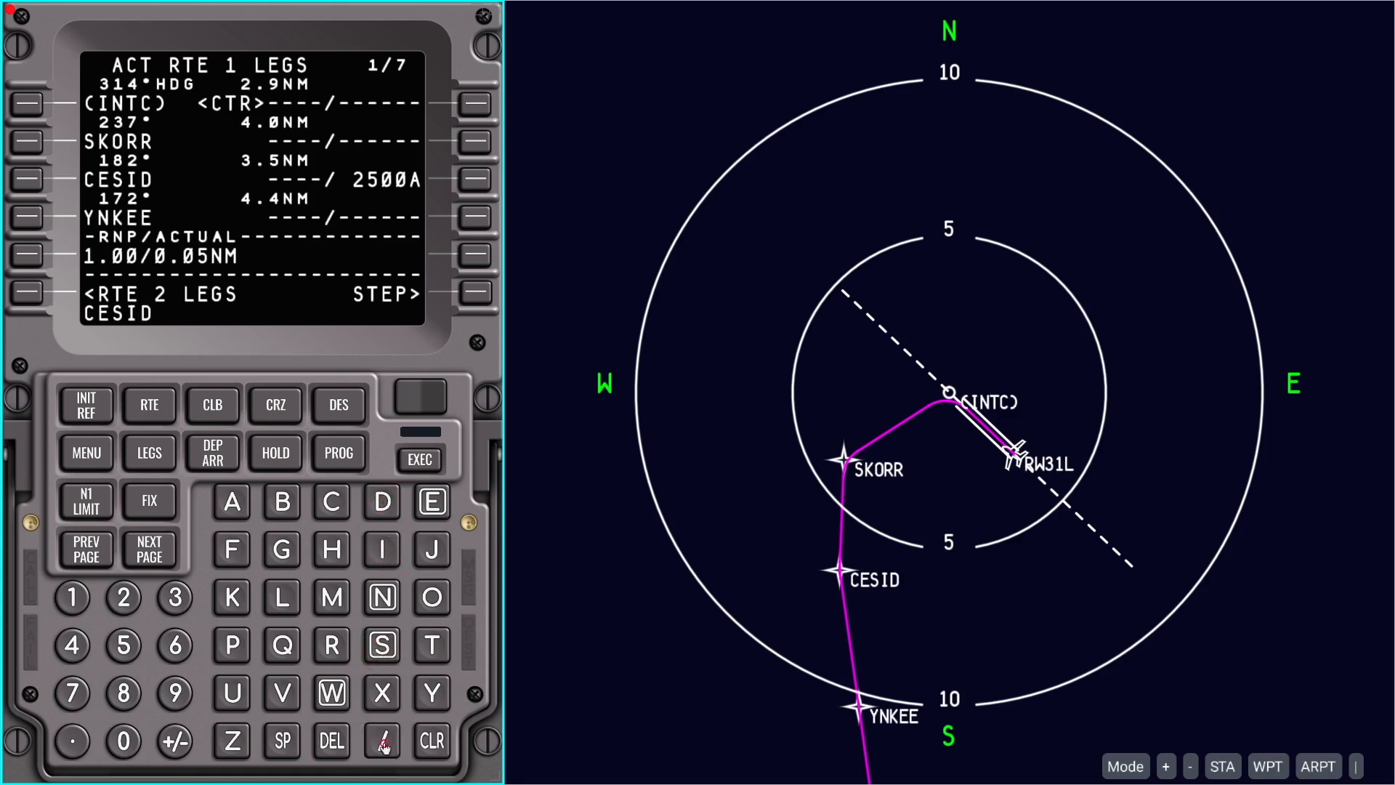
{"action": "left_click", "coordinate": [123, 596]}
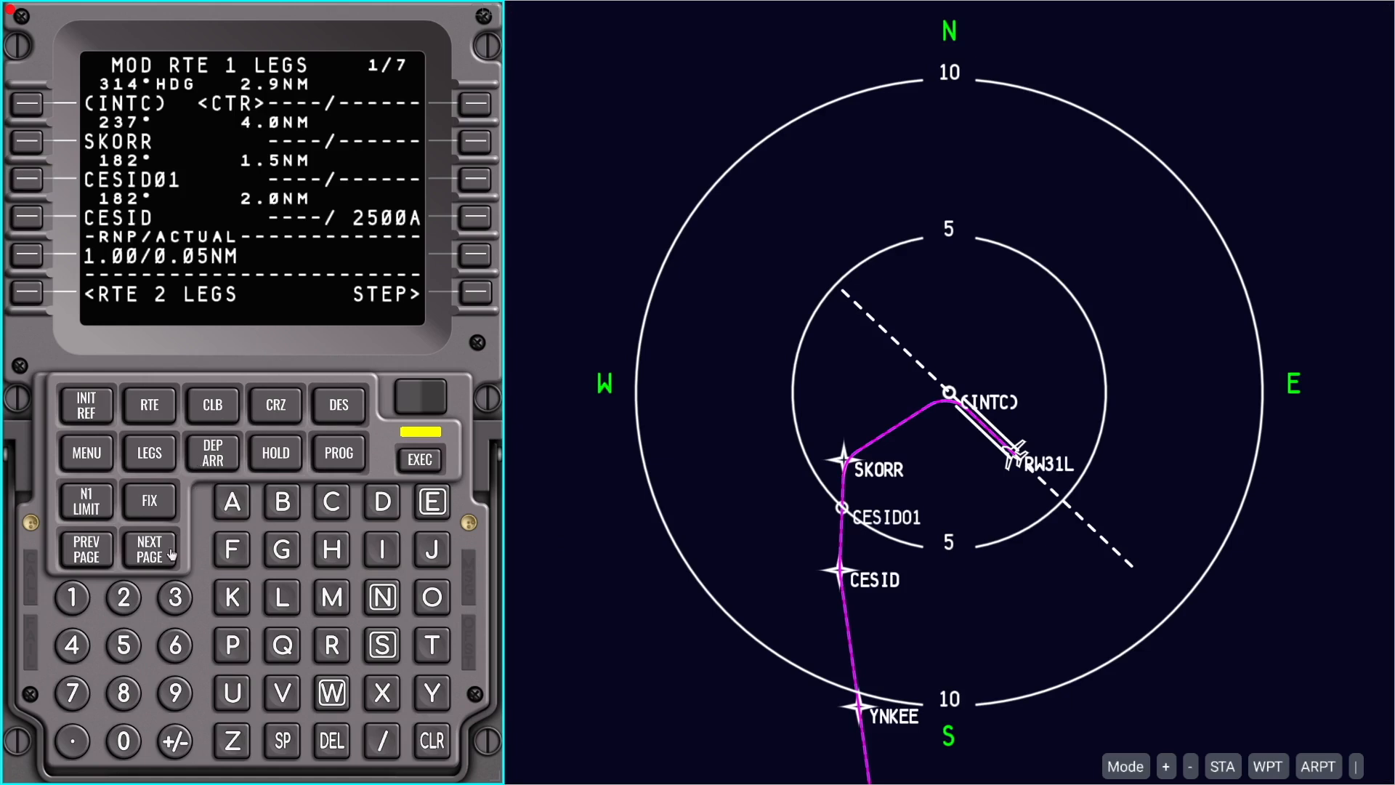
Insert CESID270/5 as CESID02 before YNKEE, close the discontinuity and execute
{"action": "left_click", "coordinate": [148, 548]}
{"action": "type", "text": "CE"}
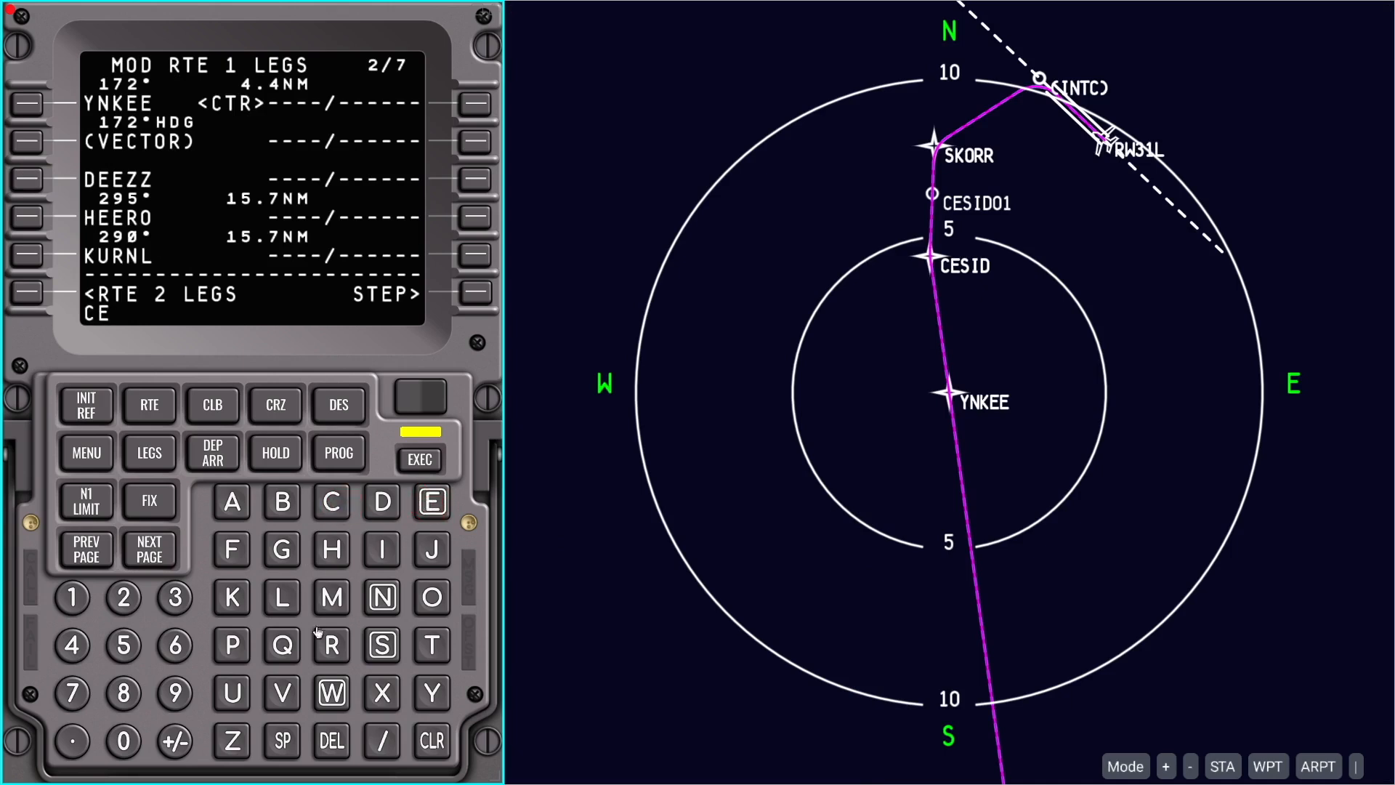
{"action": "left_click", "coordinate": [380, 550]}
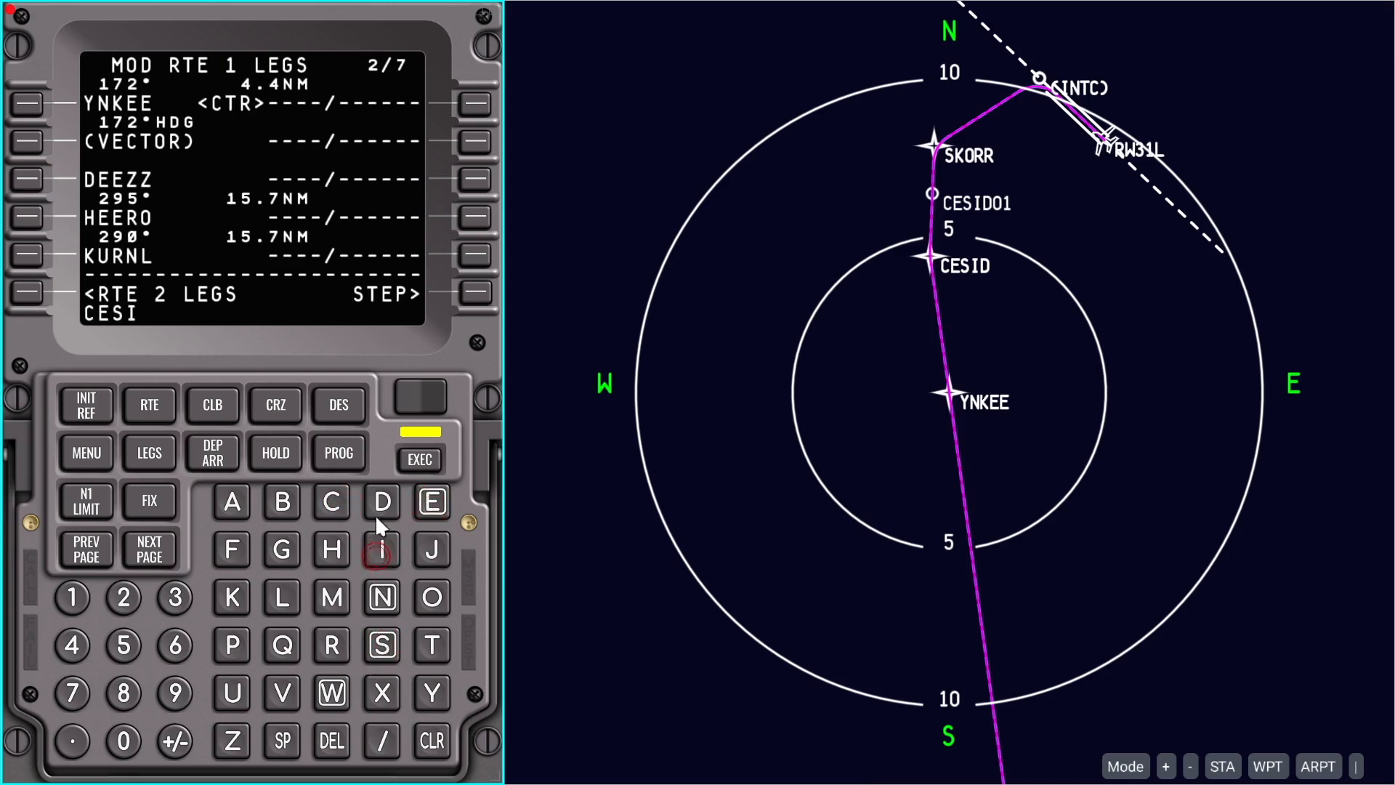
{"action": "left_click", "coordinate": [122, 596]}
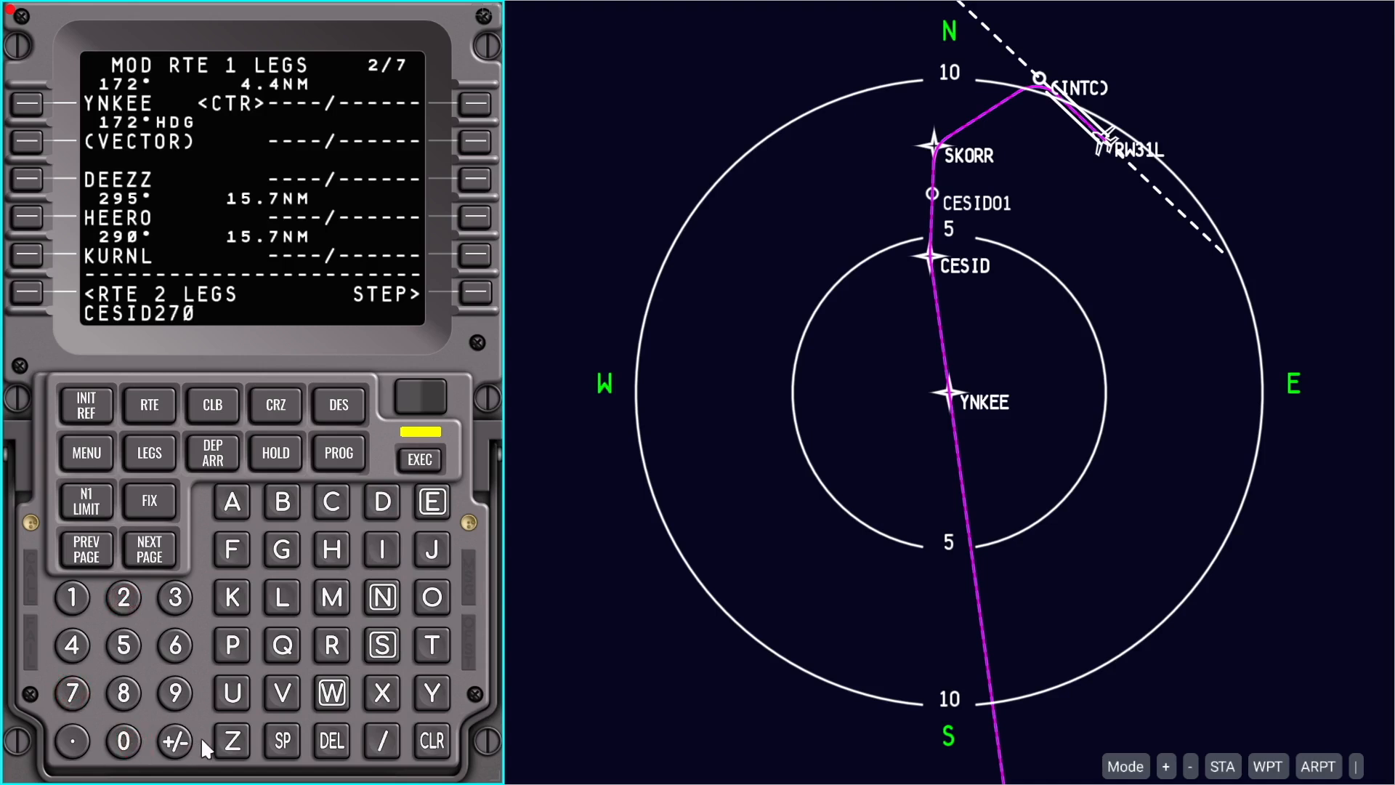
{"action": "left_click", "coordinate": [381, 740]}
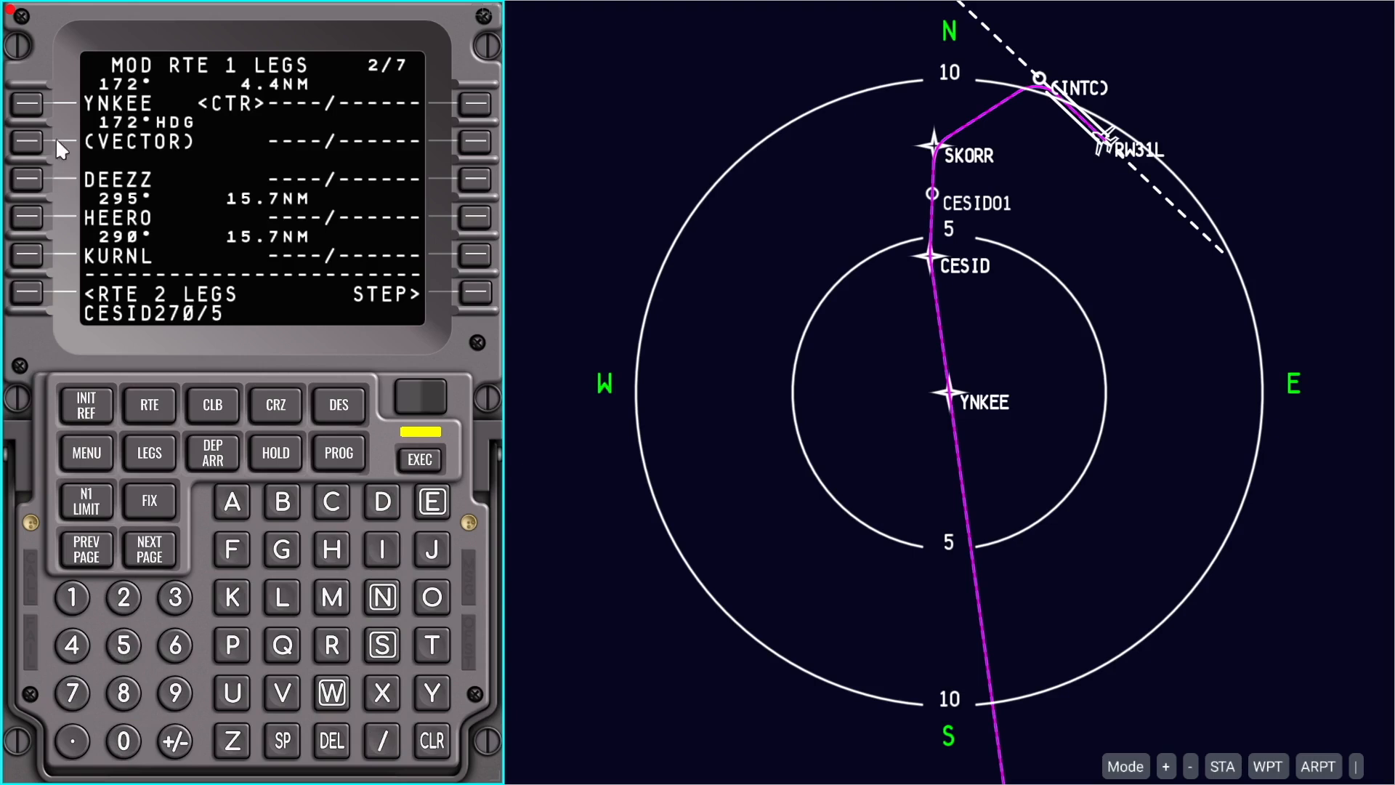
{"action": "left_click", "coordinate": [27, 104]}
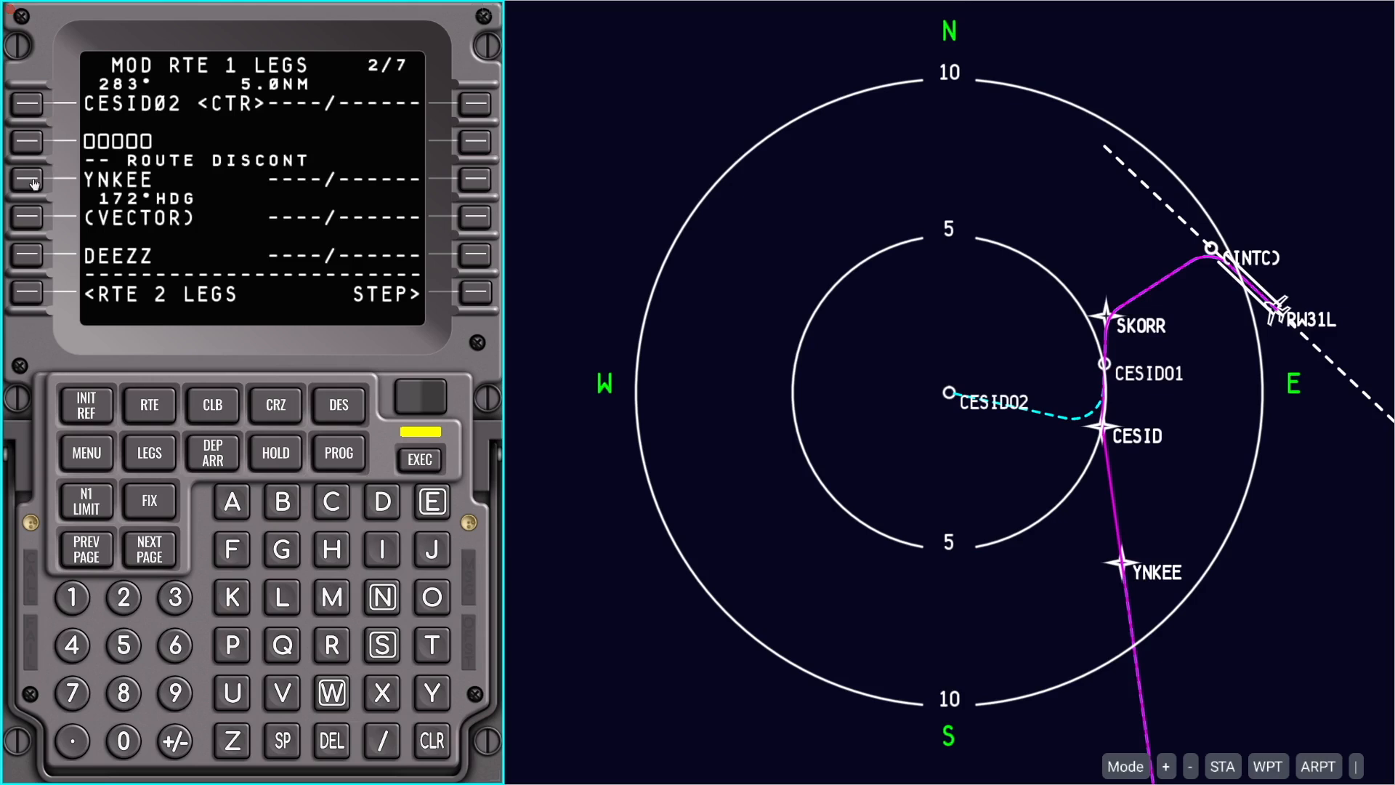
{"action": "left_click", "coordinate": [26, 178]}
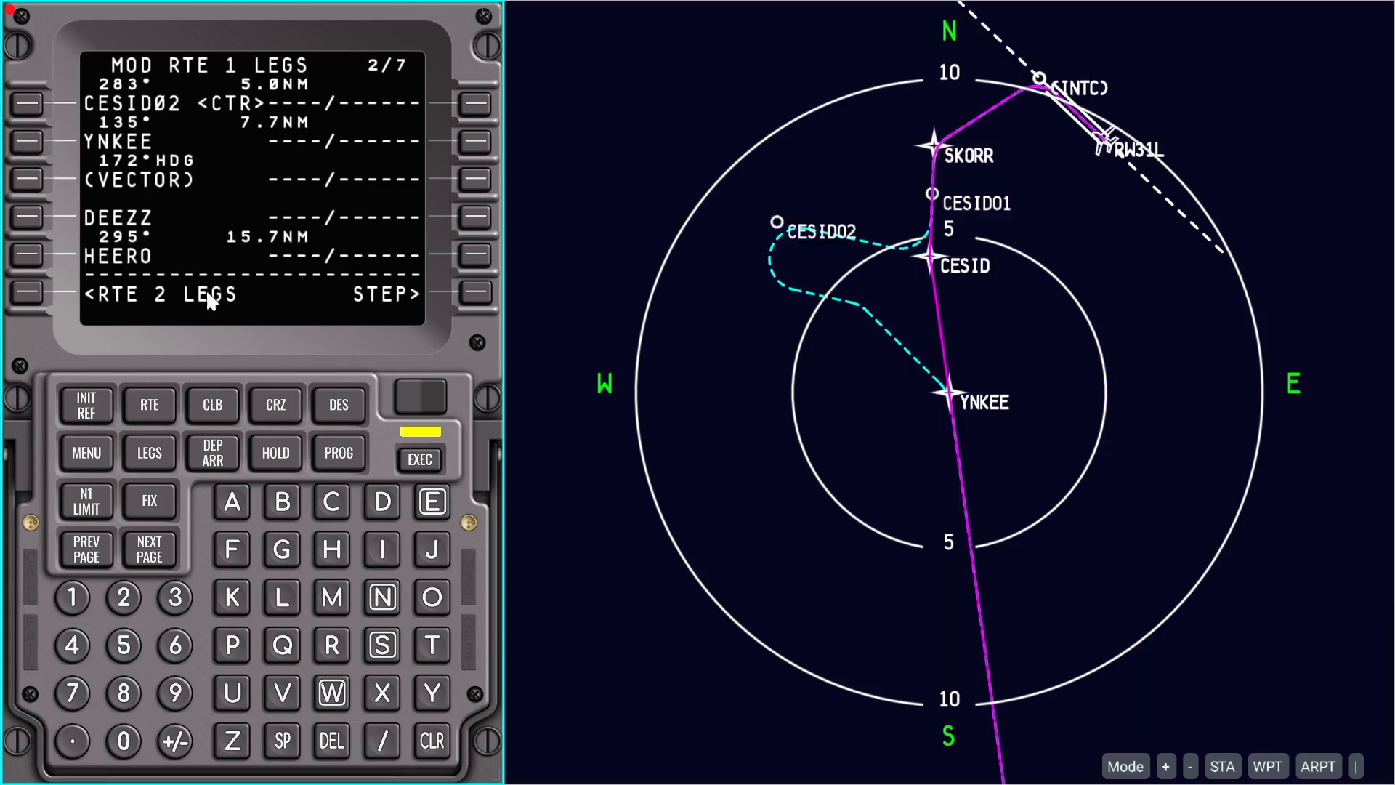
{"action": "mouse_move", "coordinate": [401, 471]}
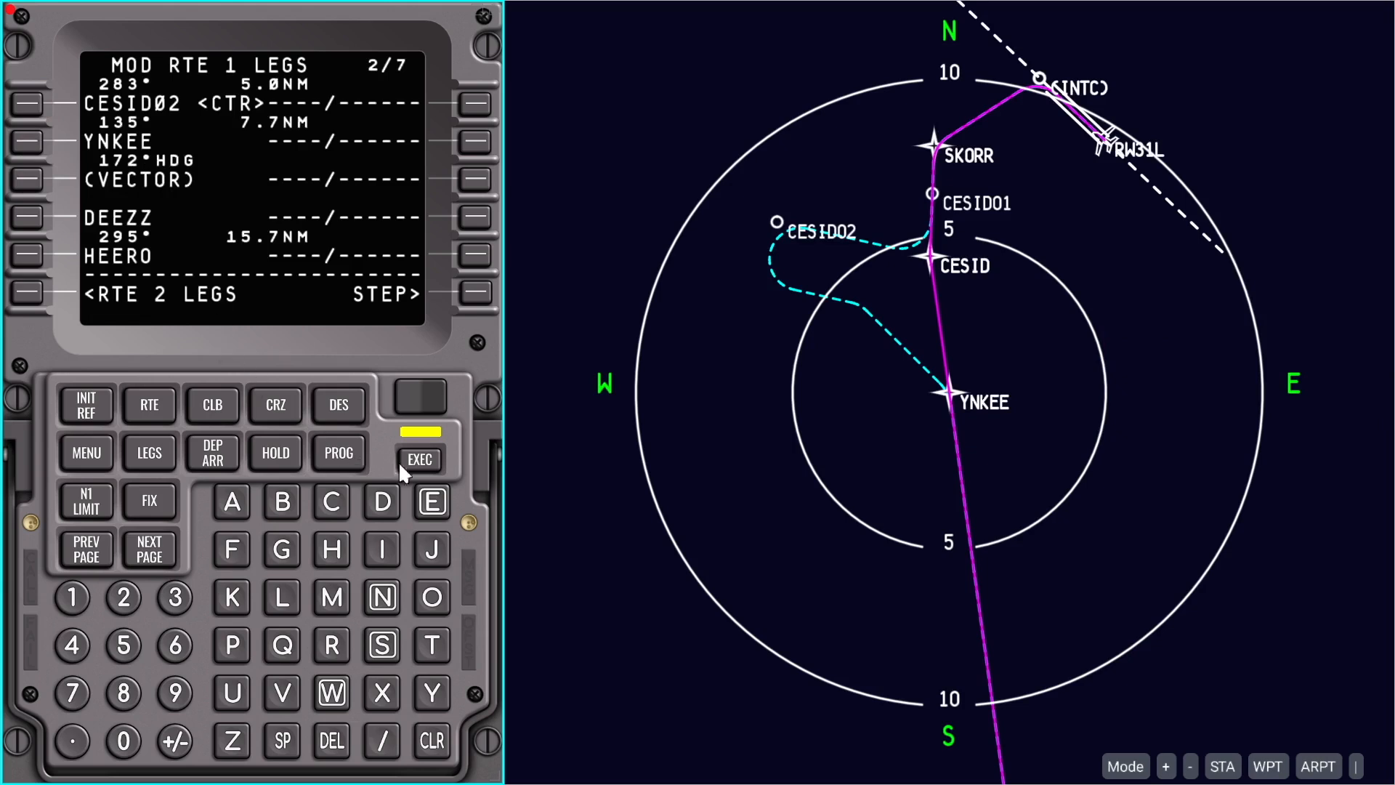
{"action": "left_click", "coordinate": [418, 458]}
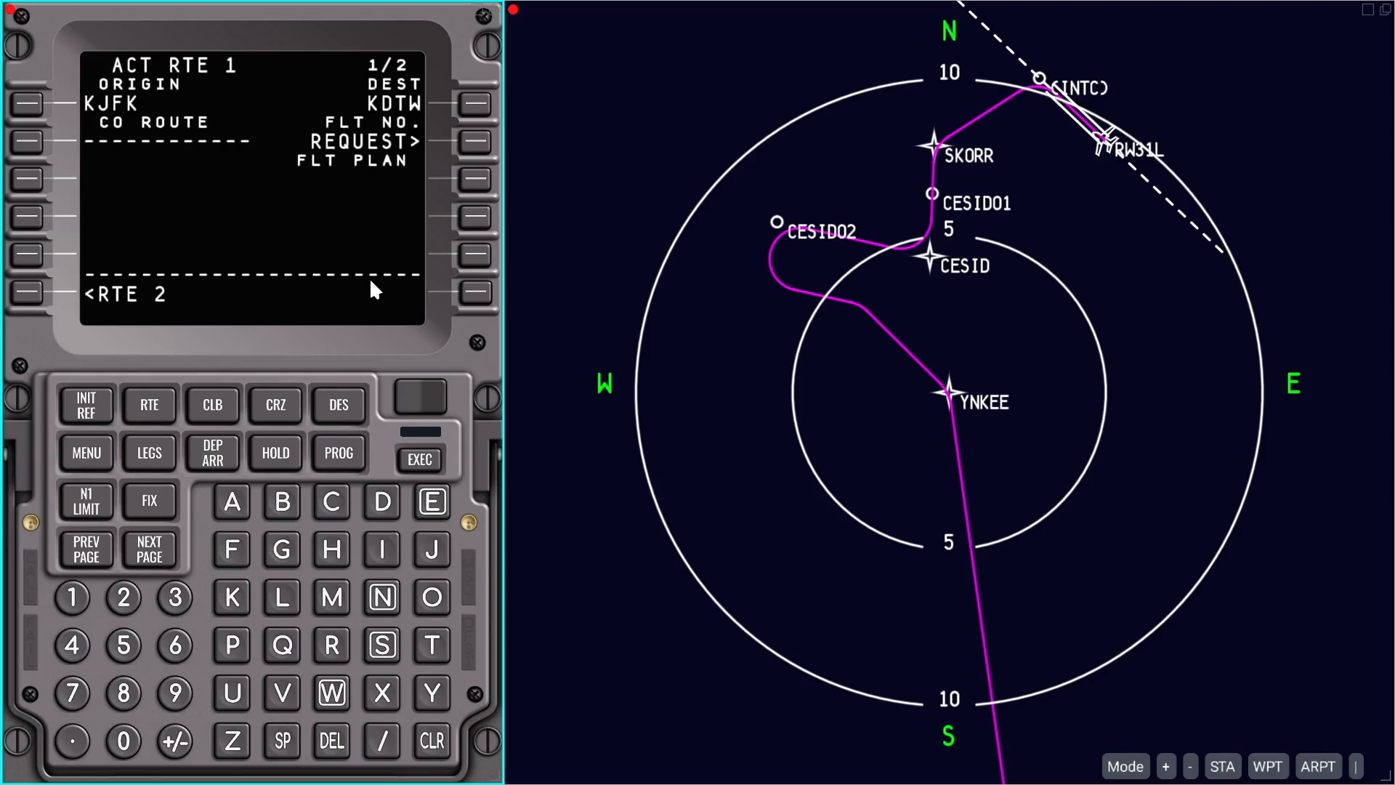
{"action": "mouse_move", "coordinate": [362, 304]}
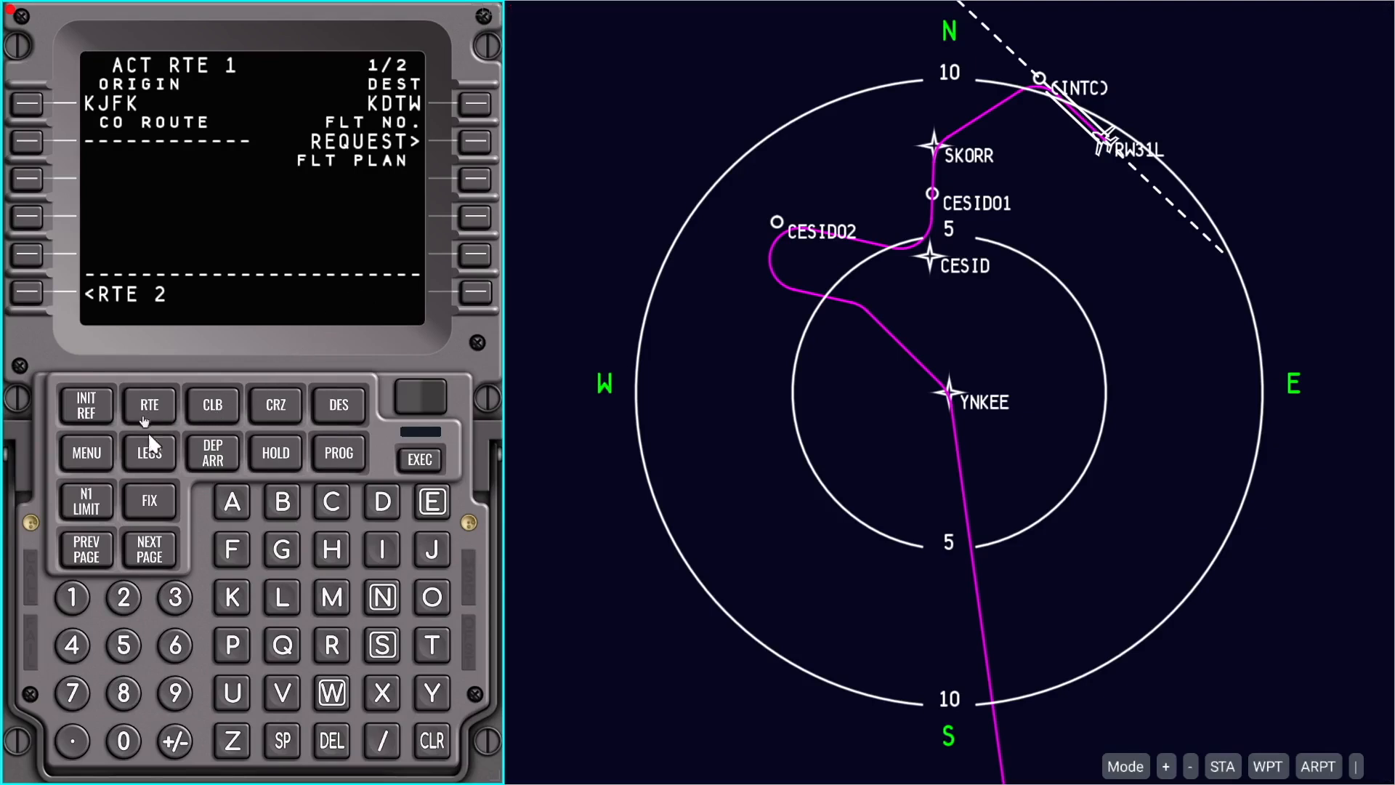
Page the legs list to 7/7 showing HOLD AT DOHNT
{"action": "left_click", "coordinate": [148, 548]}
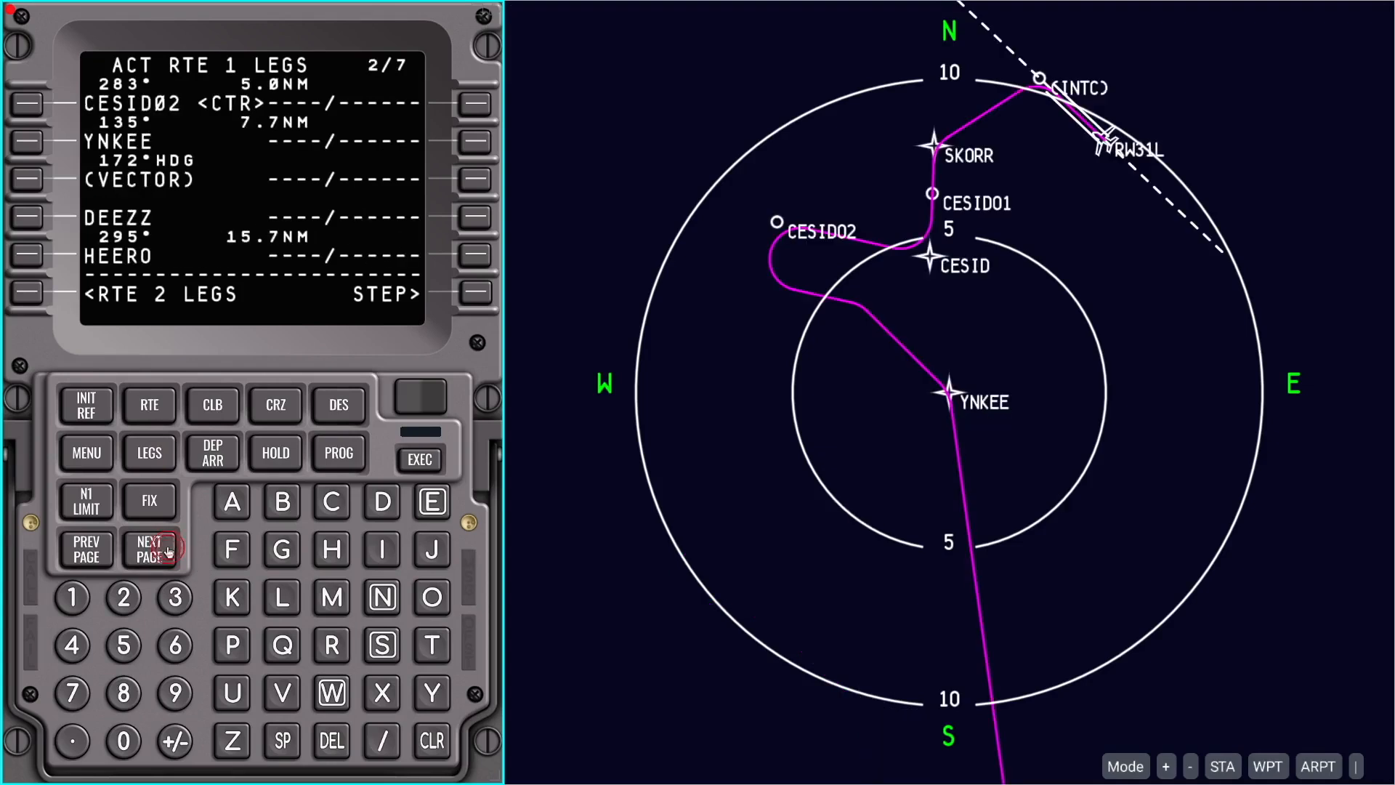
{"action": "left_click", "coordinate": [148, 550]}
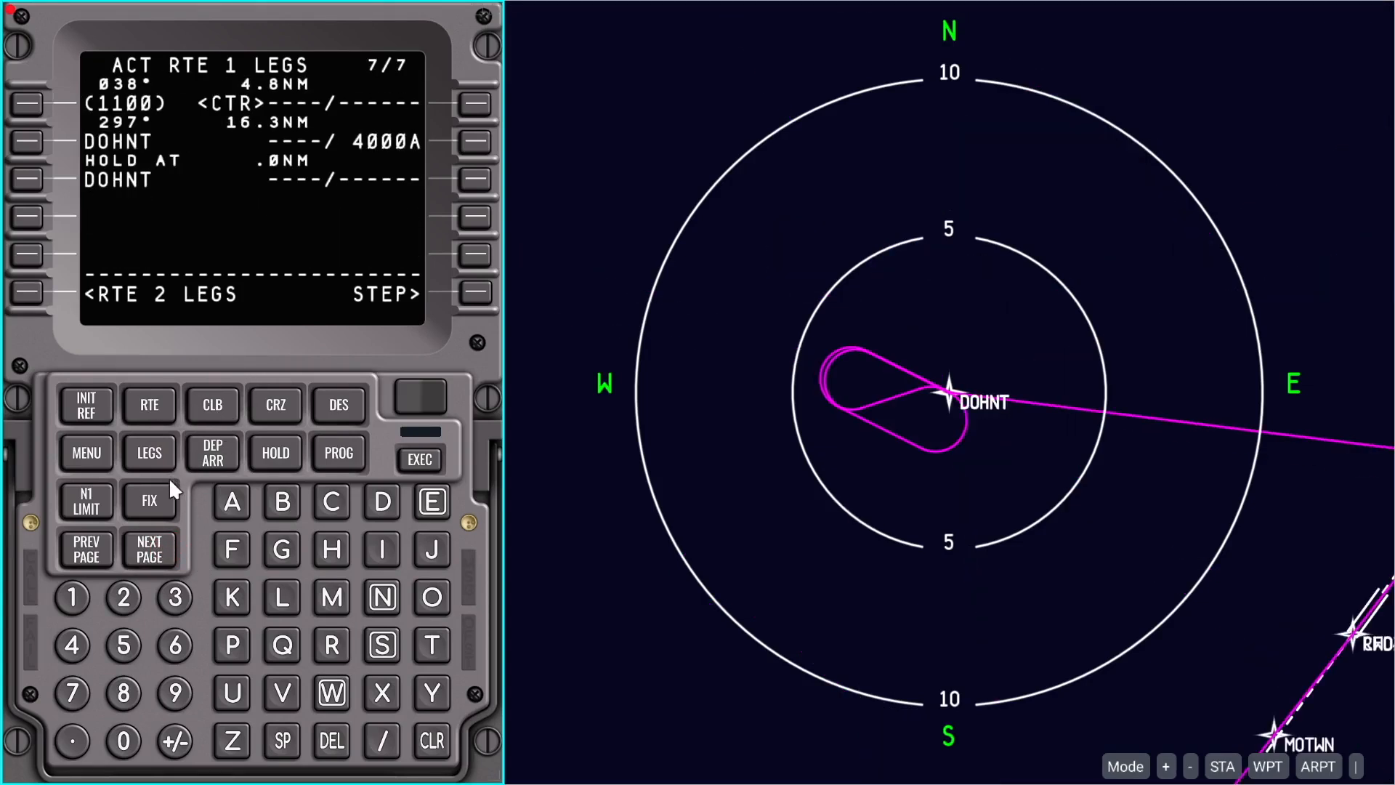
Modify the DOHNT hold to NW/320, 140/L, 2MIN legs and execute it
{"action": "left_click", "coordinate": [275, 452]}
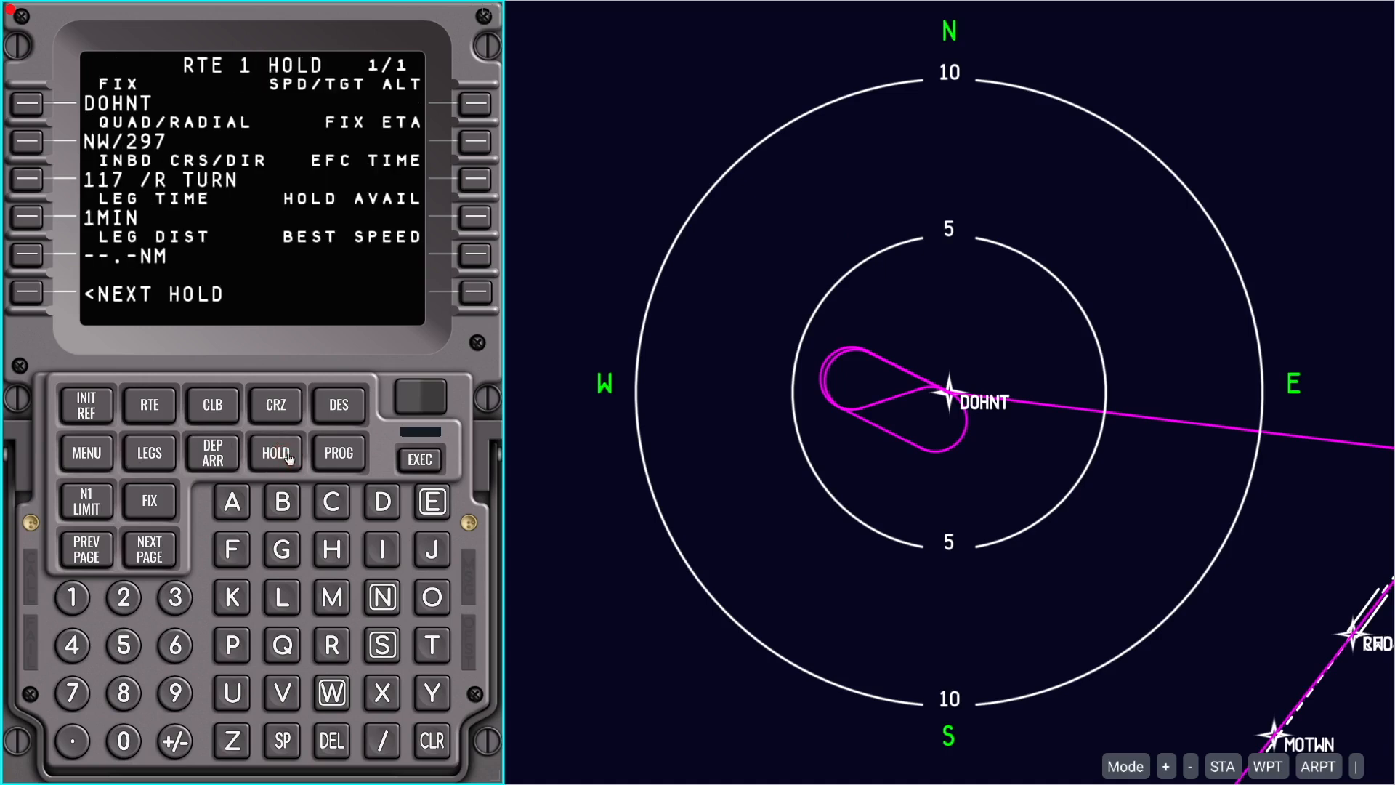
{"action": "mouse_move", "coordinate": [148, 593]}
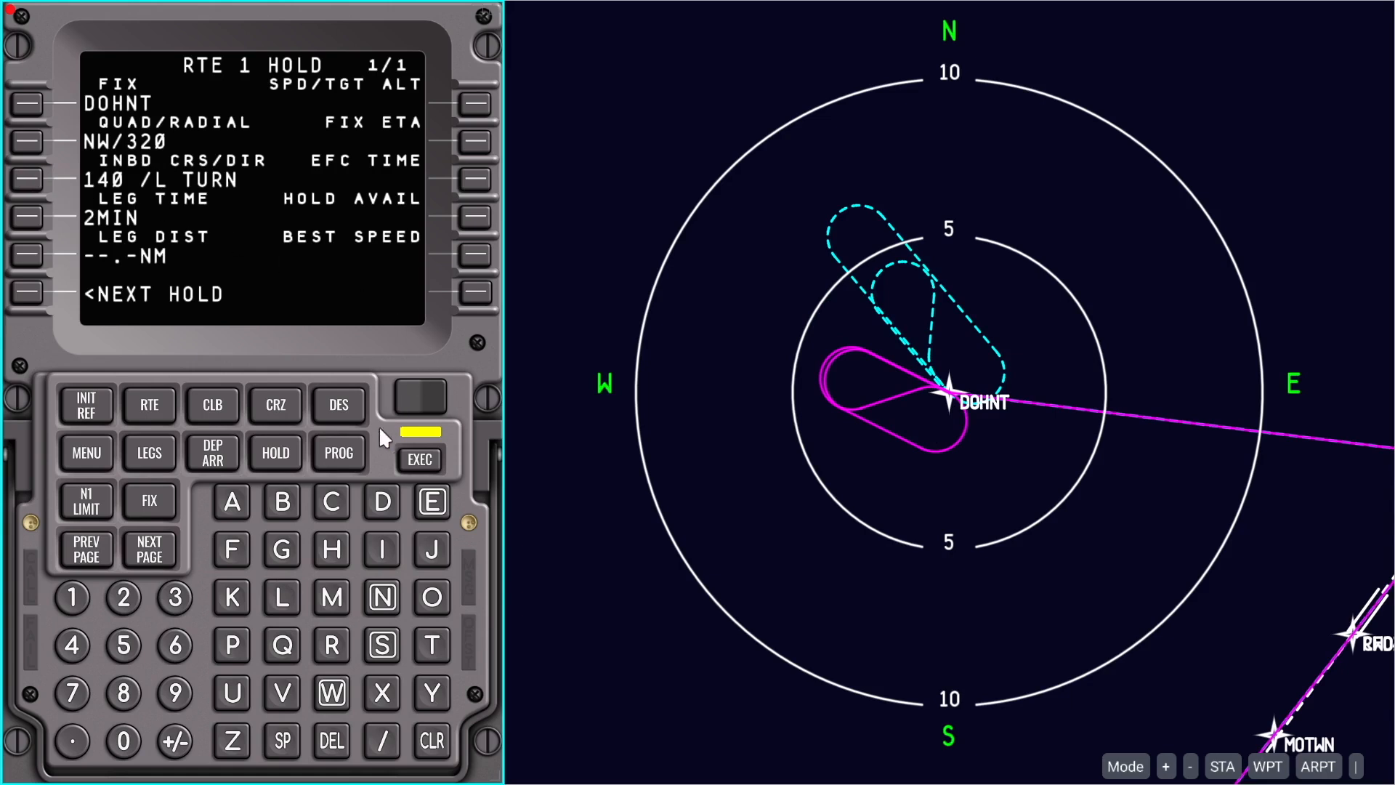
{"action": "left_click", "coordinate": [419, 460]}
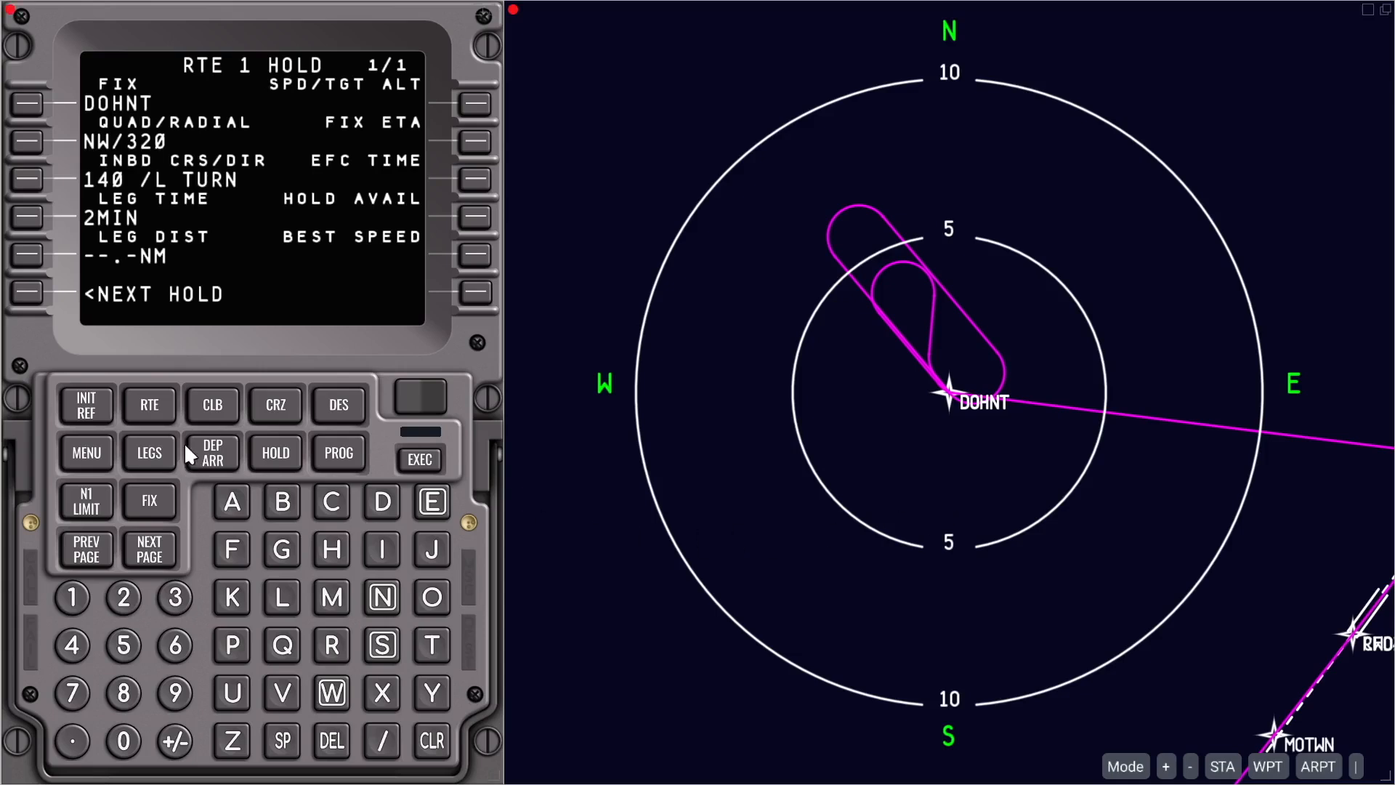
{"action": "left_click", "coordinate": [150, 453]}
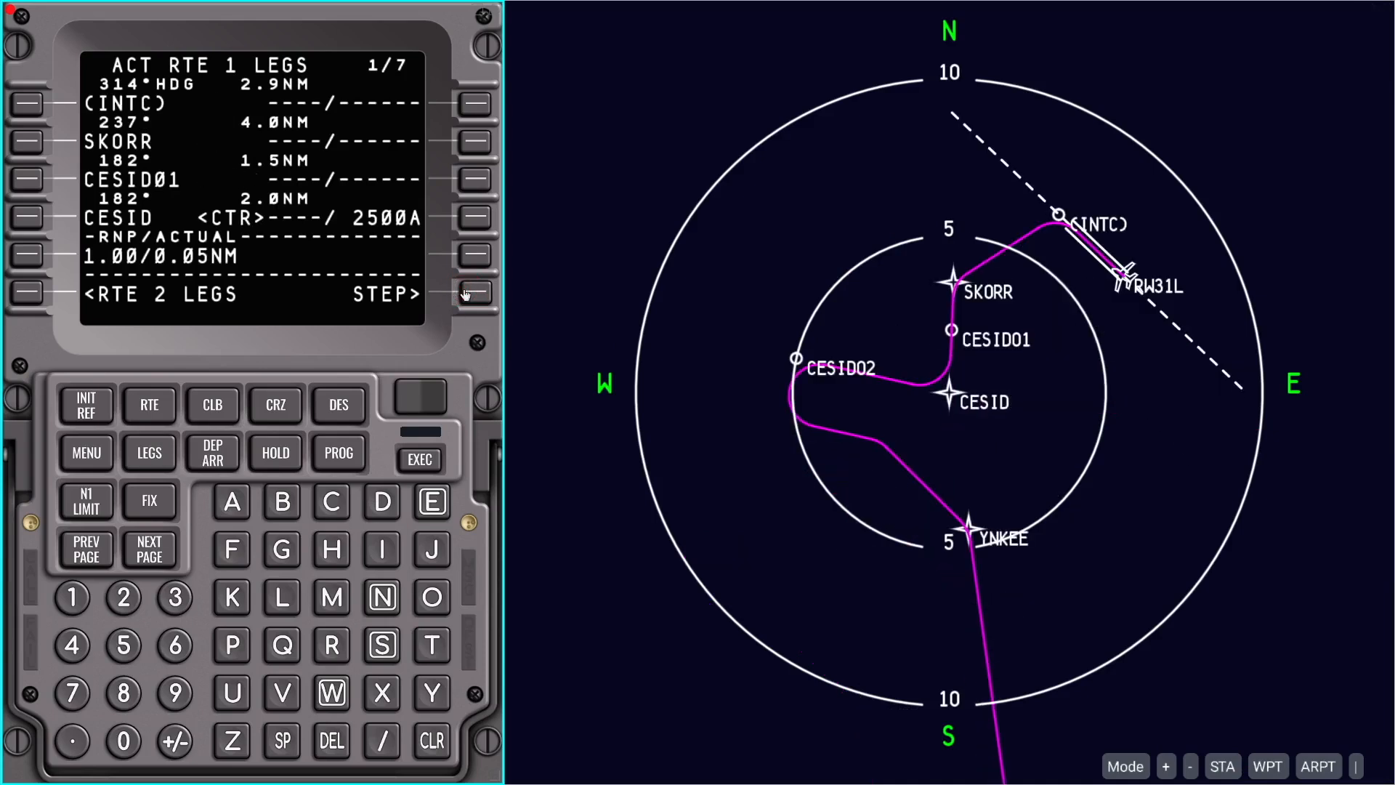
{"action": "mouse_move", "coordinate": [983, 533]}
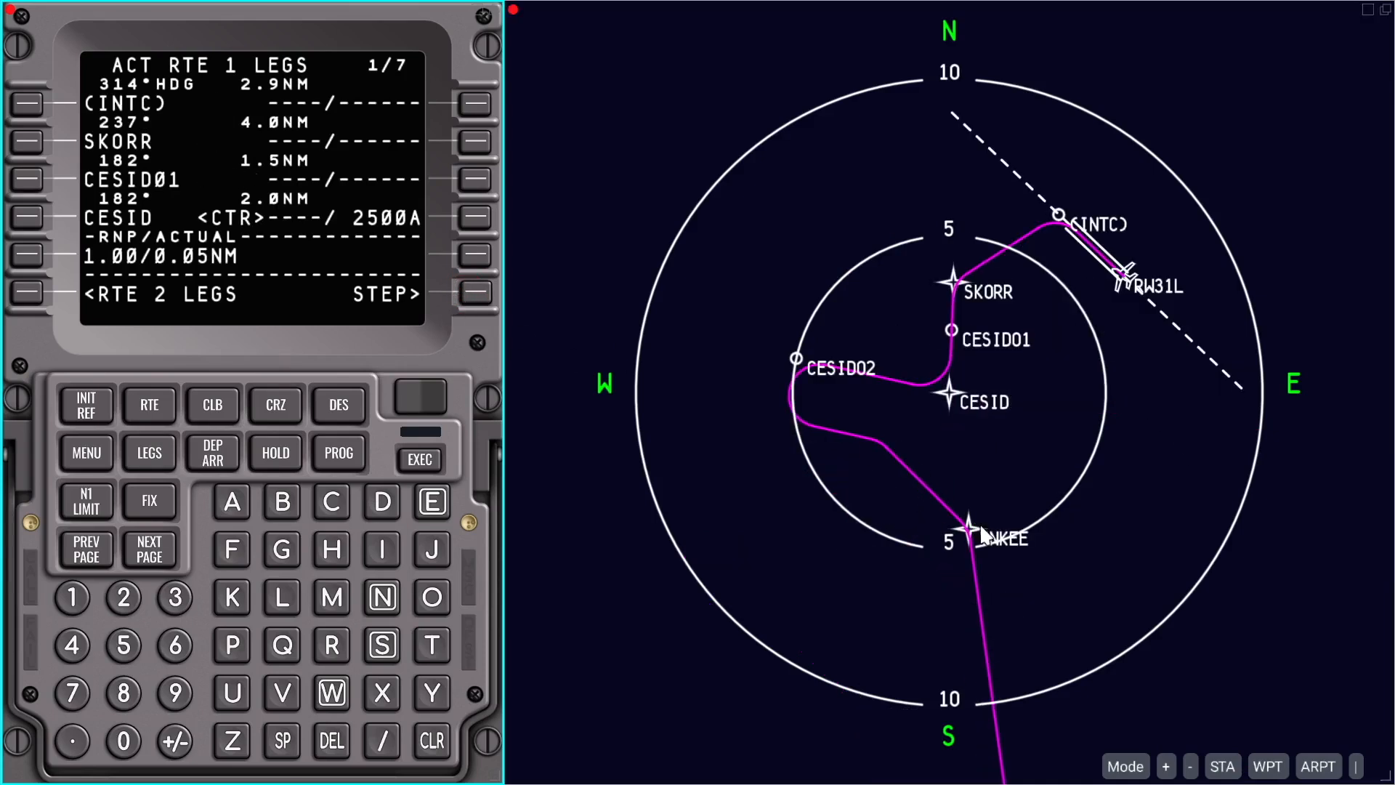
{"action": "mouse_move", "coordinate": [1116, 469]}
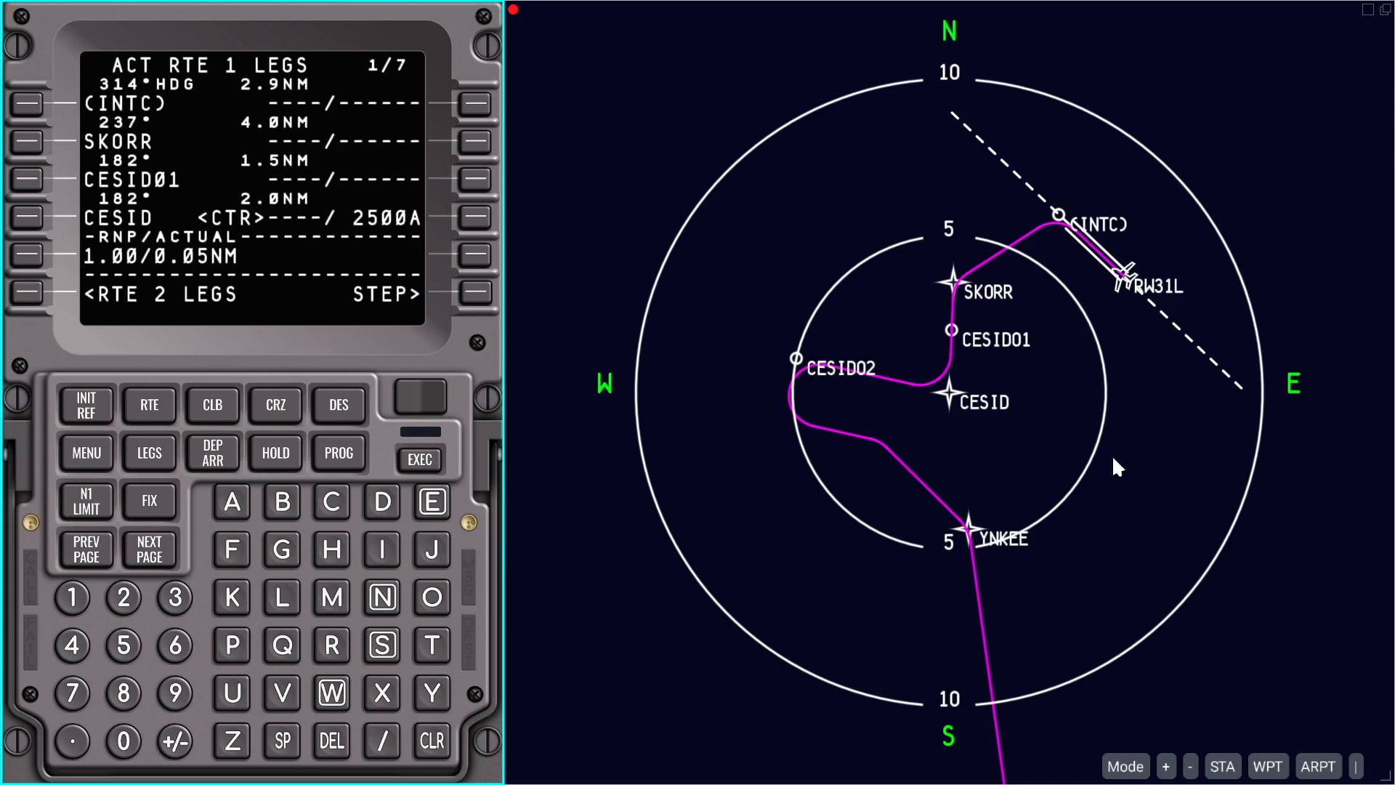
{"action": "mouse_move", "coordinate": [274, 452]}
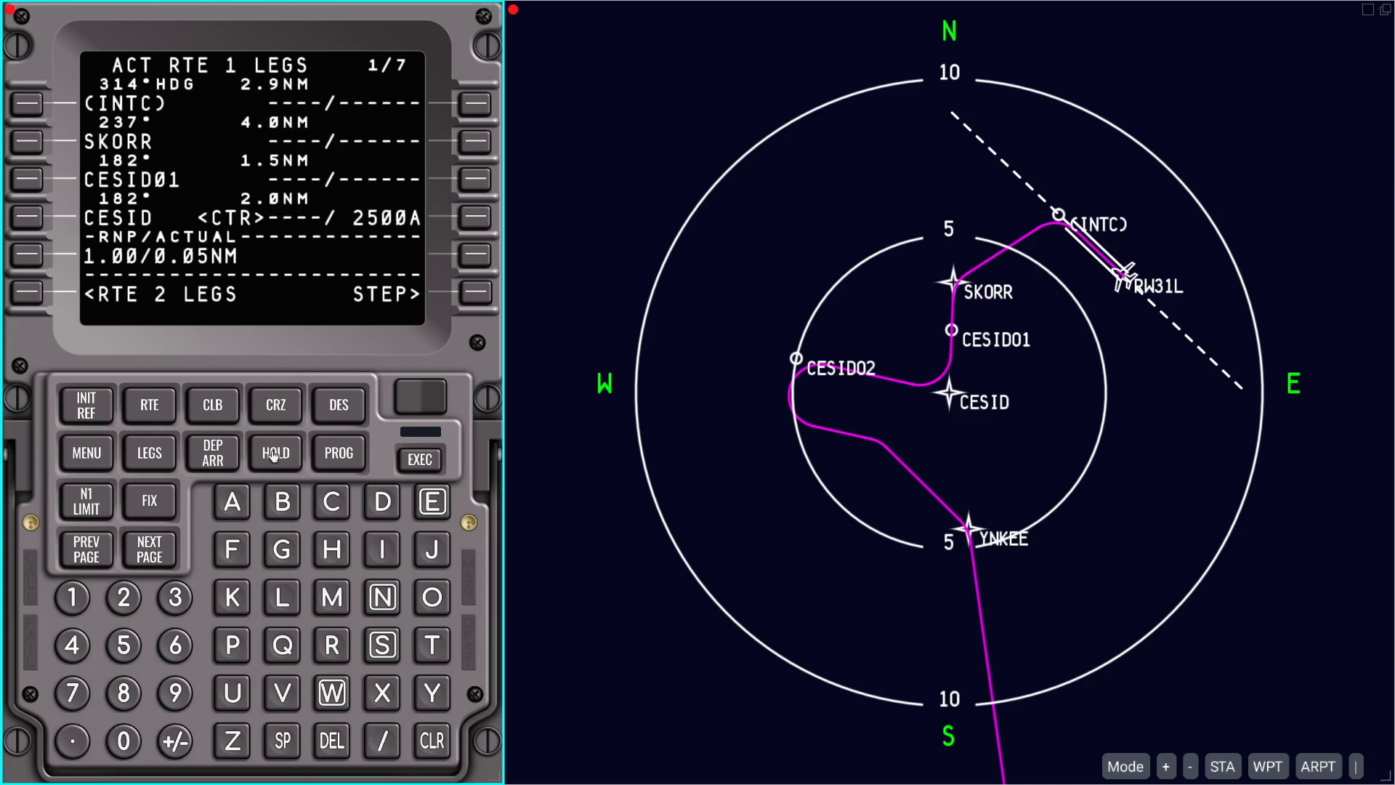
Add a hold at YNKEE from the route legs and execute it
{"action": "left_click", "coordinate": [26, 292]}
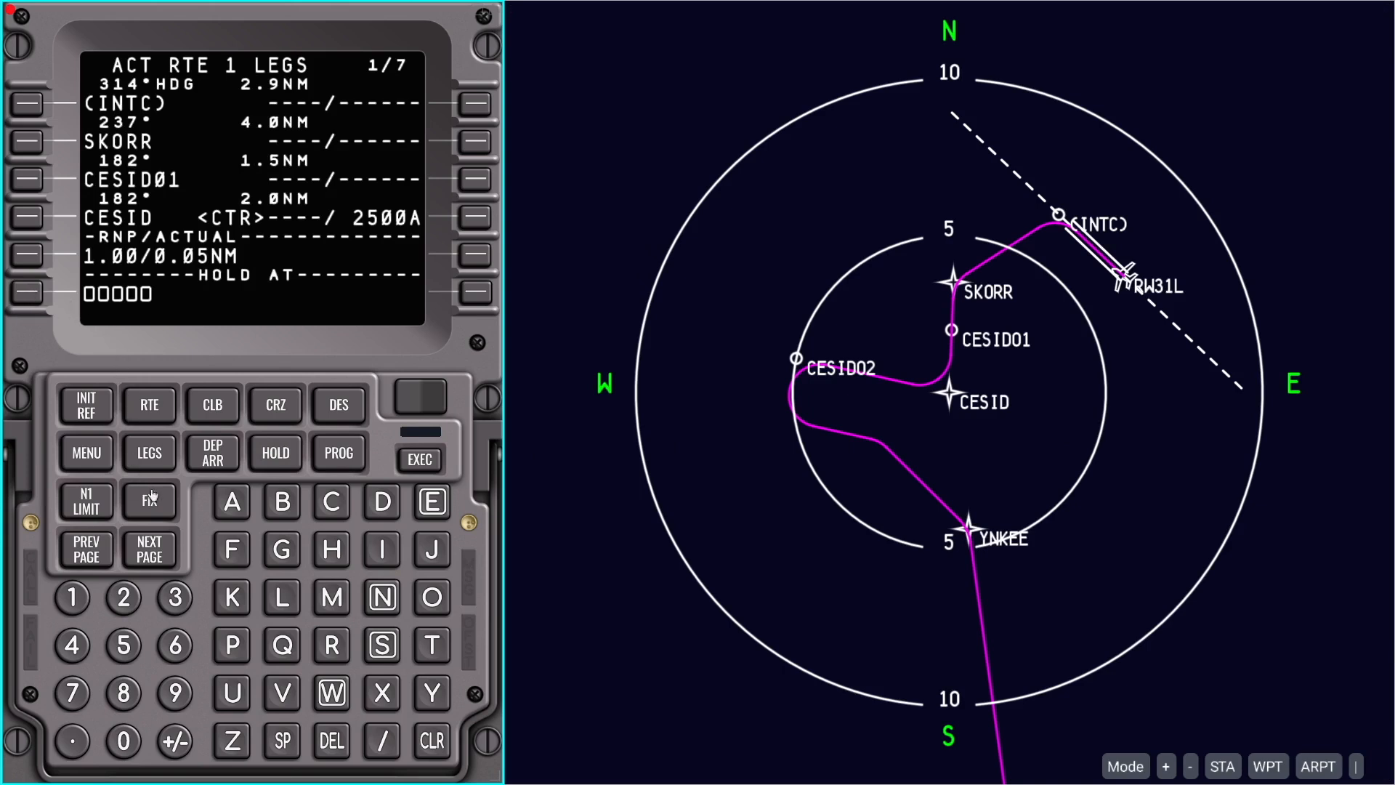
{"action": "left_click", "coordinate": [149, 548]}
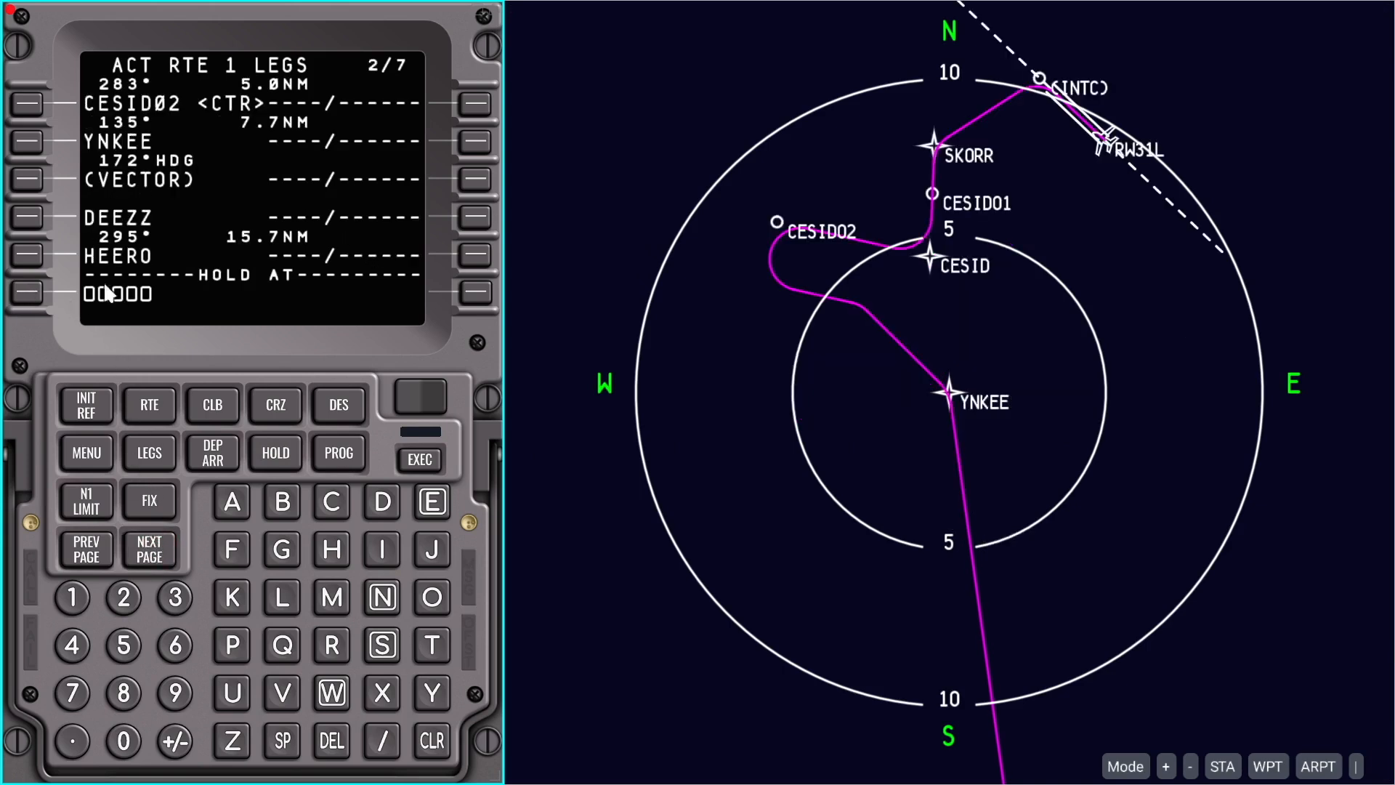
{"action": "left_click", "coordinate": [28, 294]}
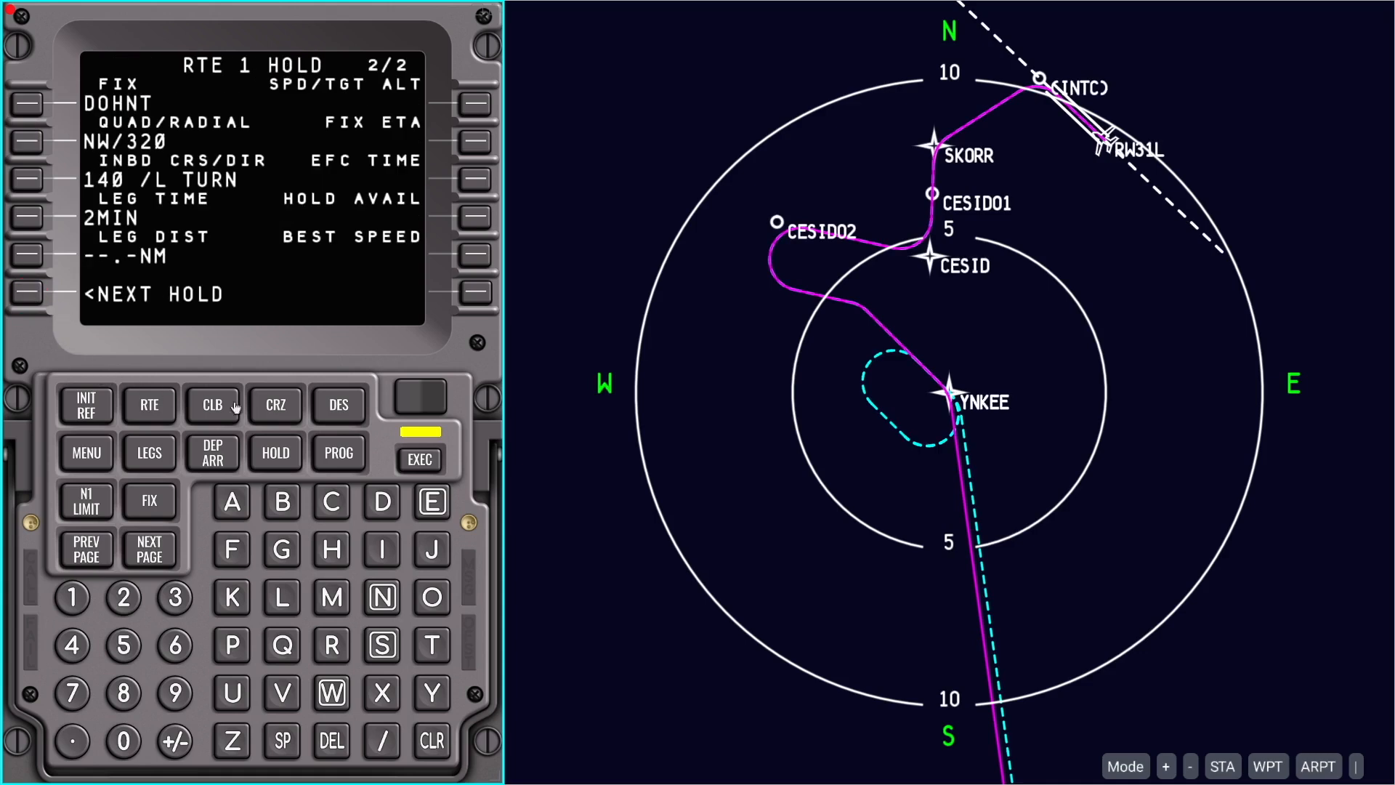
{"action": "left_click", "coordinate": [419, 458]}
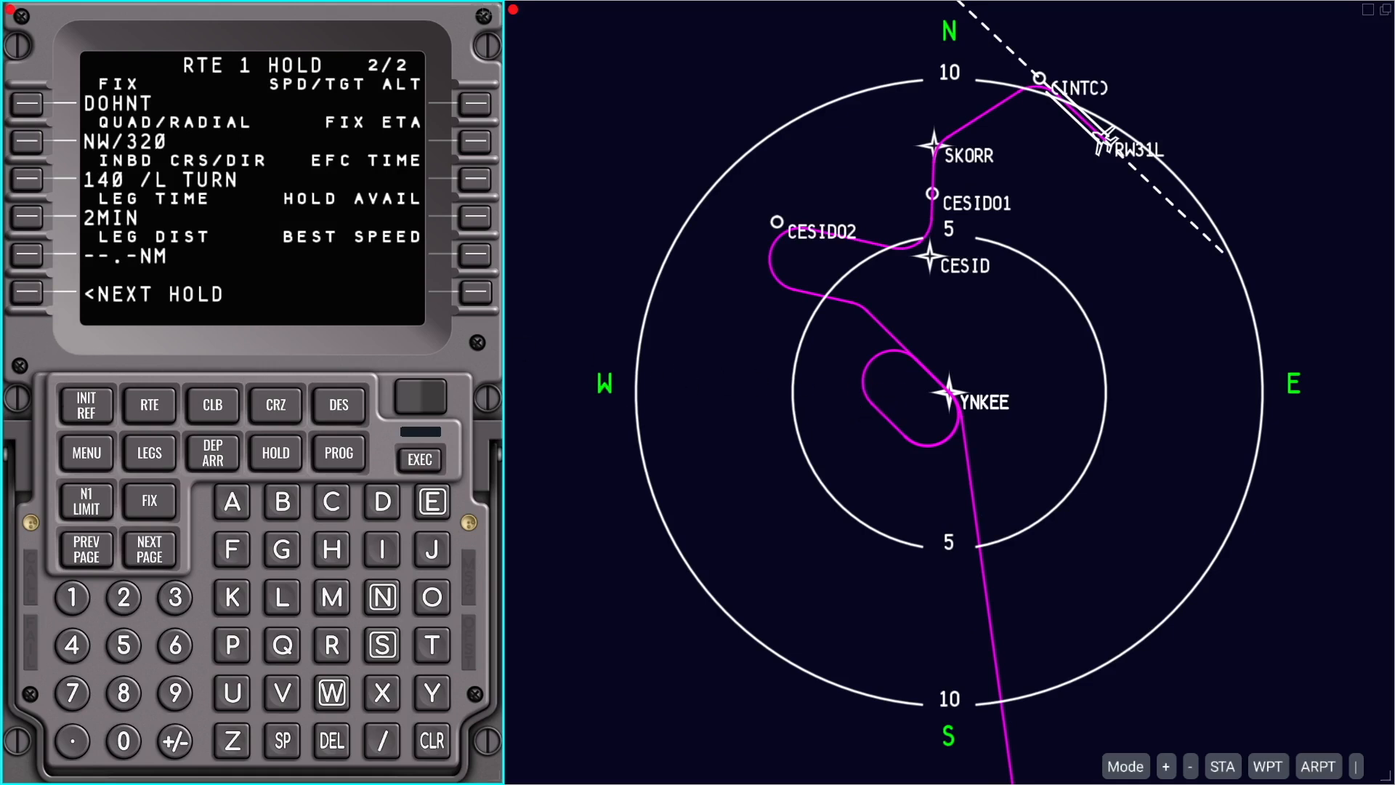
Review the YNKEE hold details, then move on to the fix information page
{"action": "left_click", "coordinate": [85, 550]}
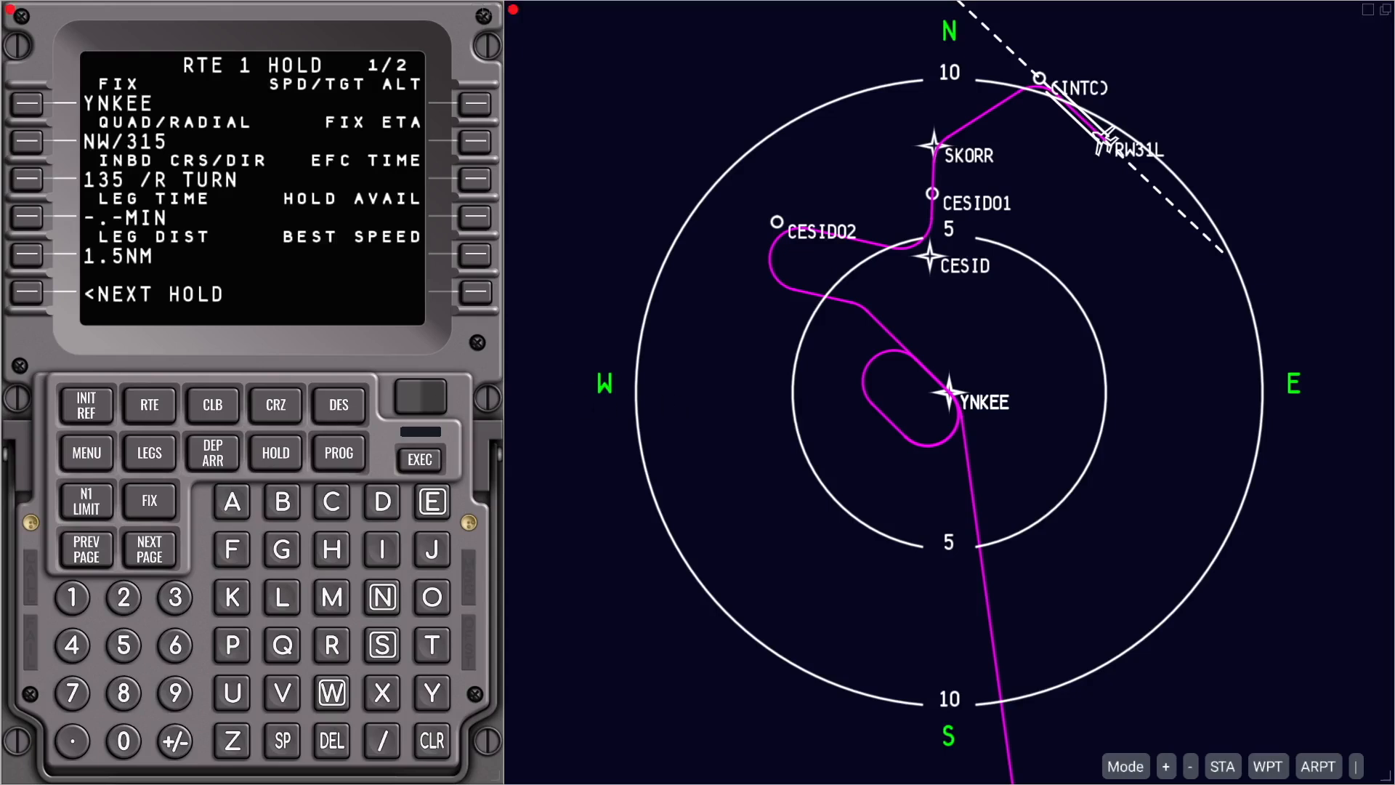
{"action": "left_click", "coordinate": [149, 500]}
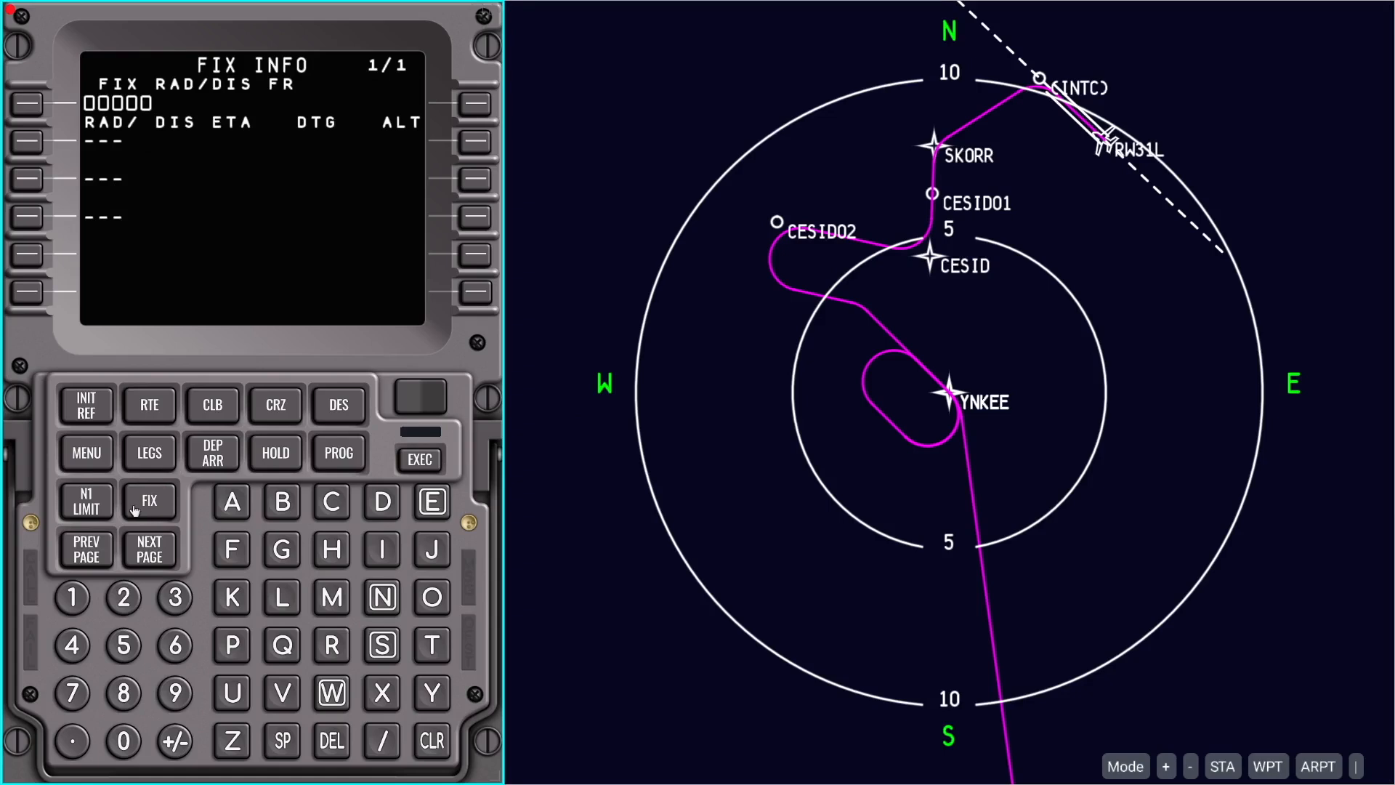
{"action": "mouse_move", "coordinate": [311, 541]}
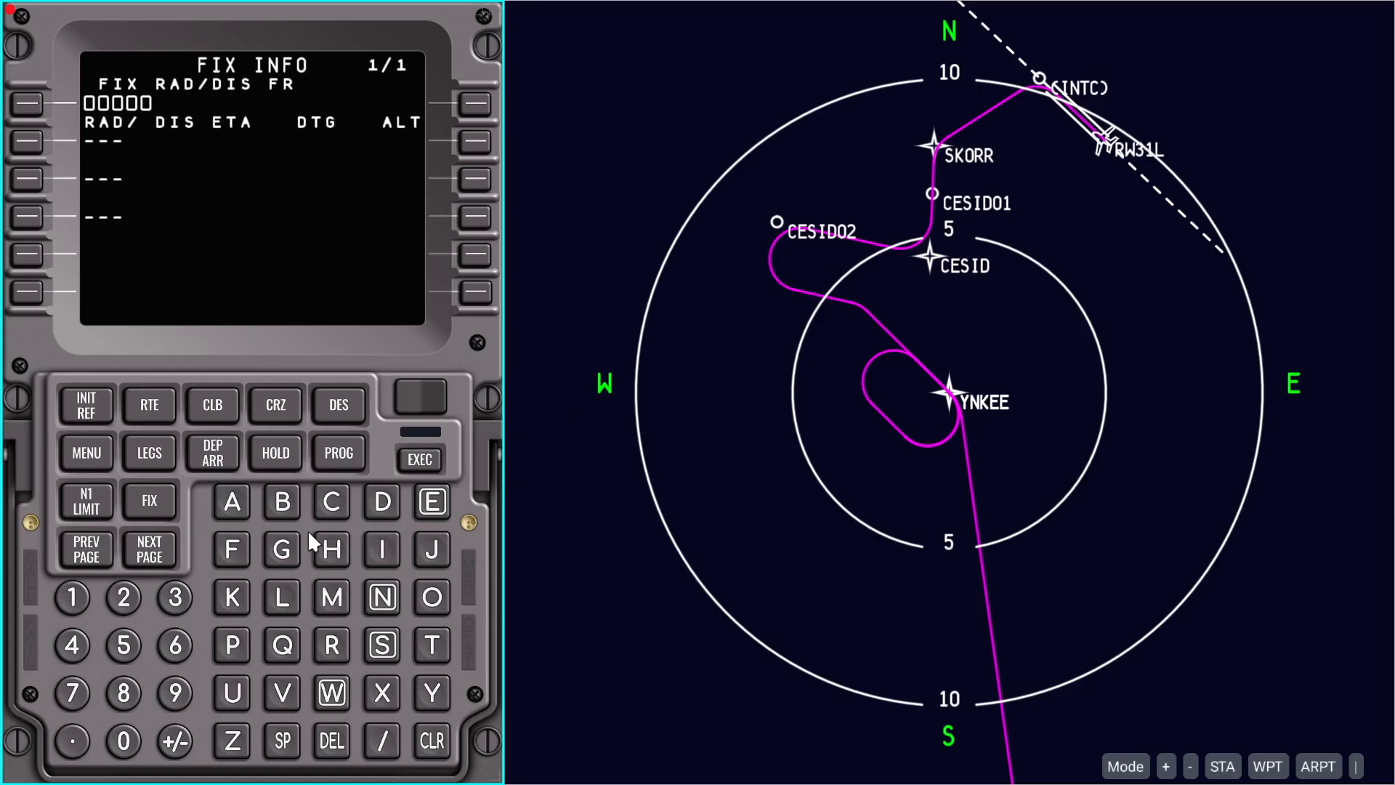
{"action": "mouse_move", "coordinate": [331, 548]}
{"action": "type", "text": "YN"}
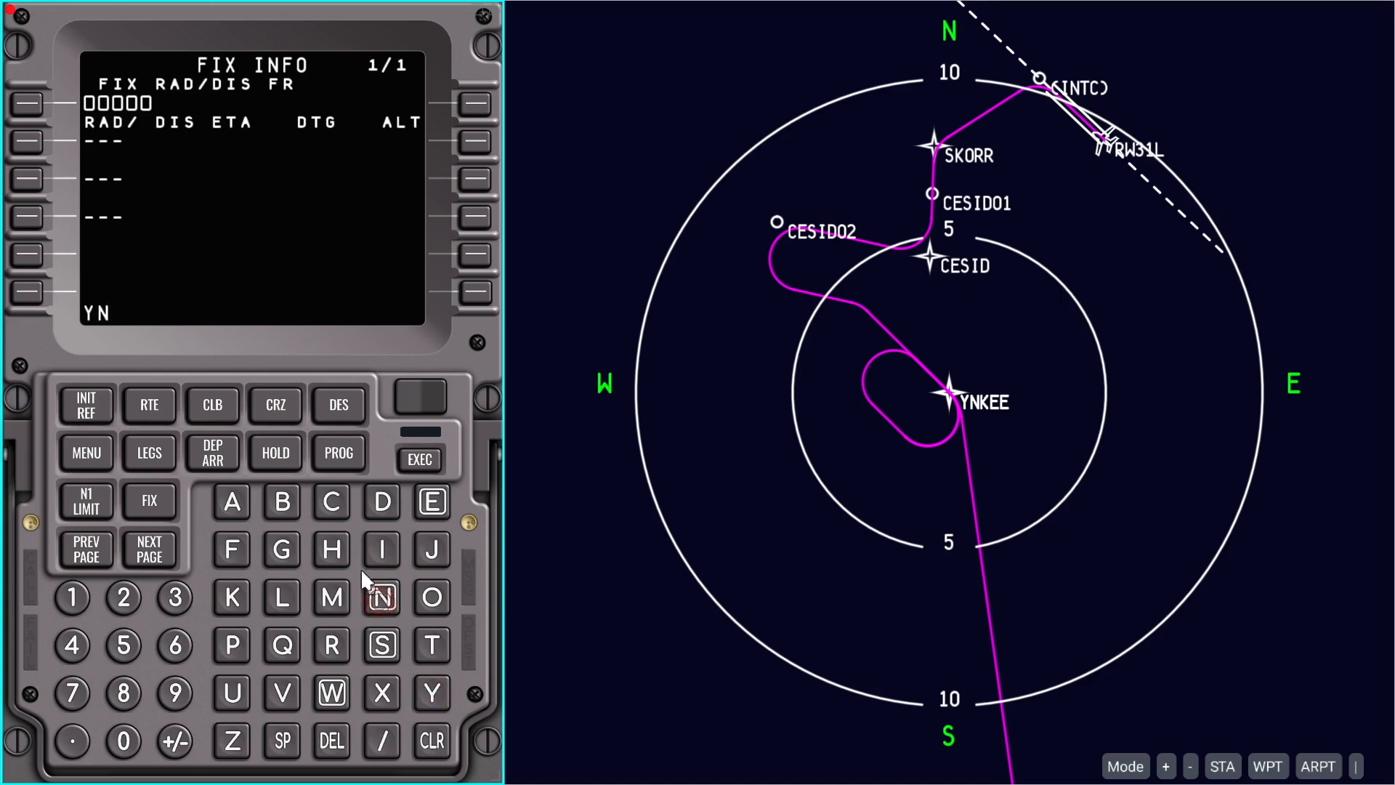
Reference YNKEE as the info fix and add a 5 NM distance circle around it
{"action": "left_click", "coordinate": [432, 501]}
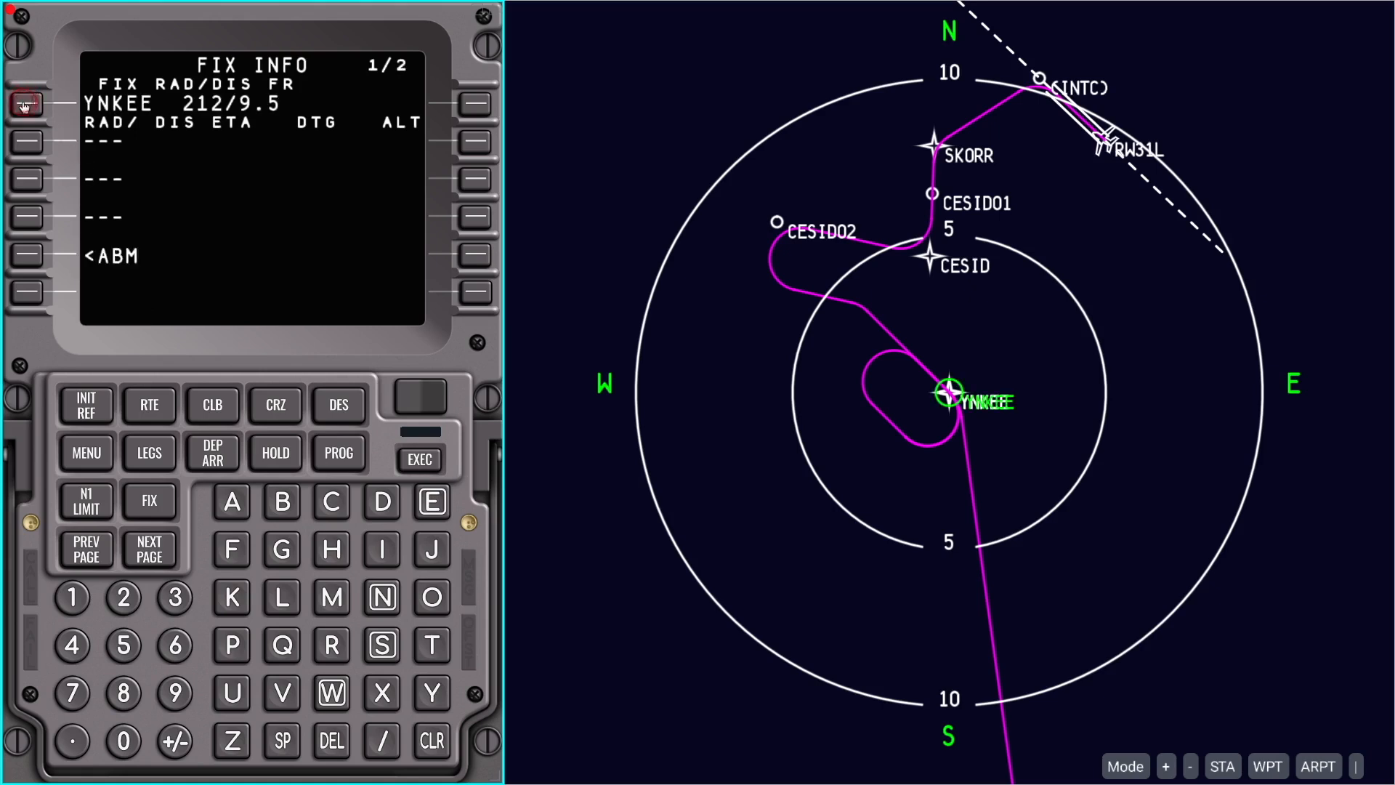
{"action": "left_click", "coordinate": [25, 105]}
{"action": "type", "text": "/5"}
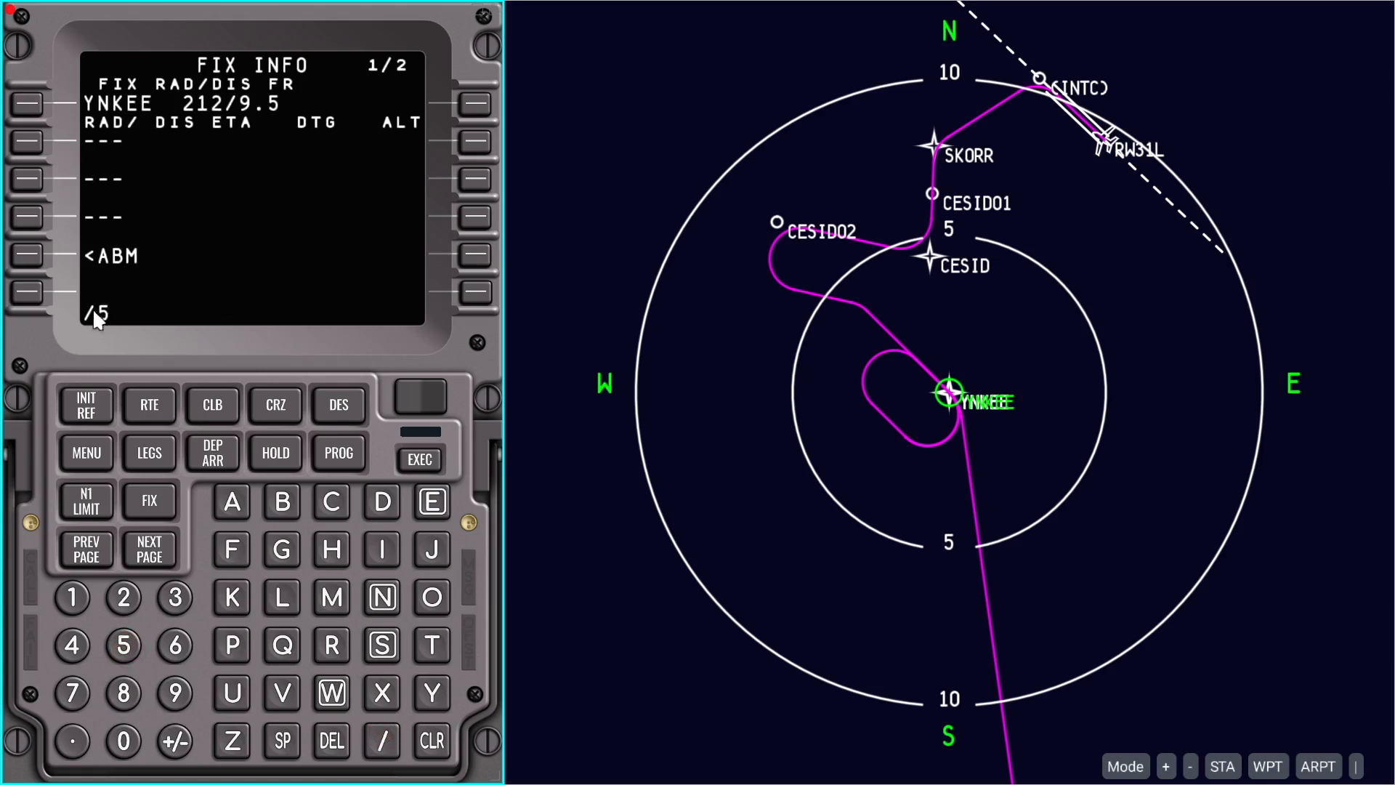
{"action": "left_click", "coordinate": [26, 140]}
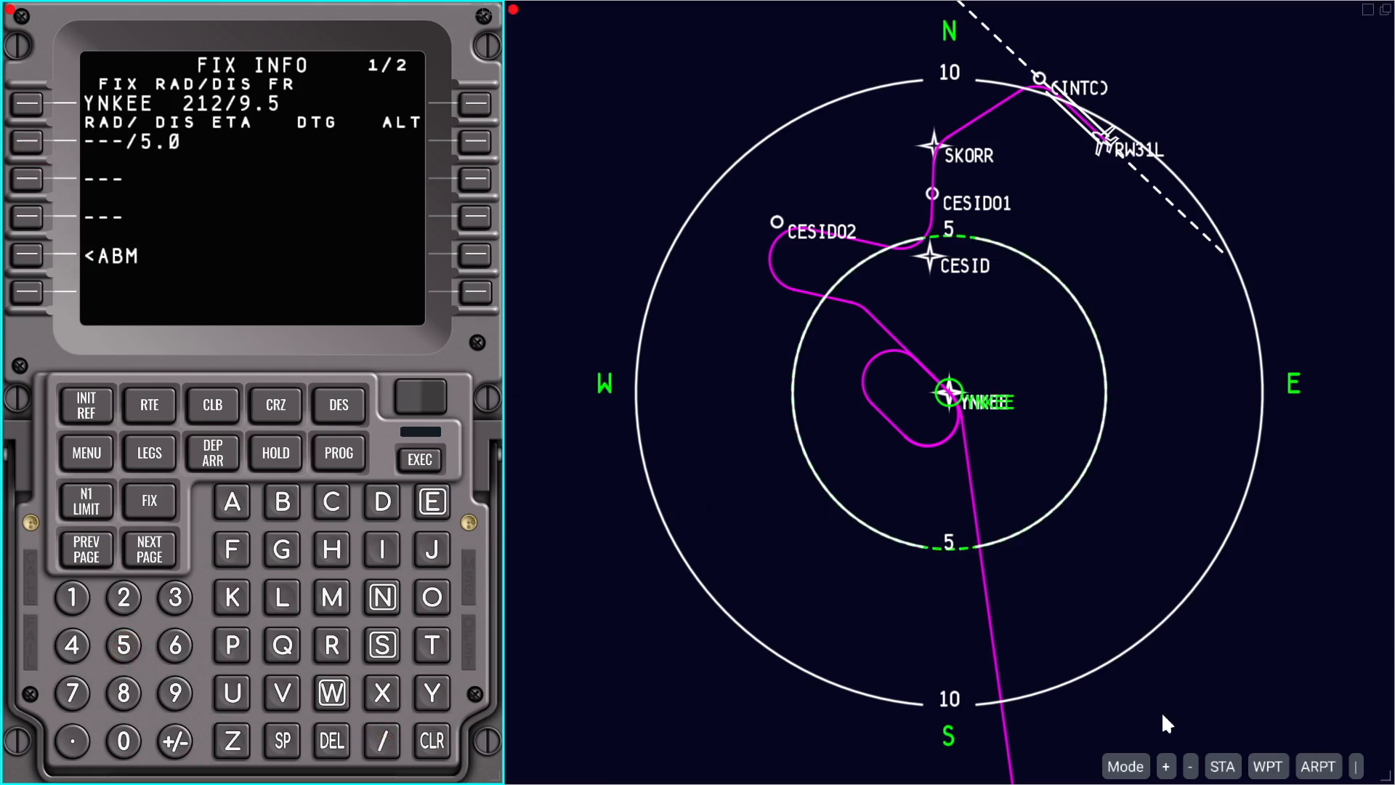
{"action": "mouse_move", "coordinate": [778, 685]}
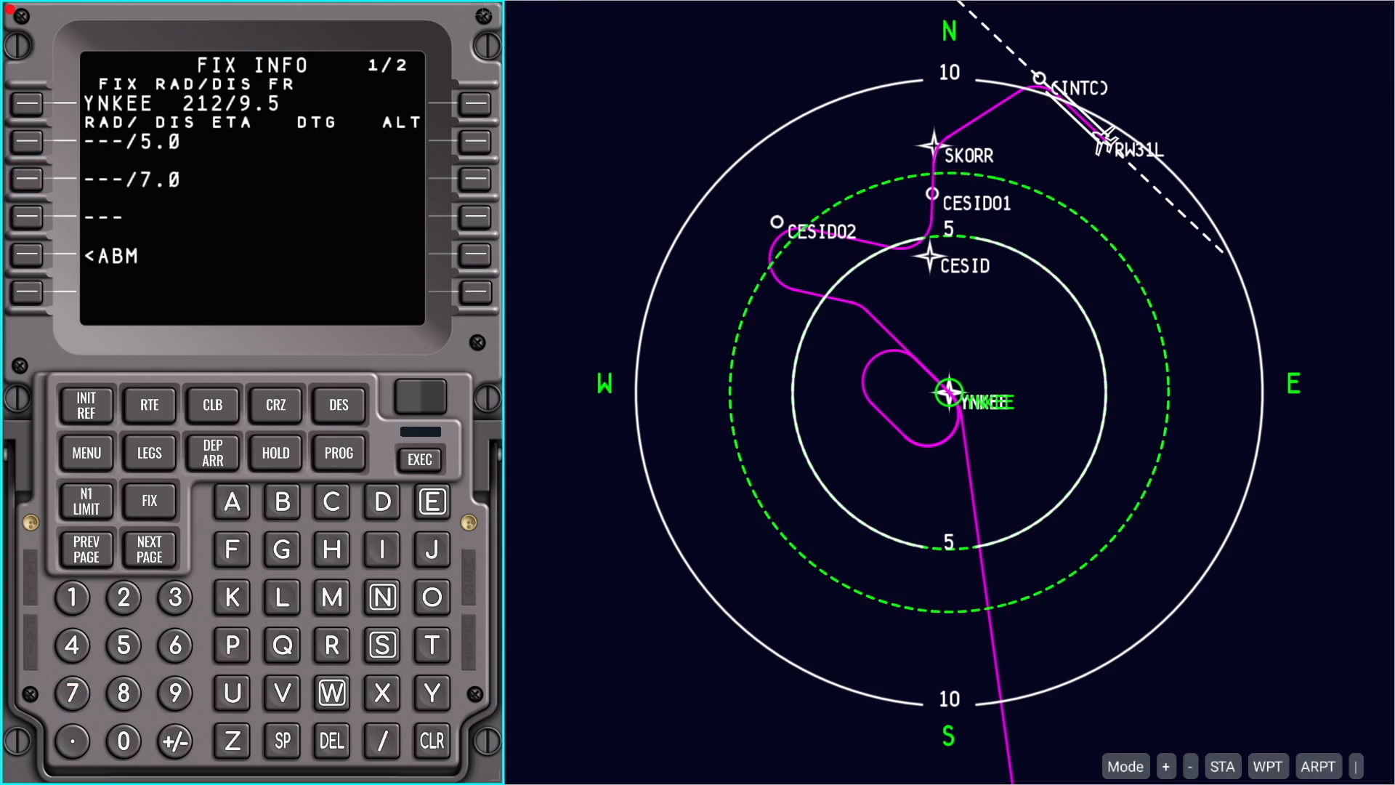
{"action": "mouse_move", "coordinate": [591, 383]}
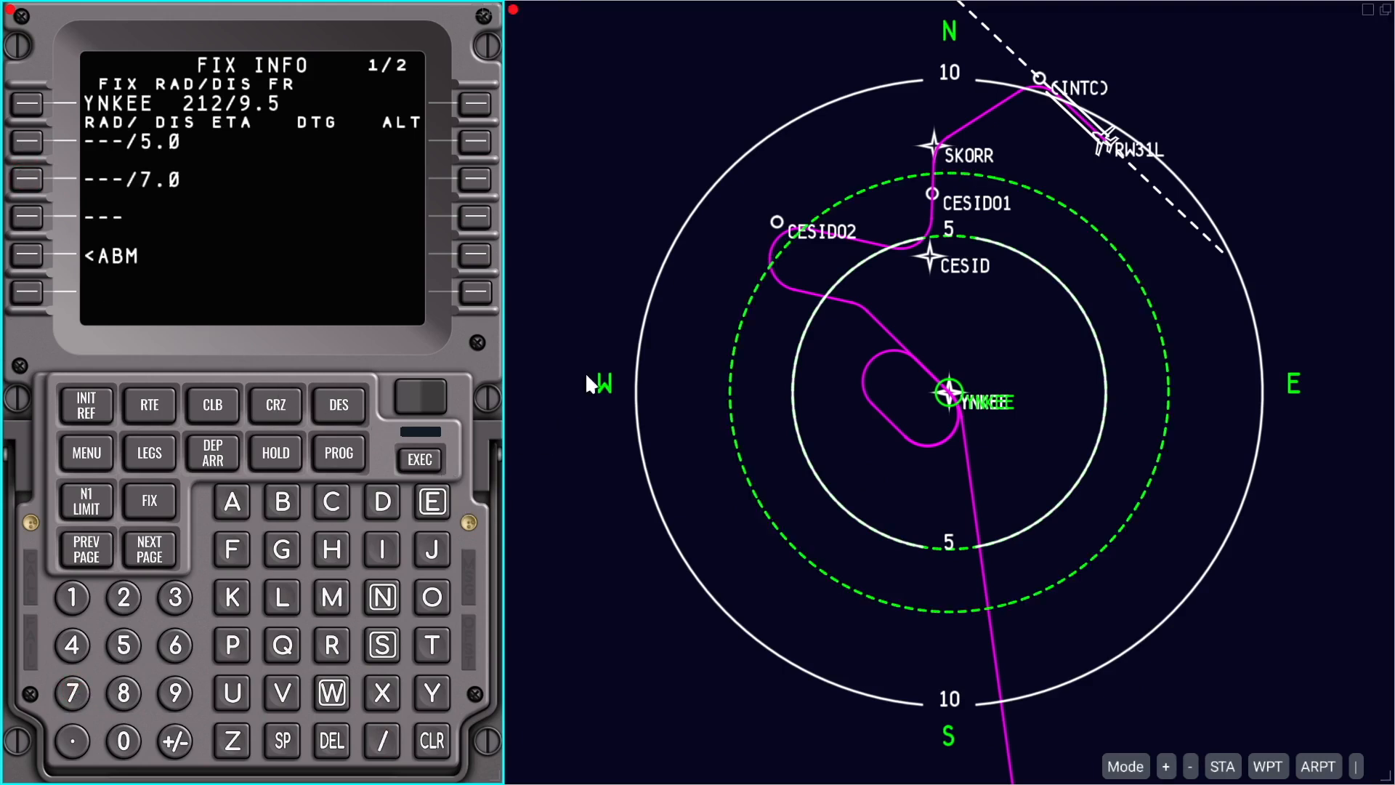
{"action": "mouse_move", "coordinate": [188, 545]}
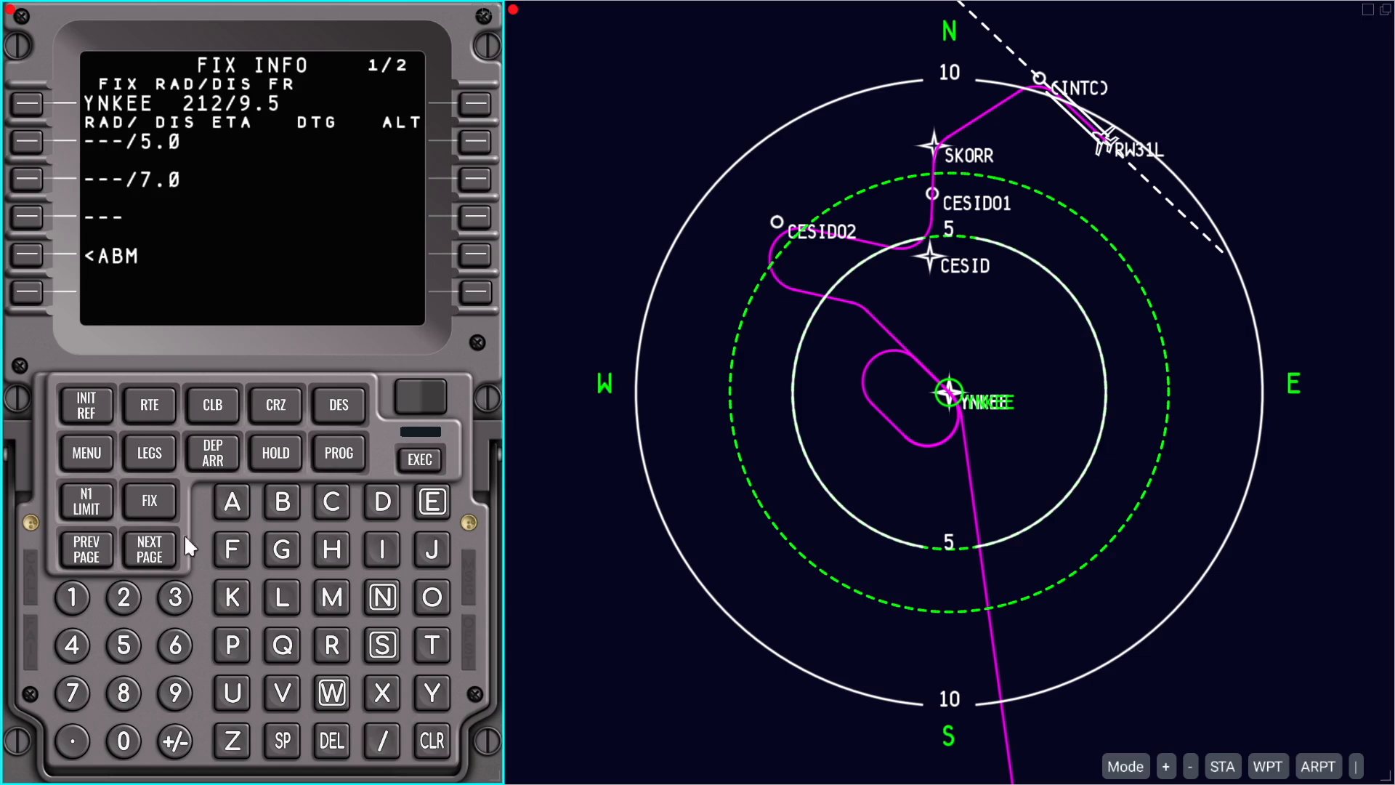
{"action": "mouse_move", "coordinate": [149, 550]}
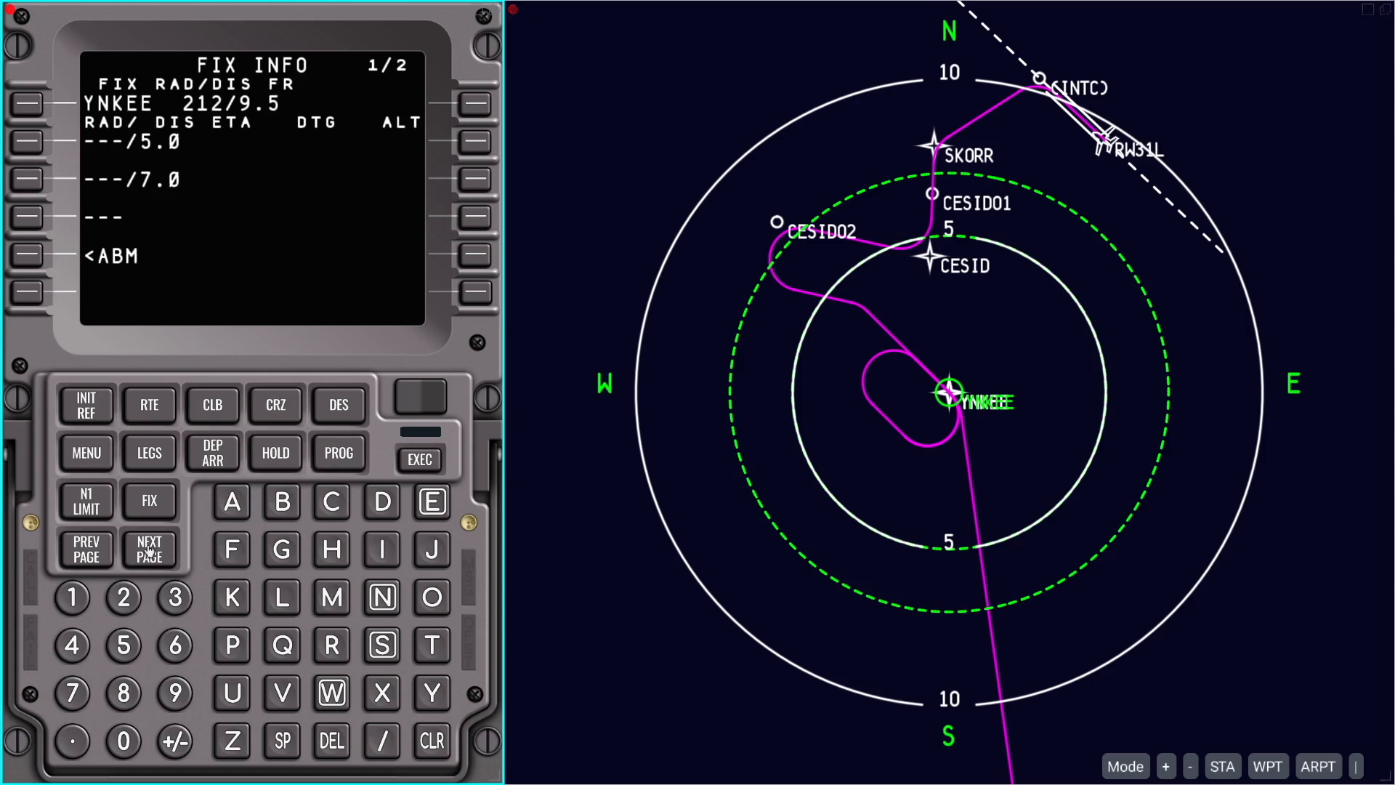
On a second fix info page, reference CESID and enter the 180/5 radial-distance ring
{"action": "left_click", "coordinate": [149, 548]}
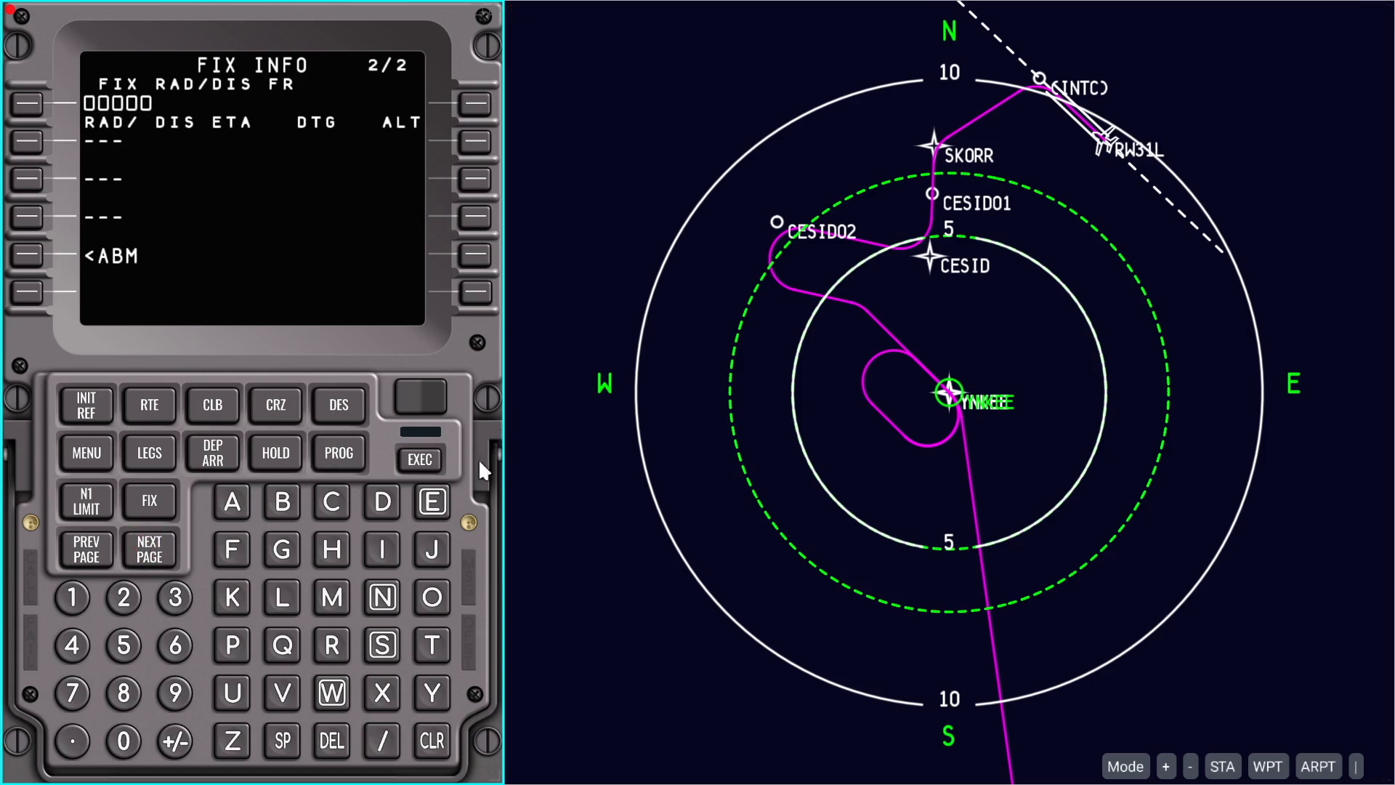
{"action": "mouse_move", "coordinate": [365, 524]}
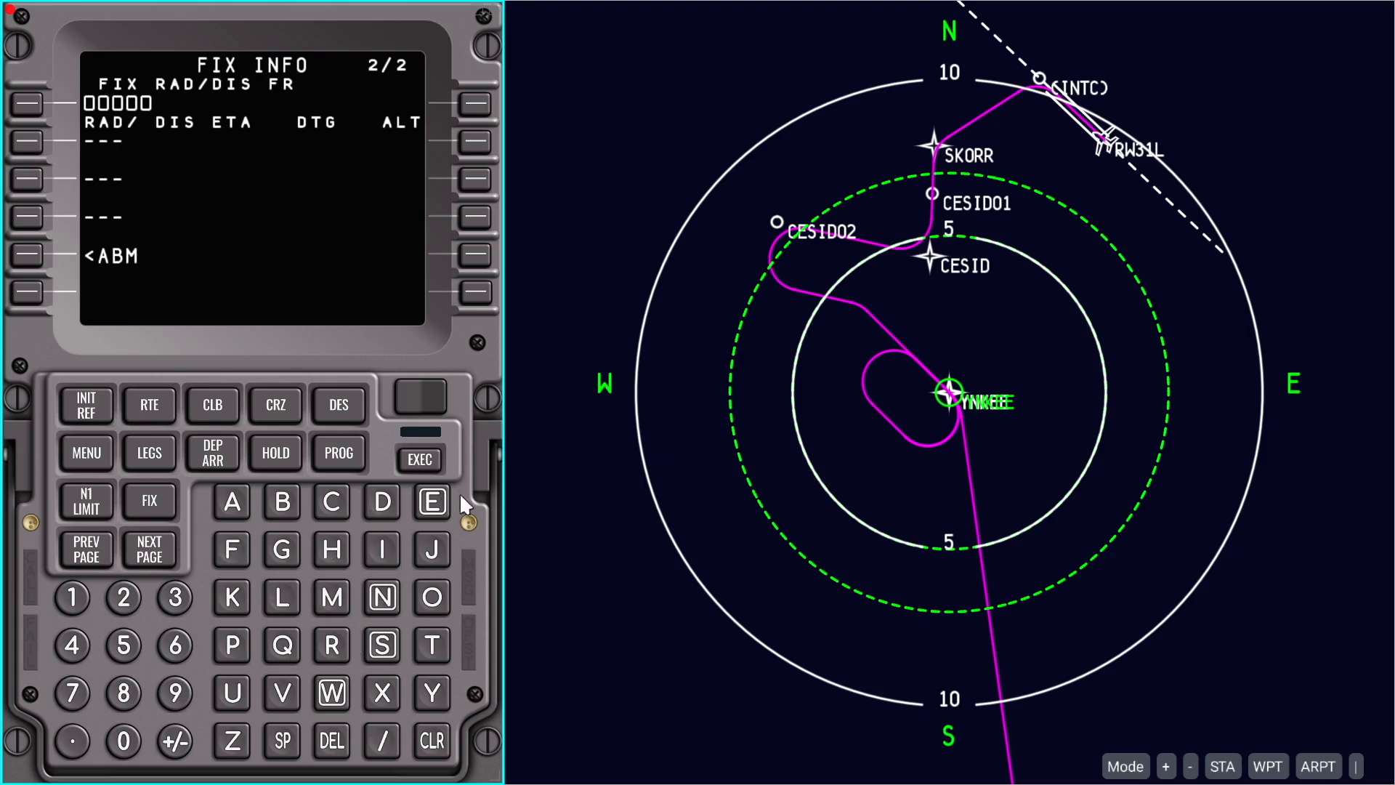
{"action": "left_click", "coordinate": [430, 502]}
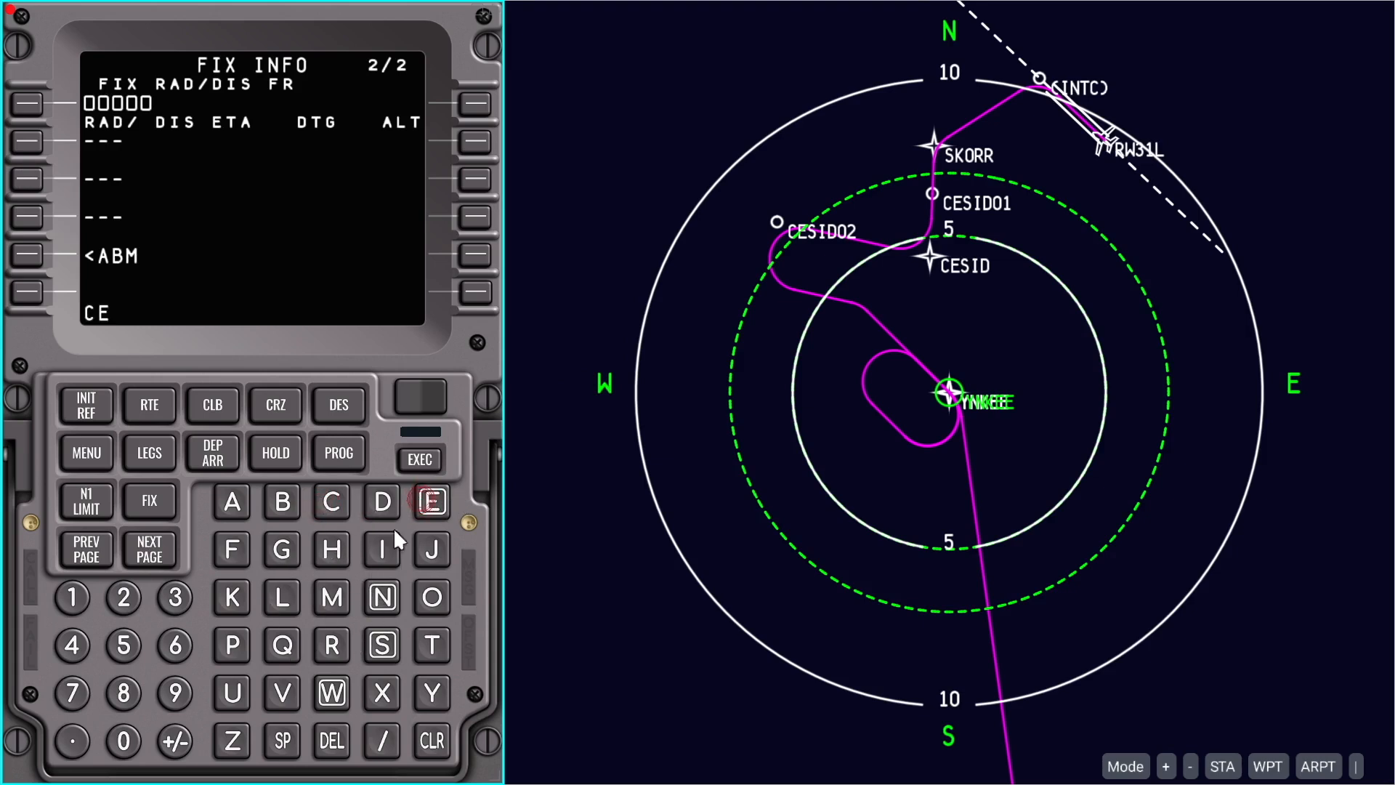
{"action": "left_click", "coordinate": [383, 550]}
{"action": "type", "text": "1"}
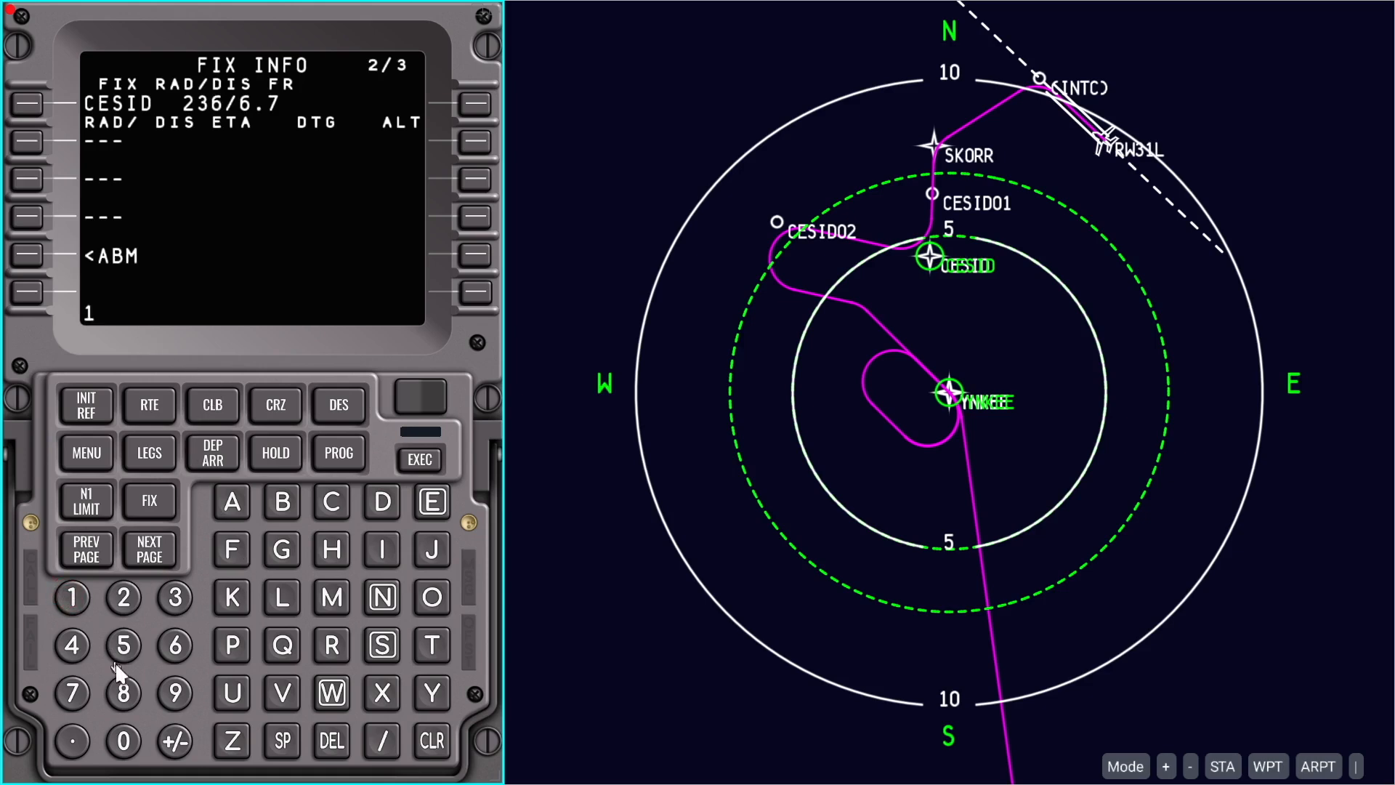
{"action": "type", "text": "80/5.0"}
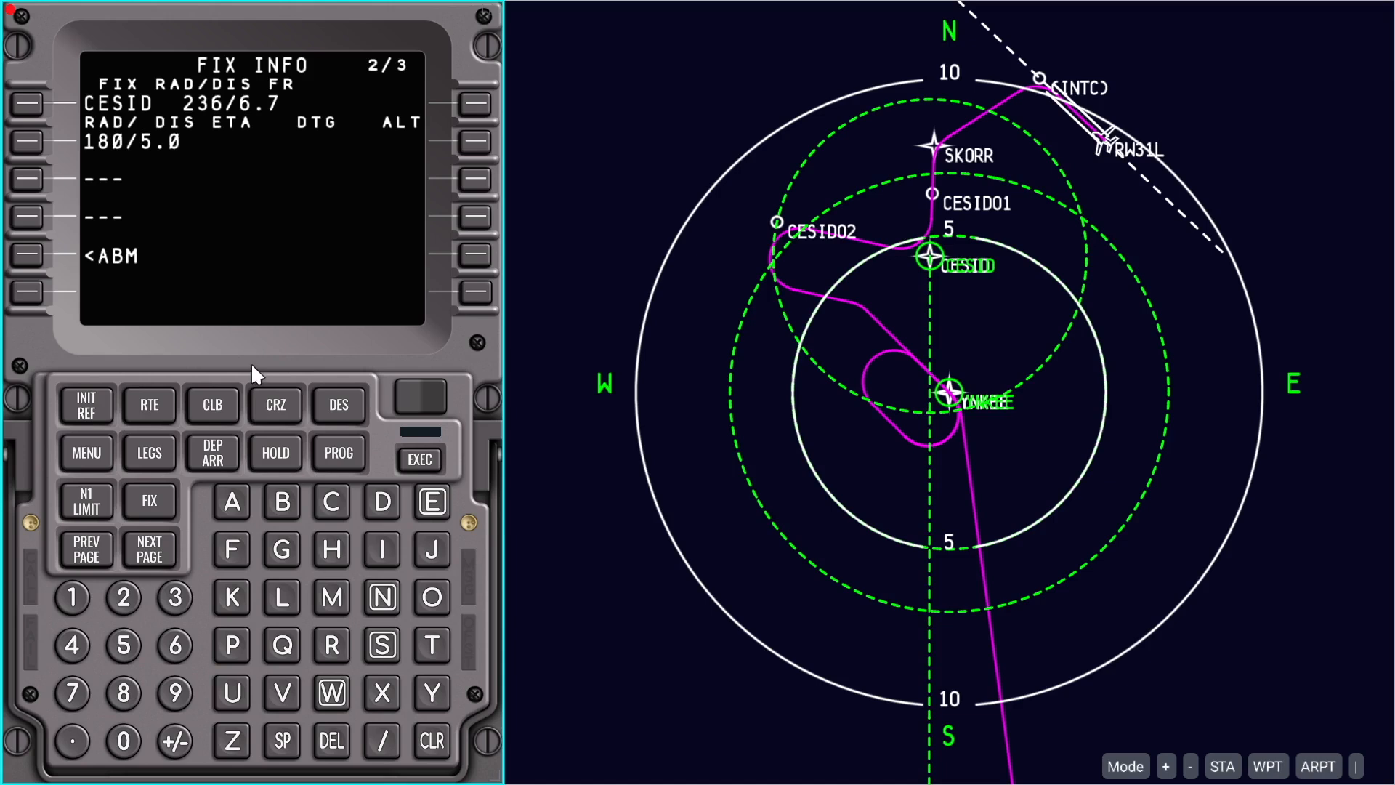
Reopen the route legs and page forward to page 3/7 around GAYEL (HEERO to MSLIN)
{"action": "left_click", "coordinate": [148, 404]}
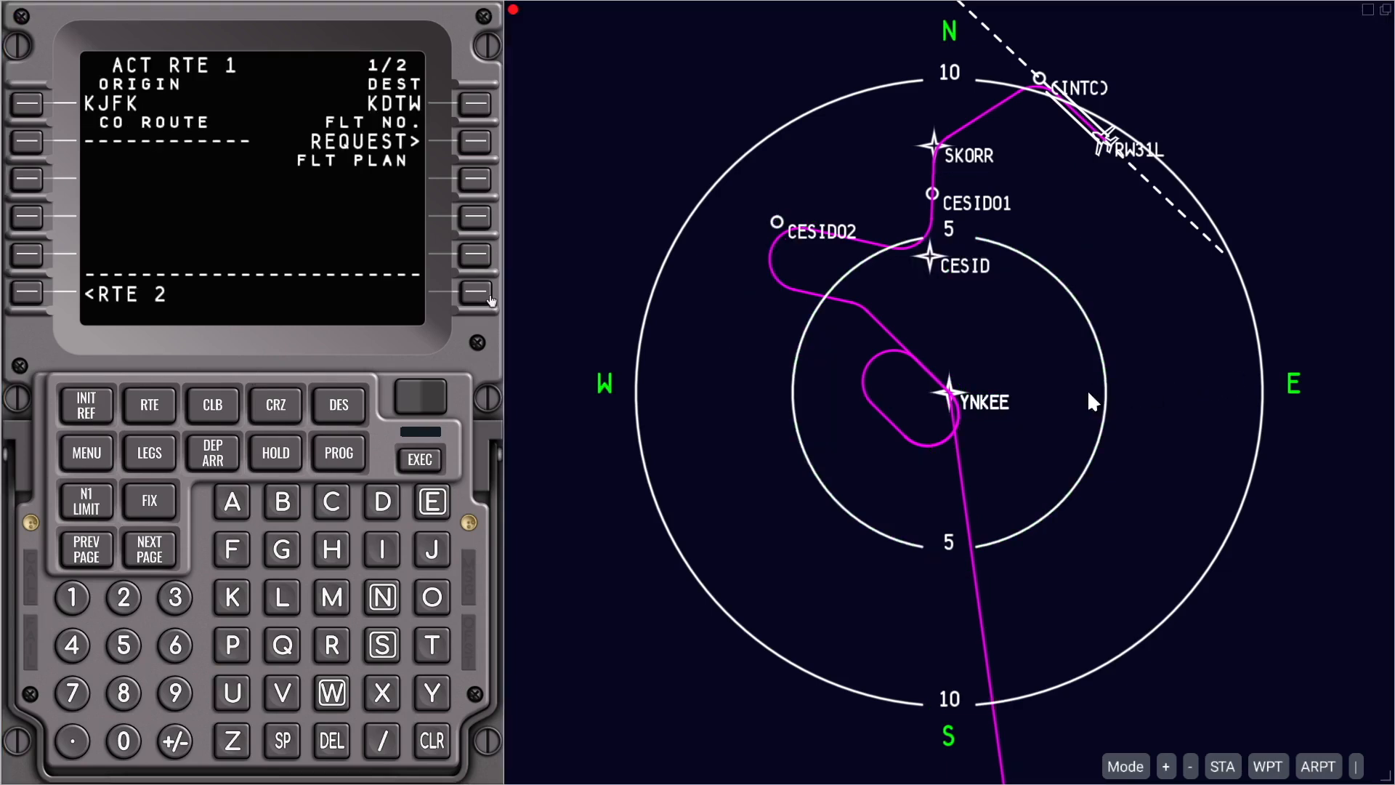
{"action": "mouse_move", "coordinate": [168, 449]}
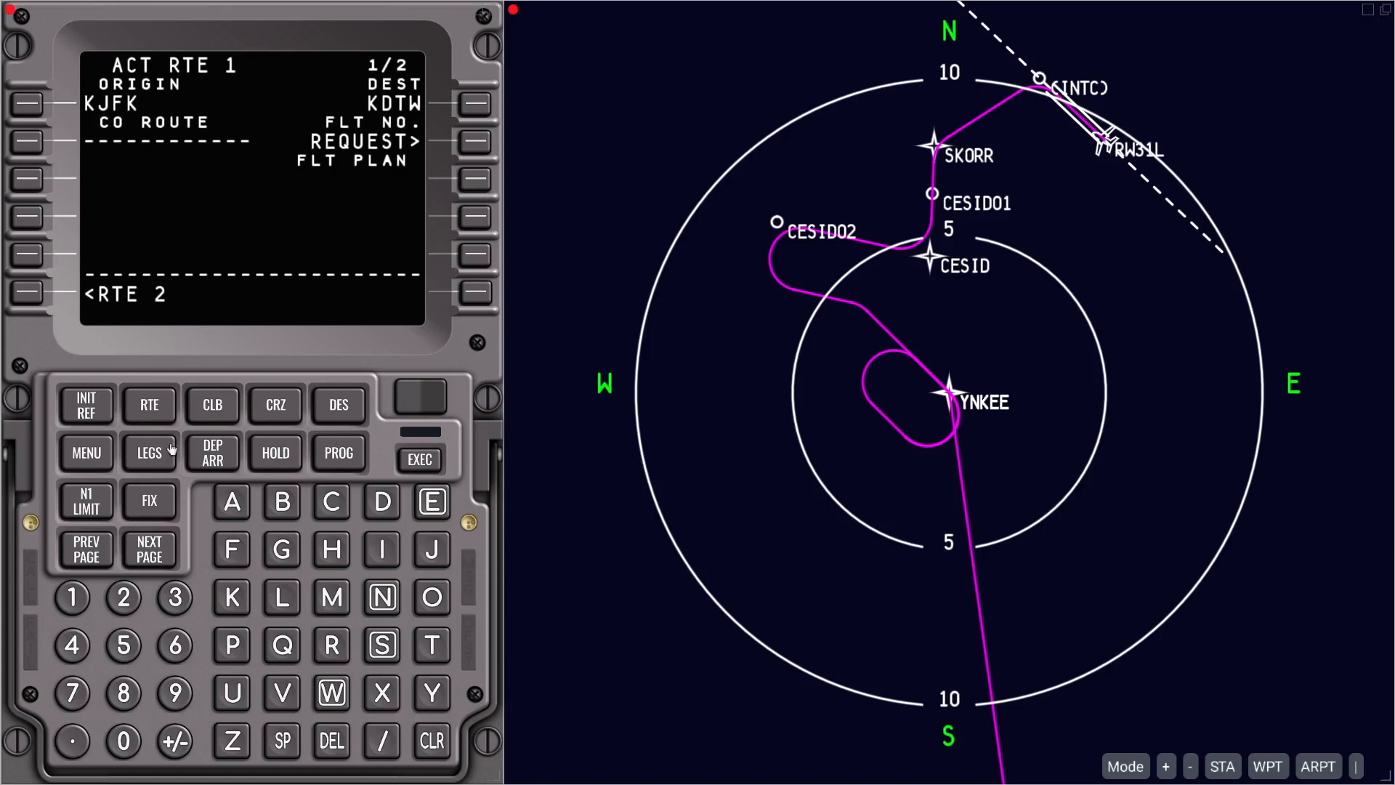
{"action": "left_click", "coordinate": [148, 452]}
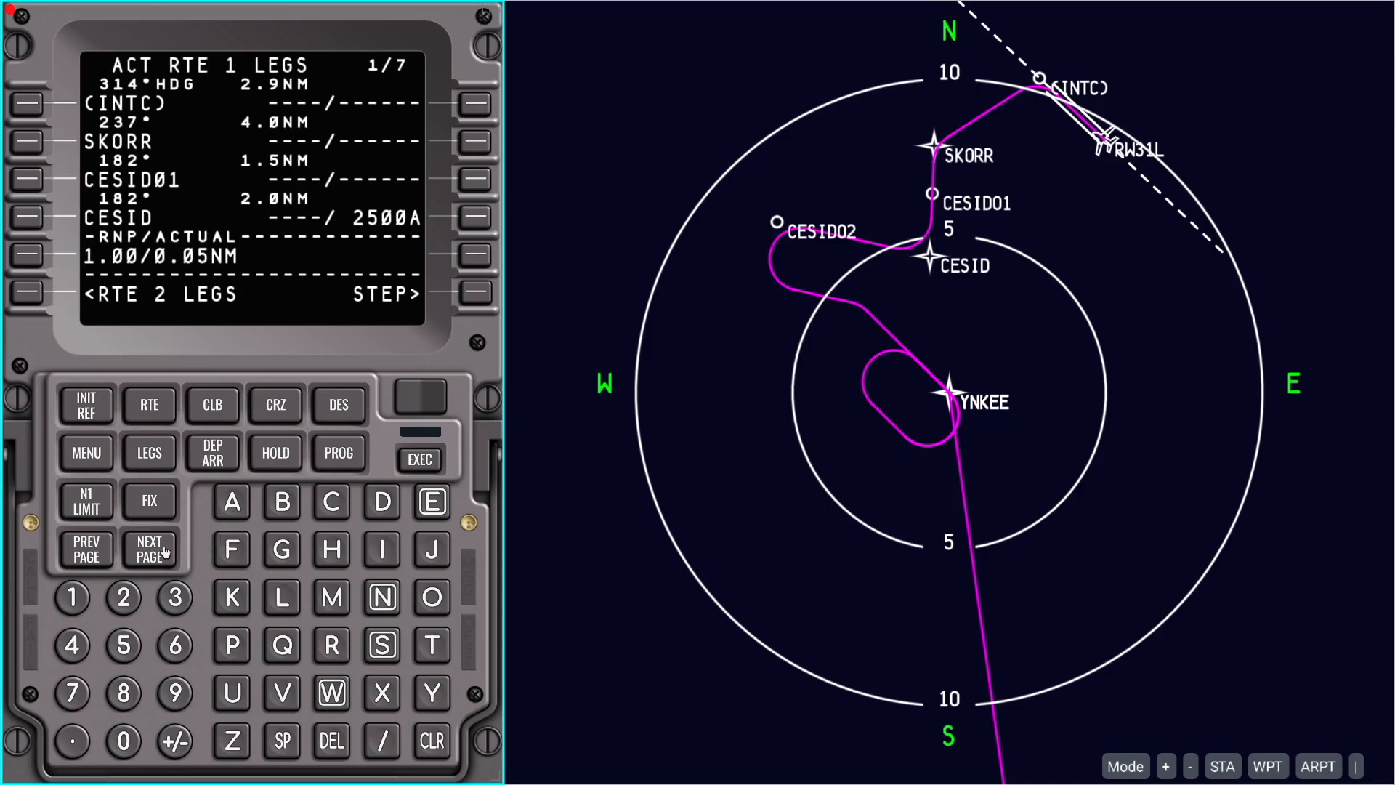
{"action": "left_click", "coordinate": [150, 550]}
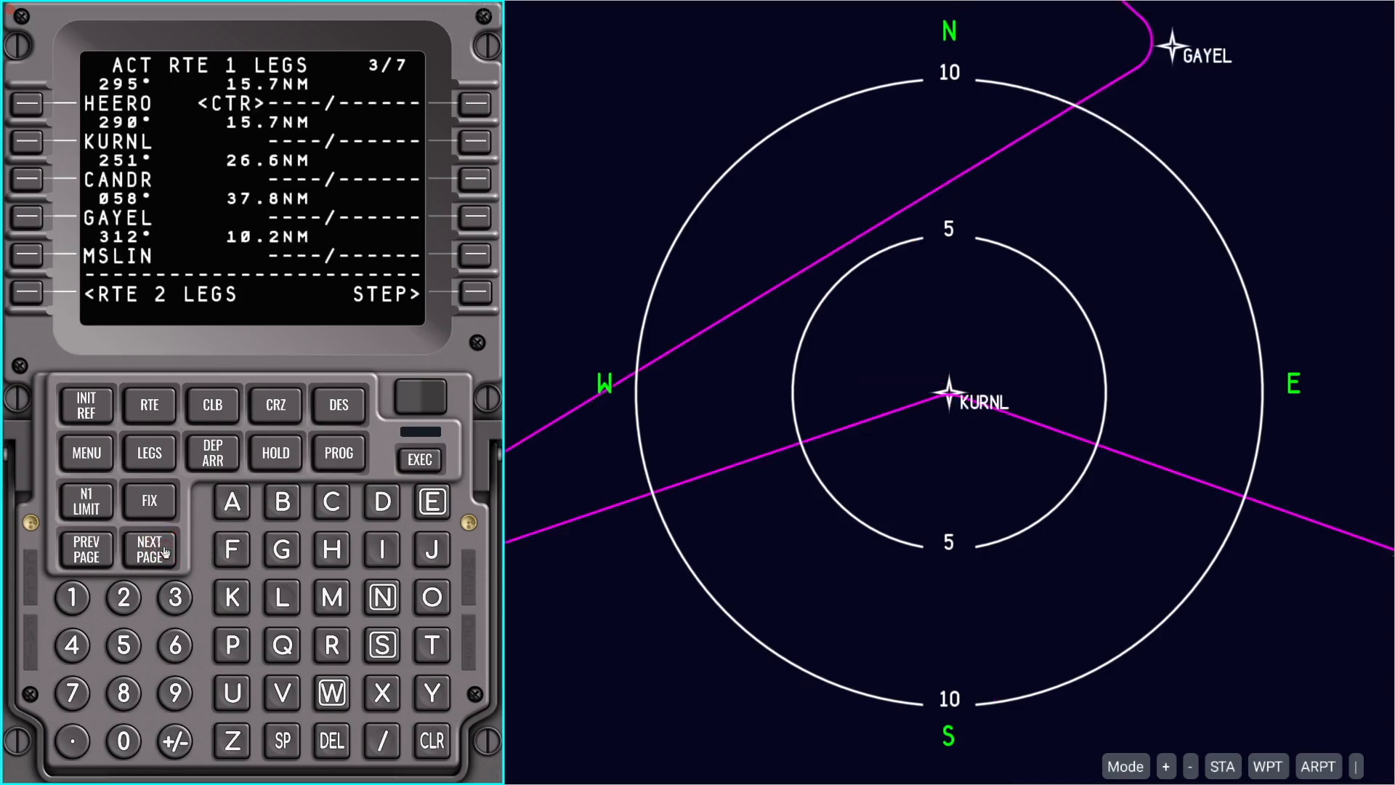
{"action": "mouse_move", "coordinate": [470, 302]}
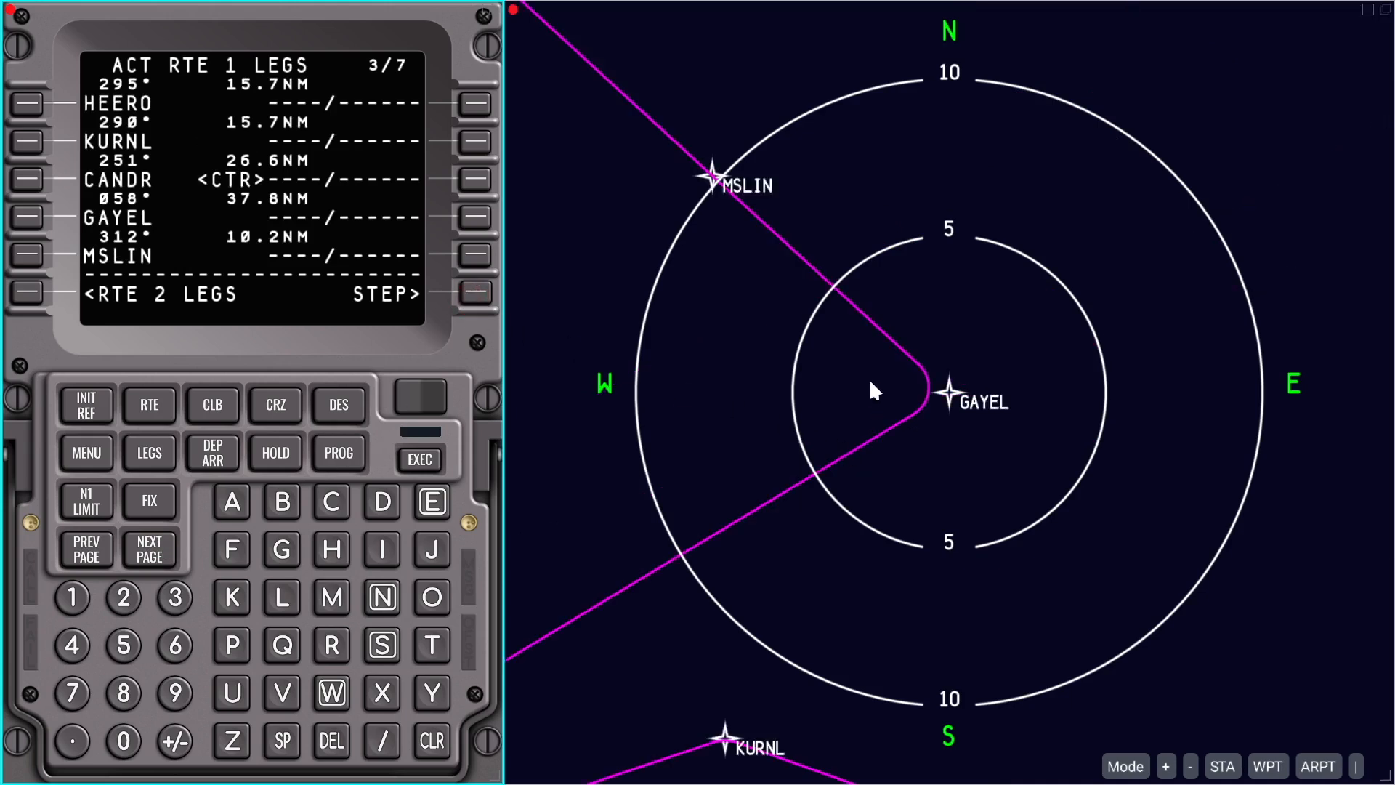
{"action": "mouse_move", "coordinate": [967, 425]}
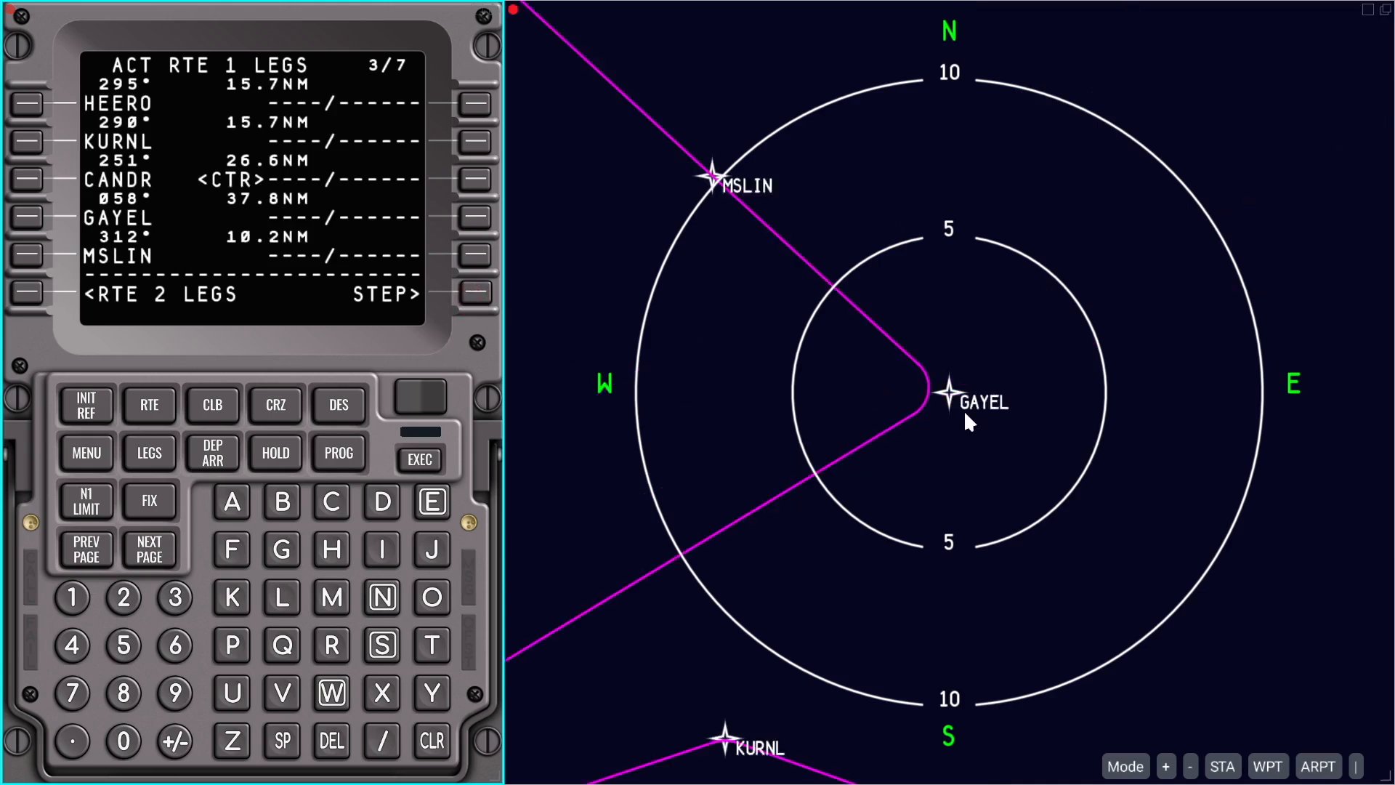
{"action": "mouse_move", "coordinate": [490, 365]}
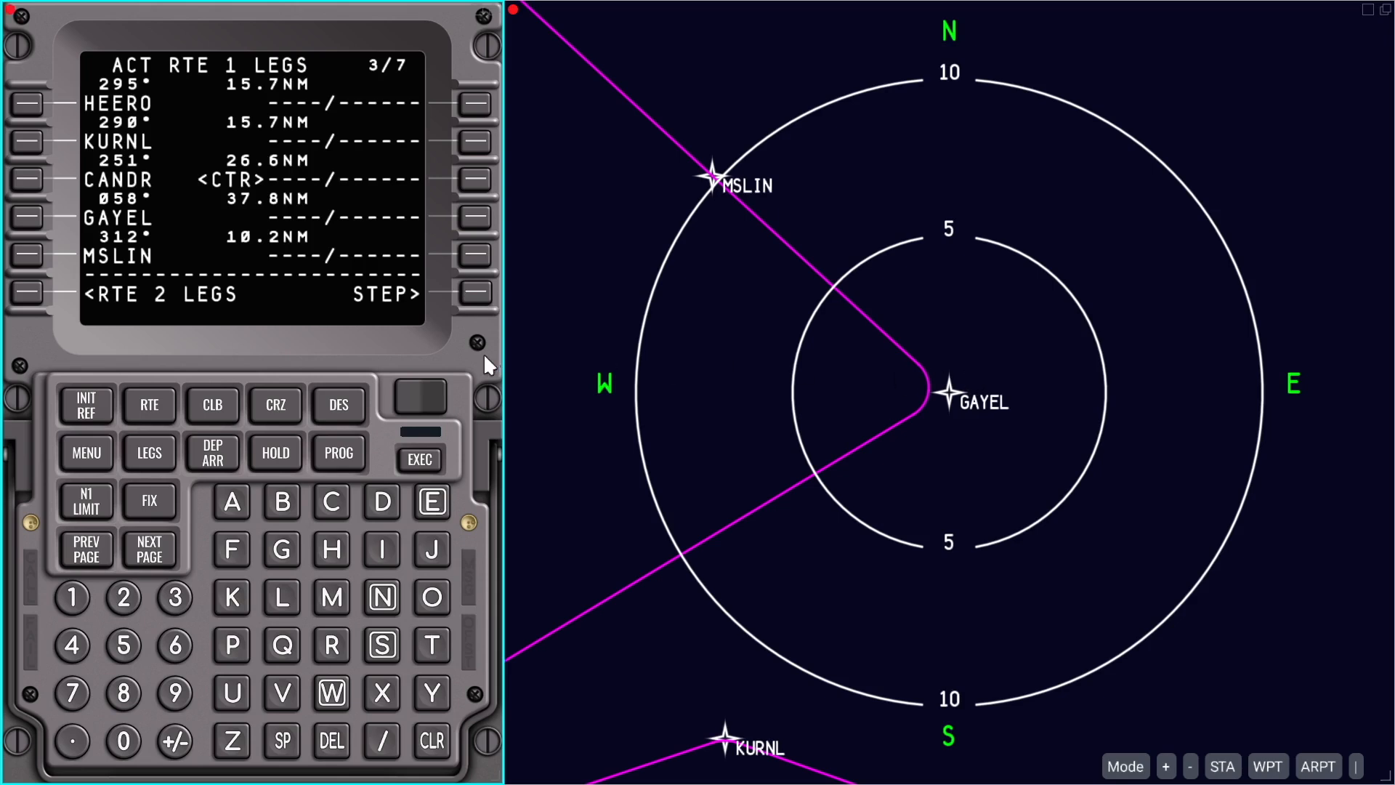
{"action": "mouse_move", "coordinate": [187, 494]}
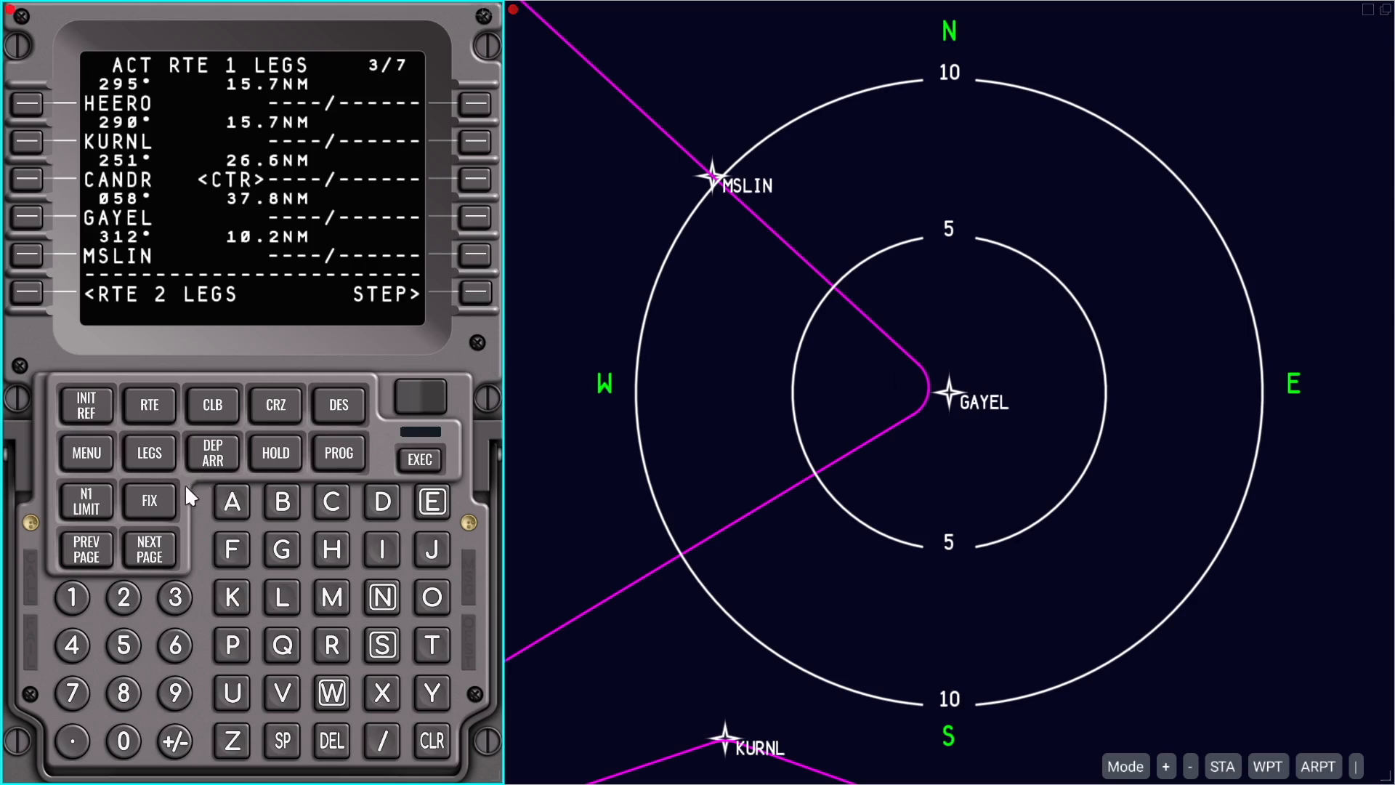
From INIT REF, enter a 2.0 NM left offset distance on the lateral offset page
{"action": "left_click", "coordinate": [85, 404]}
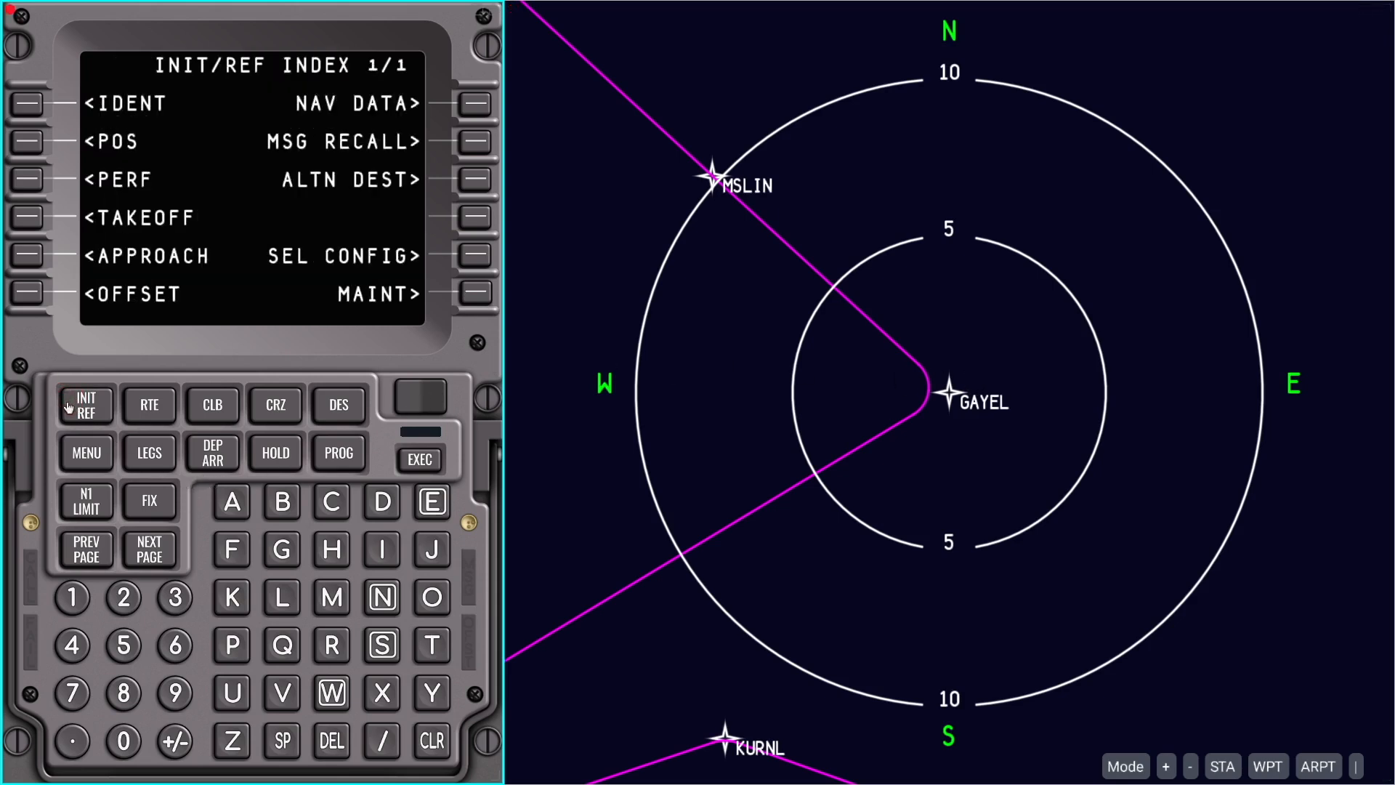
{"action": "left_click", "coordinate": [26, 292]}
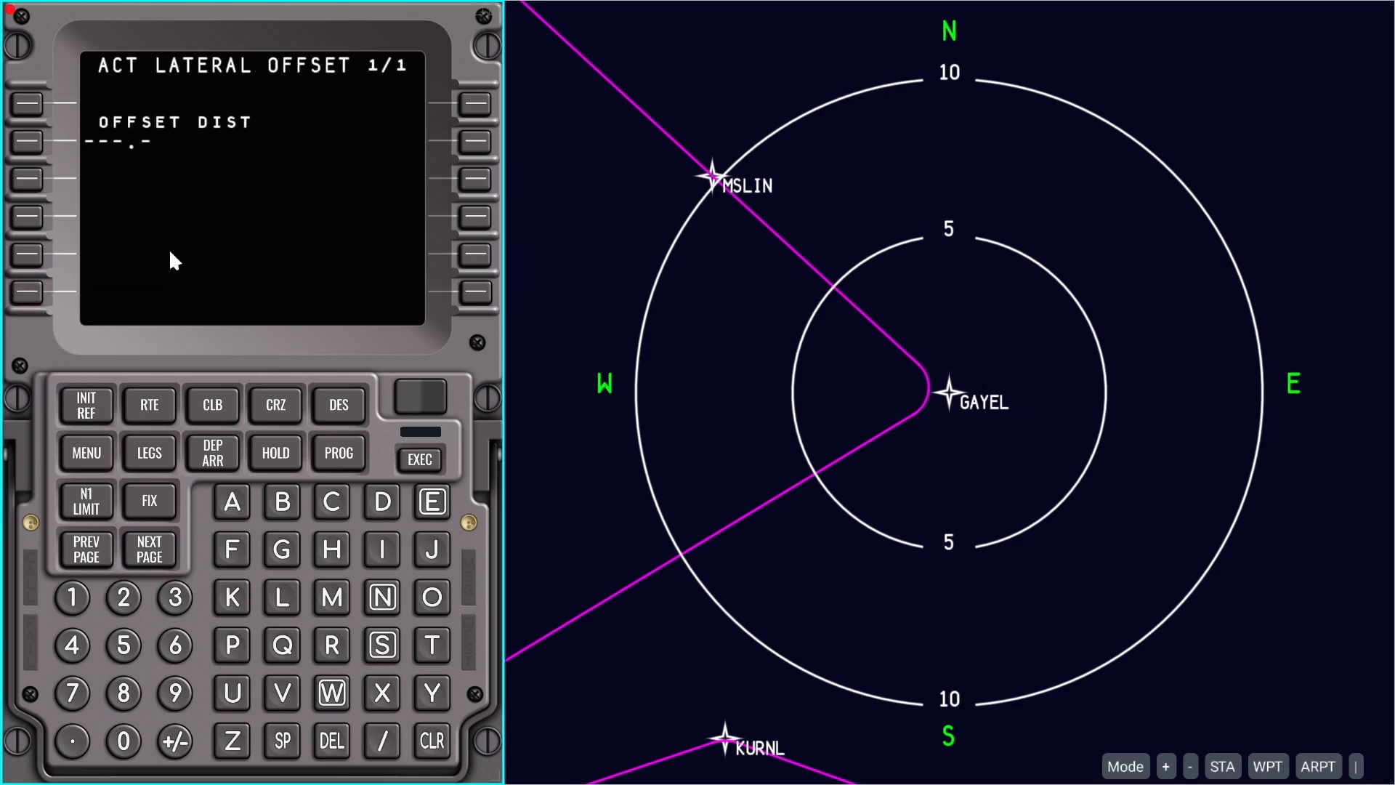
{"action": "mouse_move", "coordinate": [320, 657]}
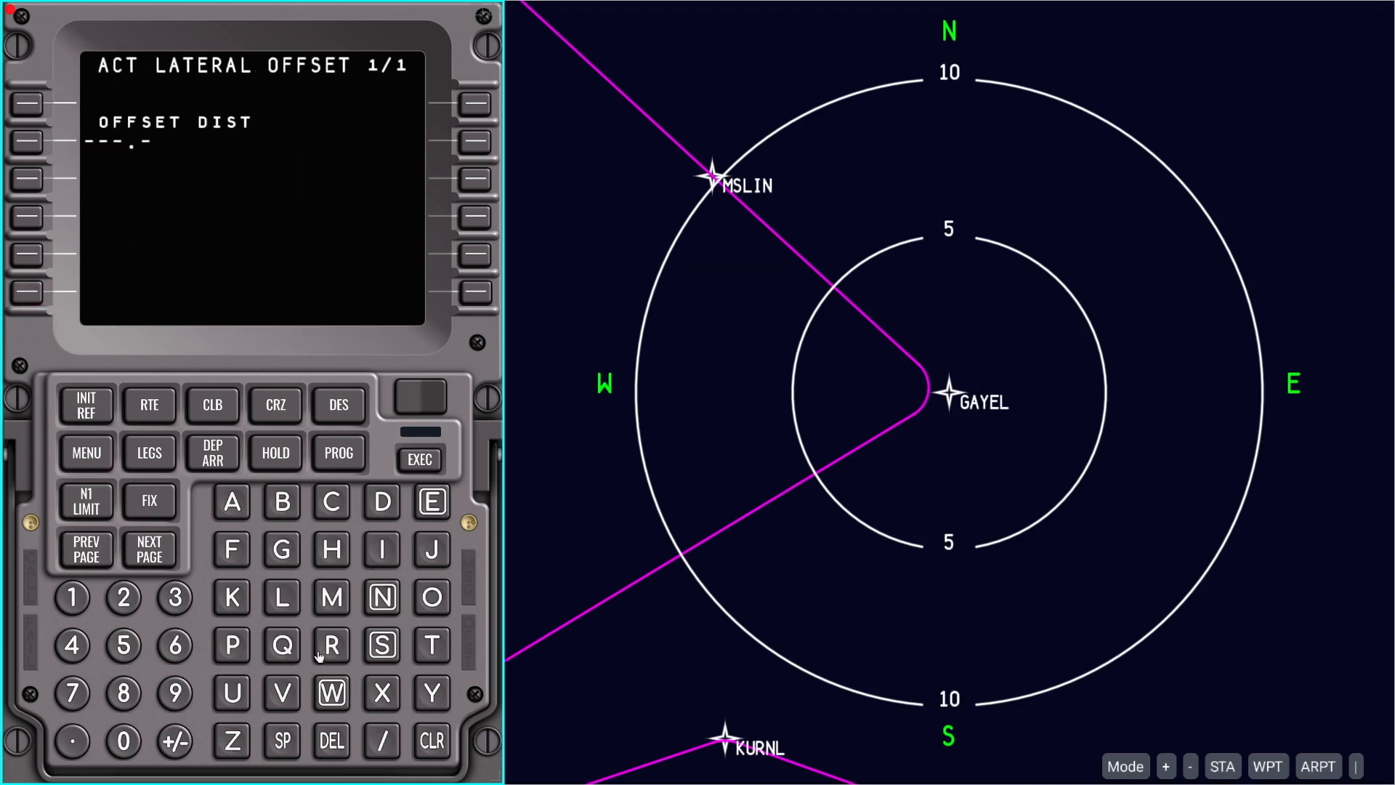
{"action": "left_click", "coordinate": [280, 598]}
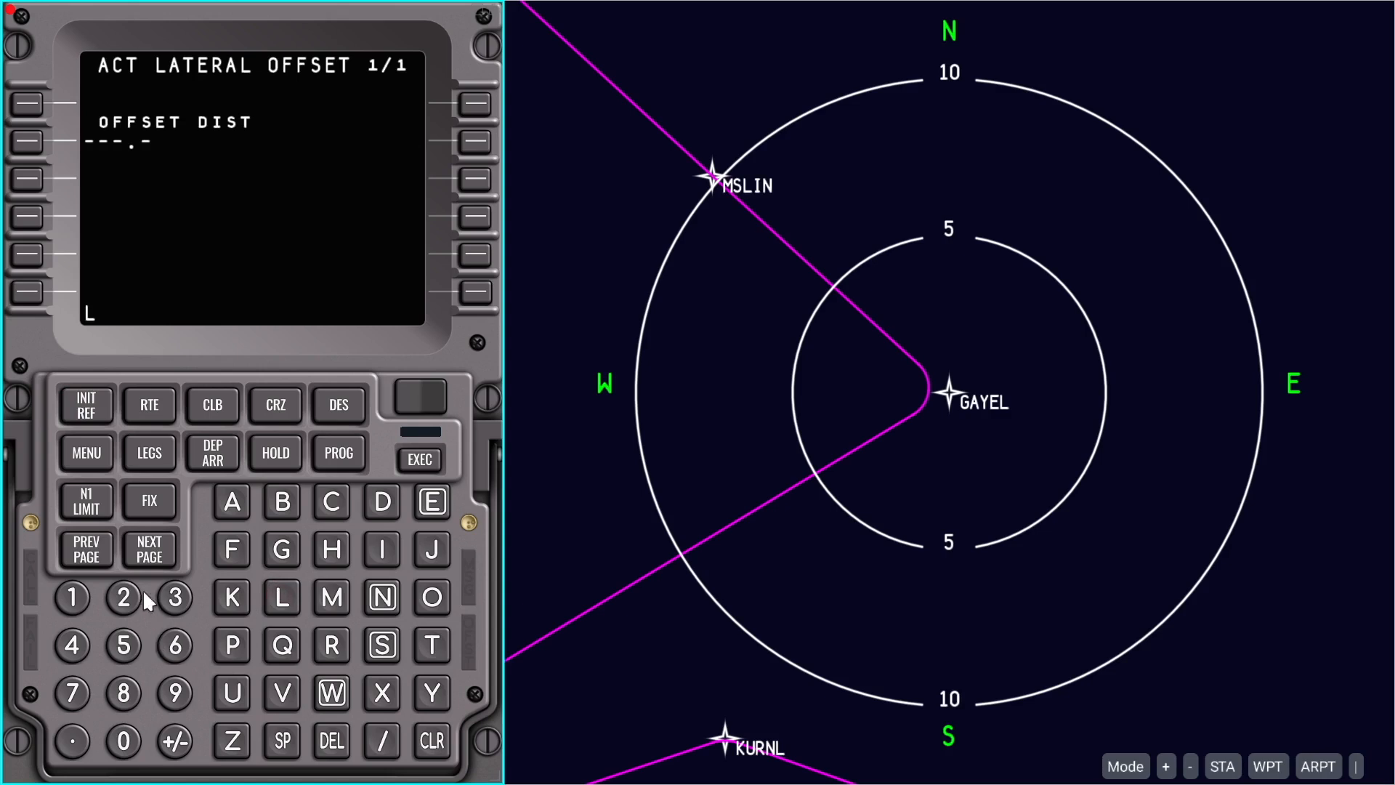
{"action": "left_click", "coordinate": [122, 596]}
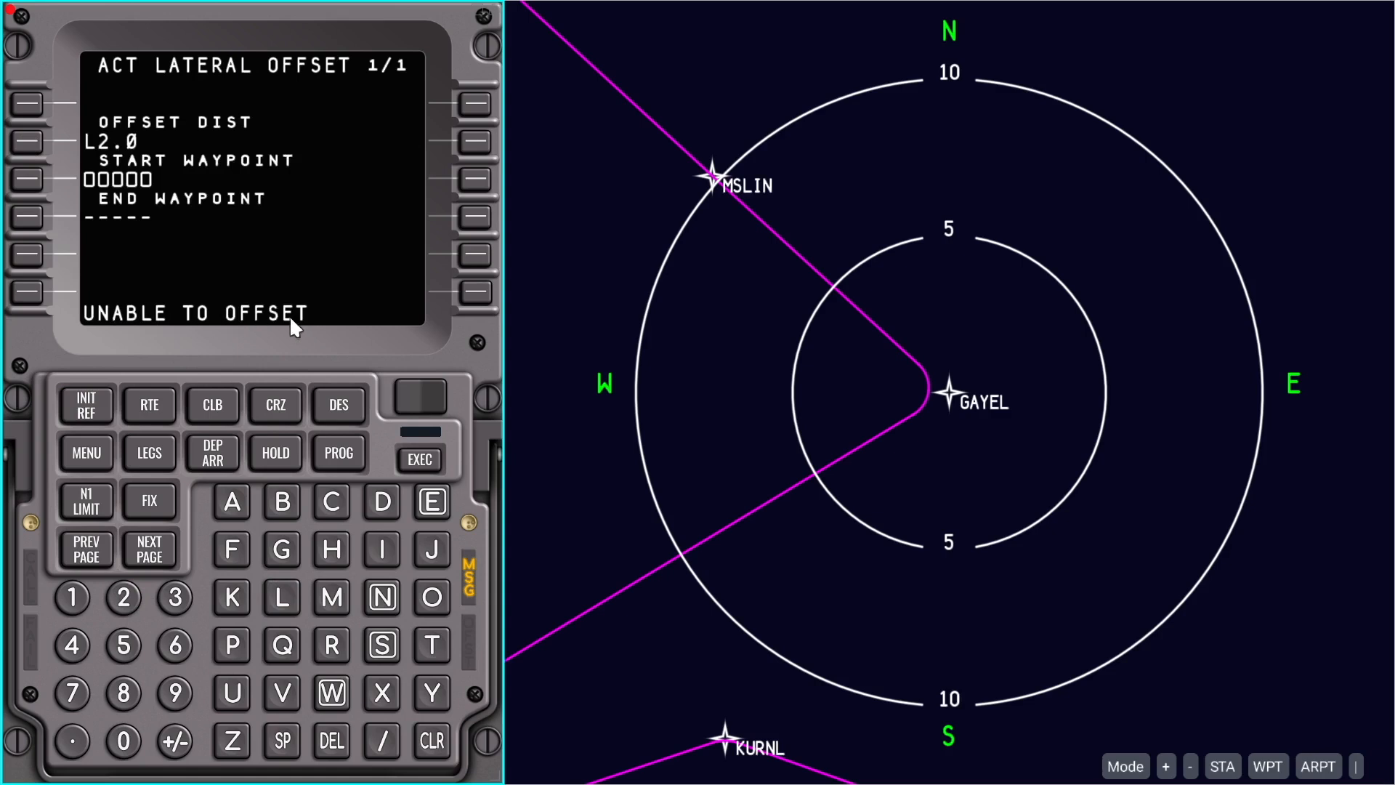
{"action": "mouse_move", "coordinate": [305, 322]}
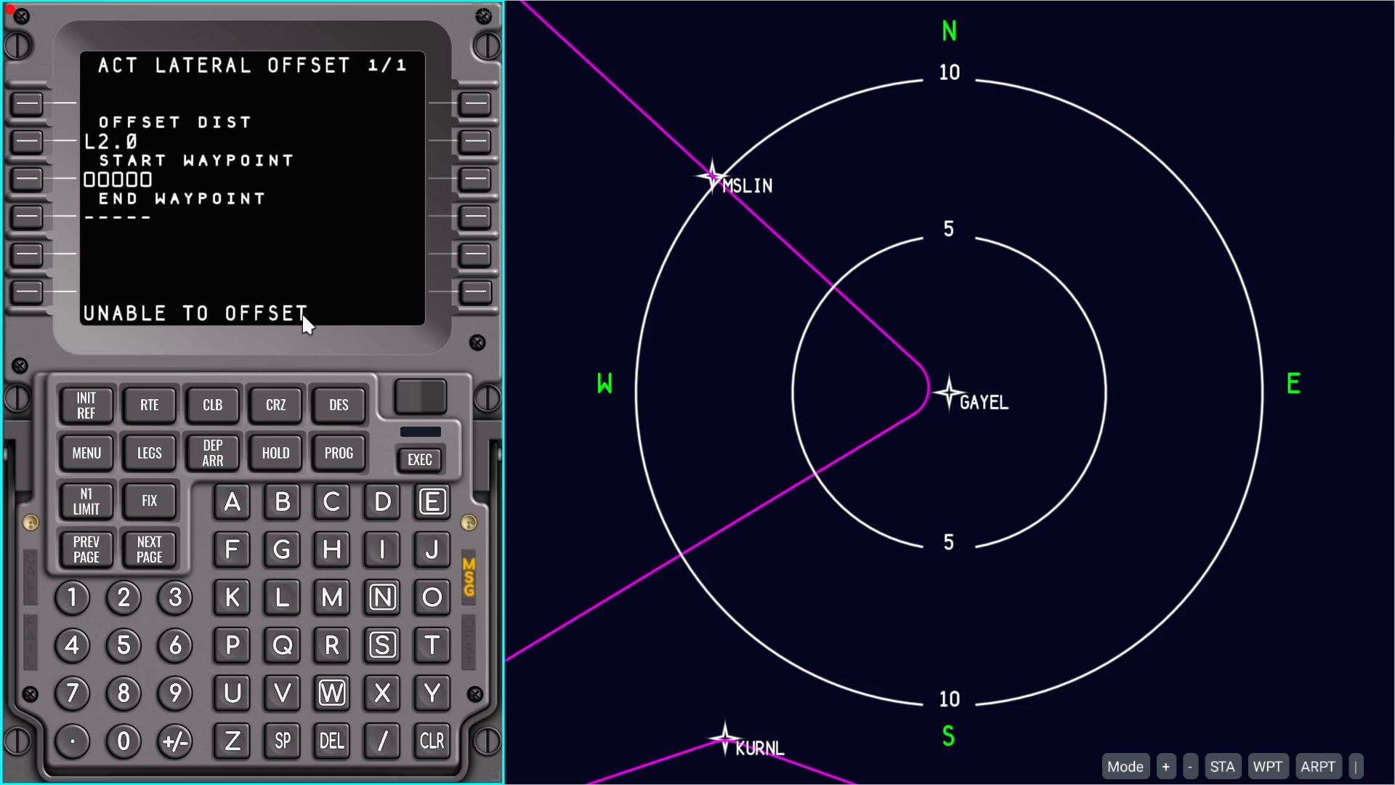
{"action": "mouse_move", "coordinate": [320, 322]}
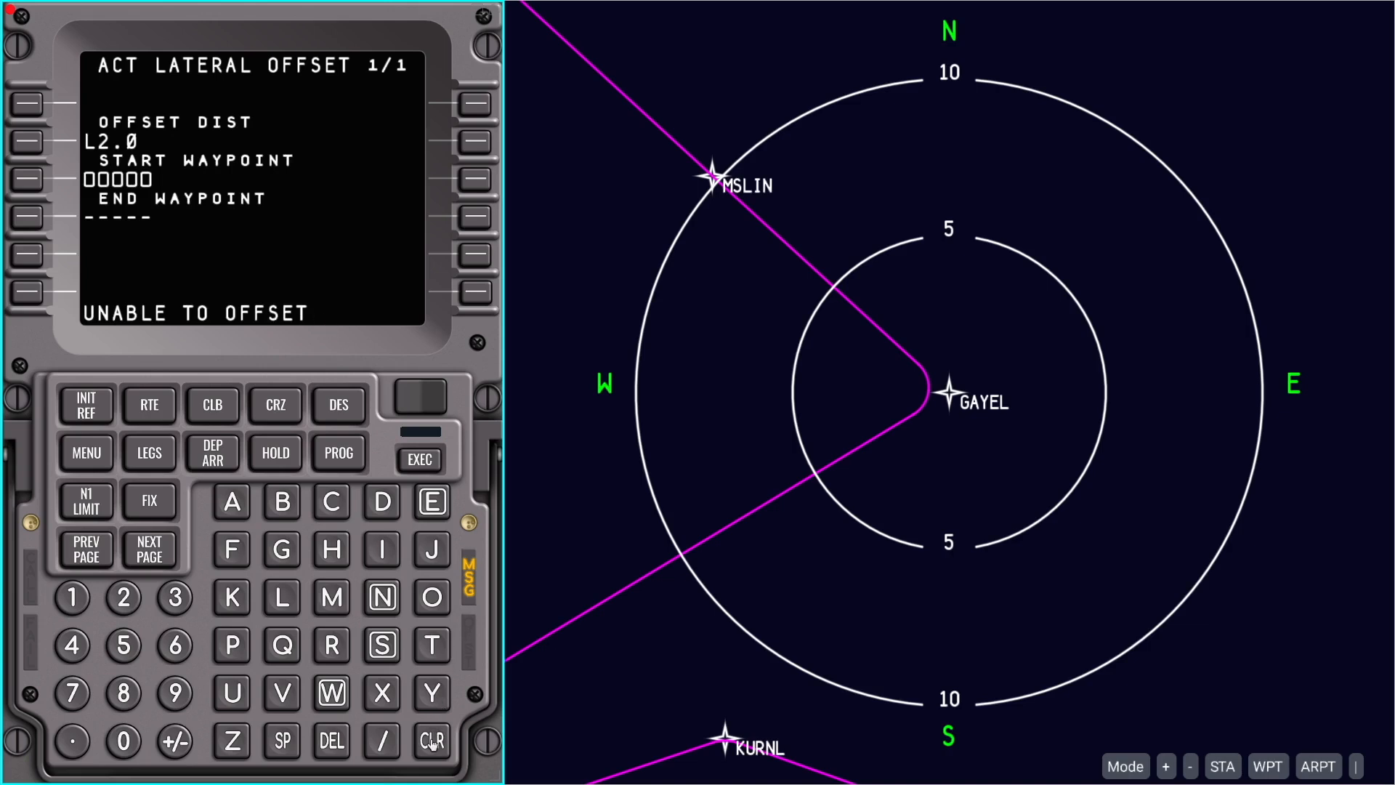
Clear the unable-to-offset message and enter GAYEL as the offset start waypoint
{"action": "left_click", "coordinate": [432, 740]}
{"action": "type", "text": "G"}
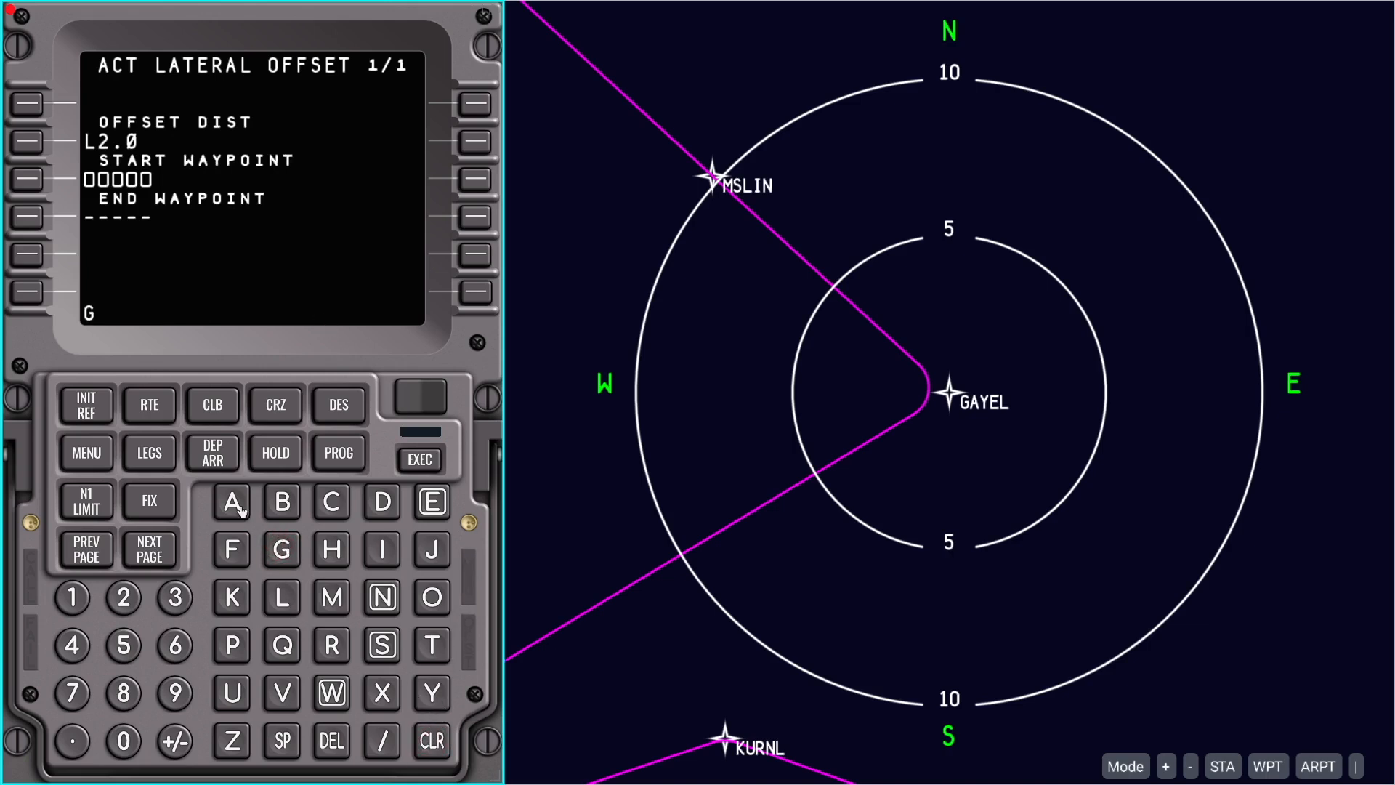
{"action": "left_click", "coordinate": [231, 502]}
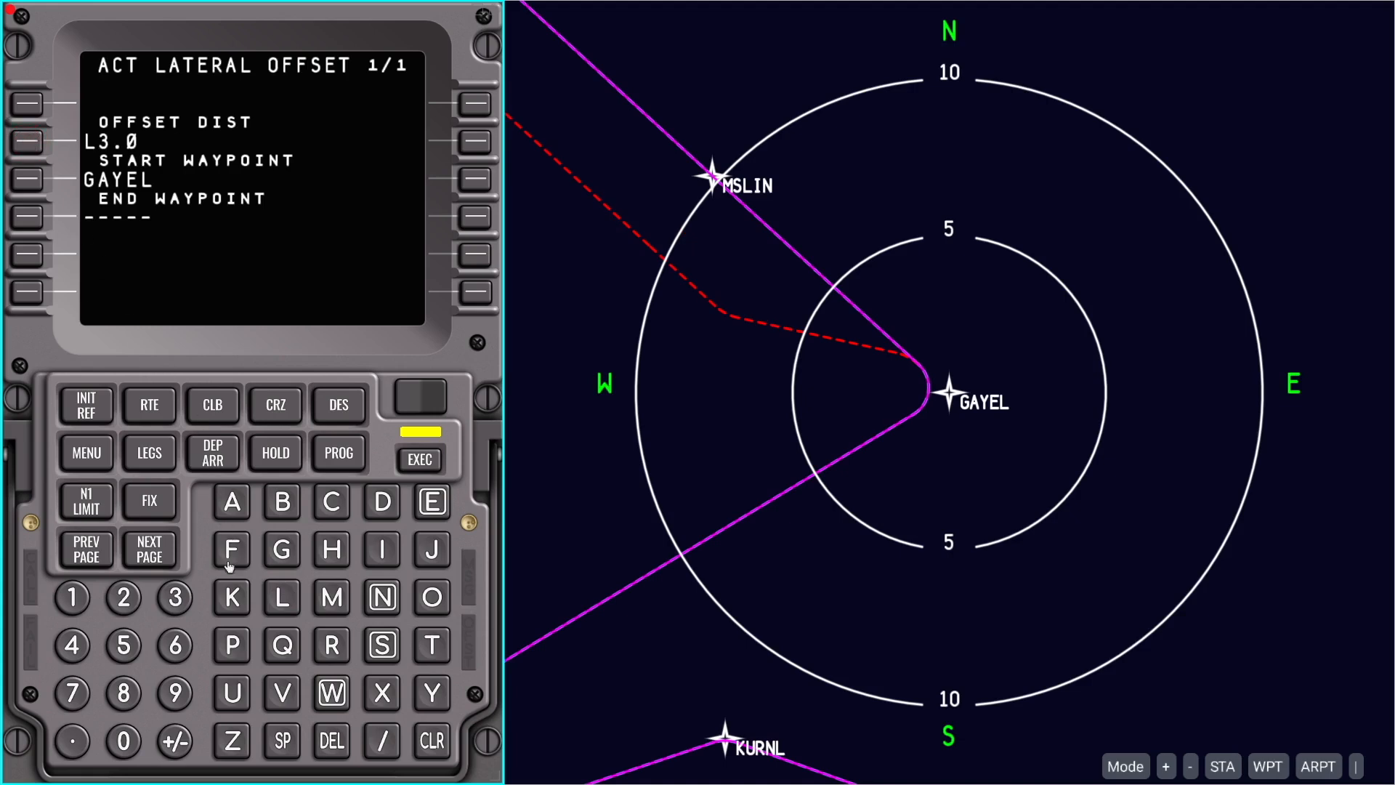
{"action": "mouse_move", "coordinate": [338, 650]}
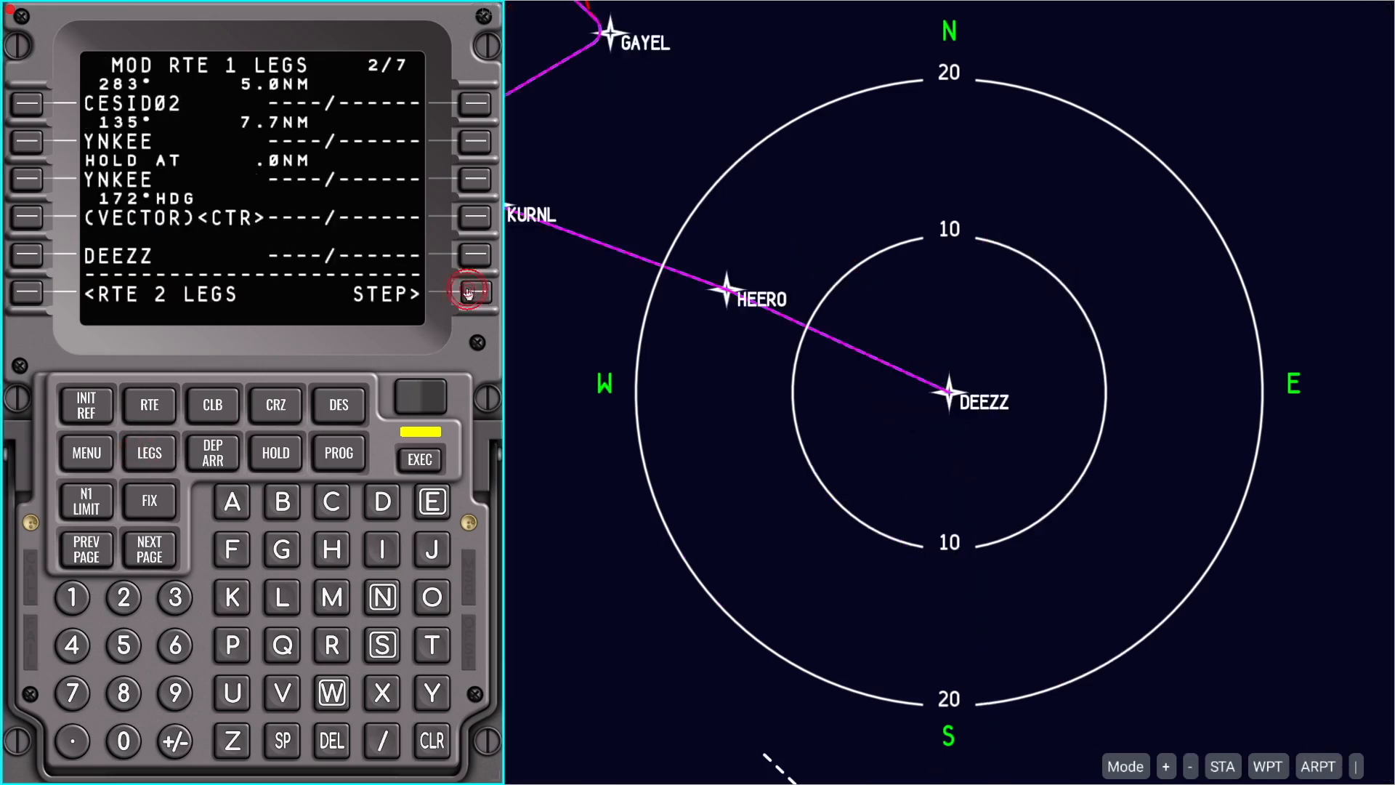
{"action": "left_click", "coordinate": [471, 294]}
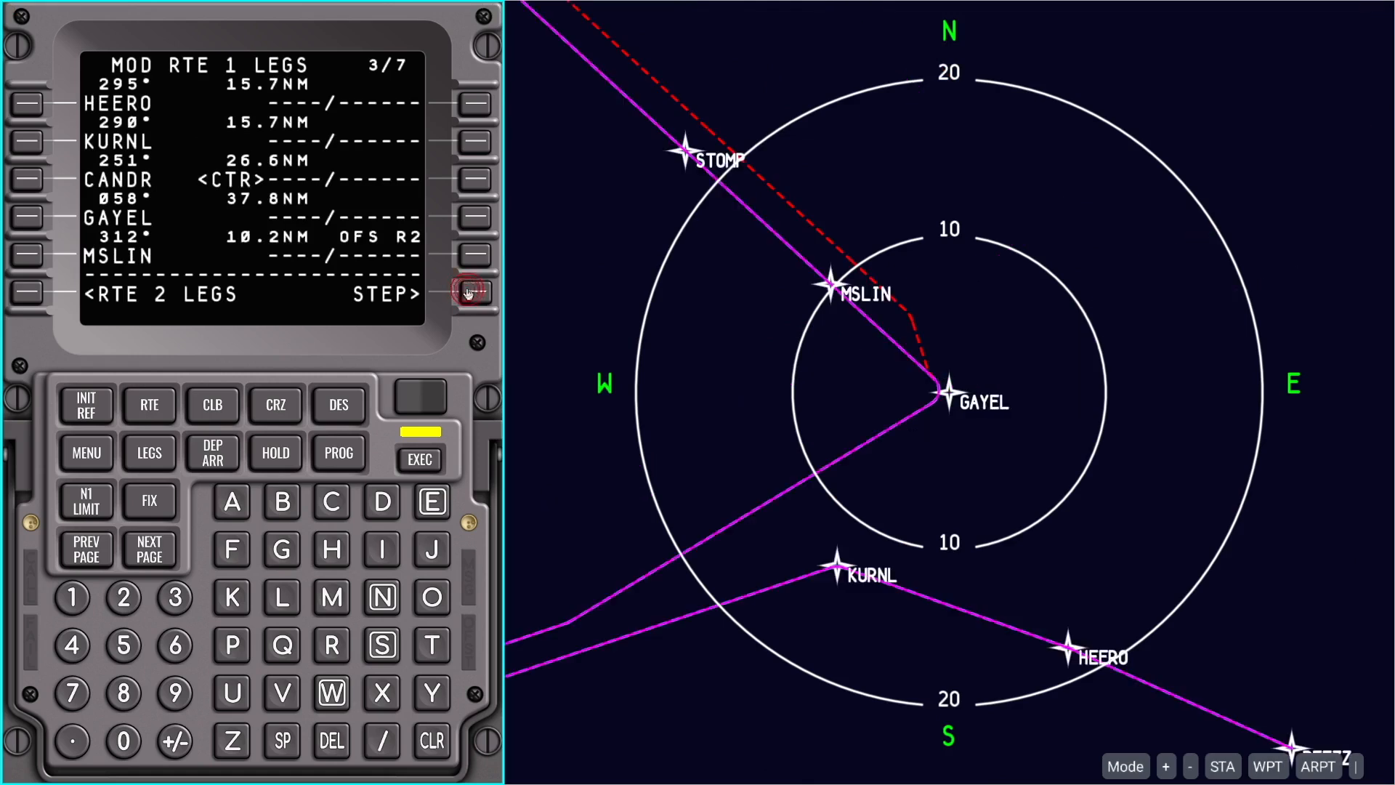
{"action": "left_click", "coordinate": [472, 293]}
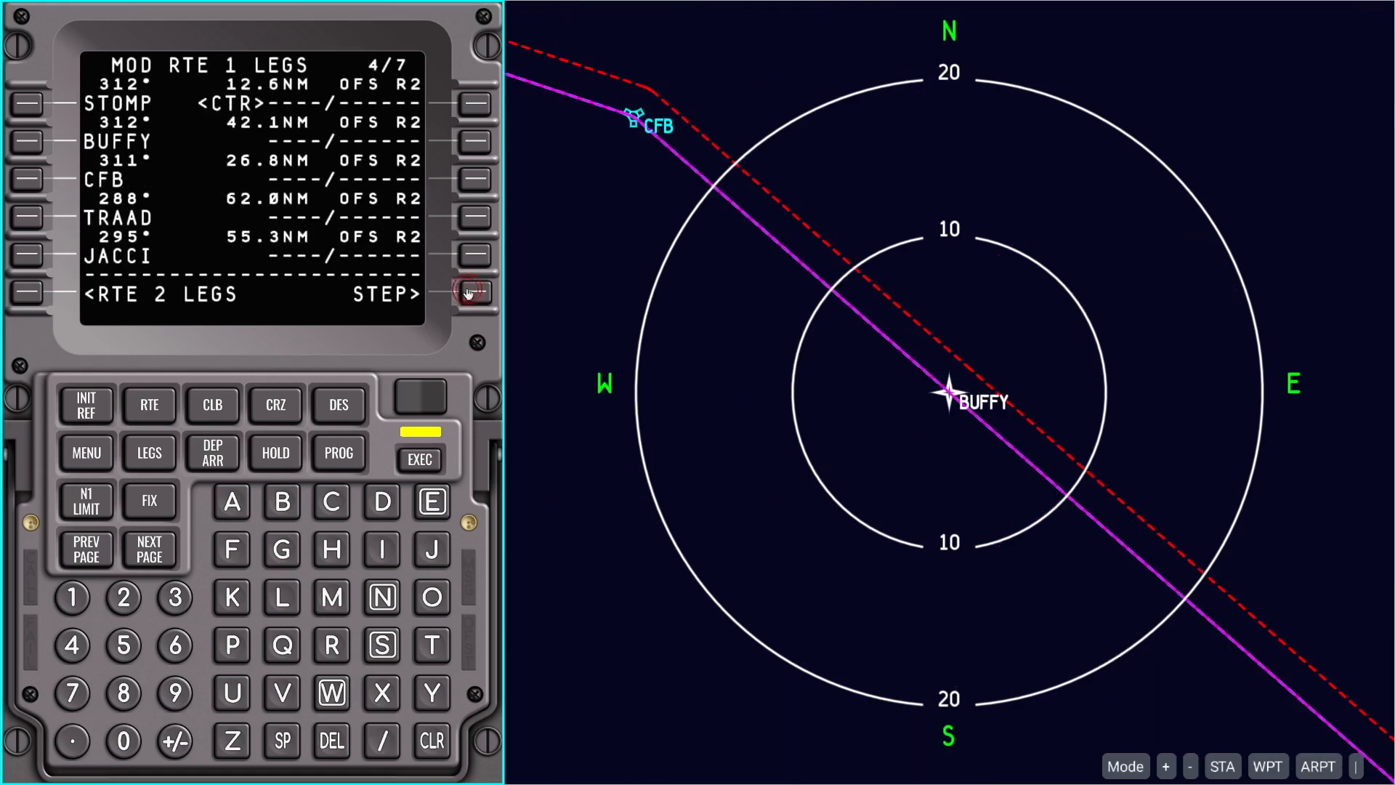
{"action": "left_click", "coordinate": [469, 294]}
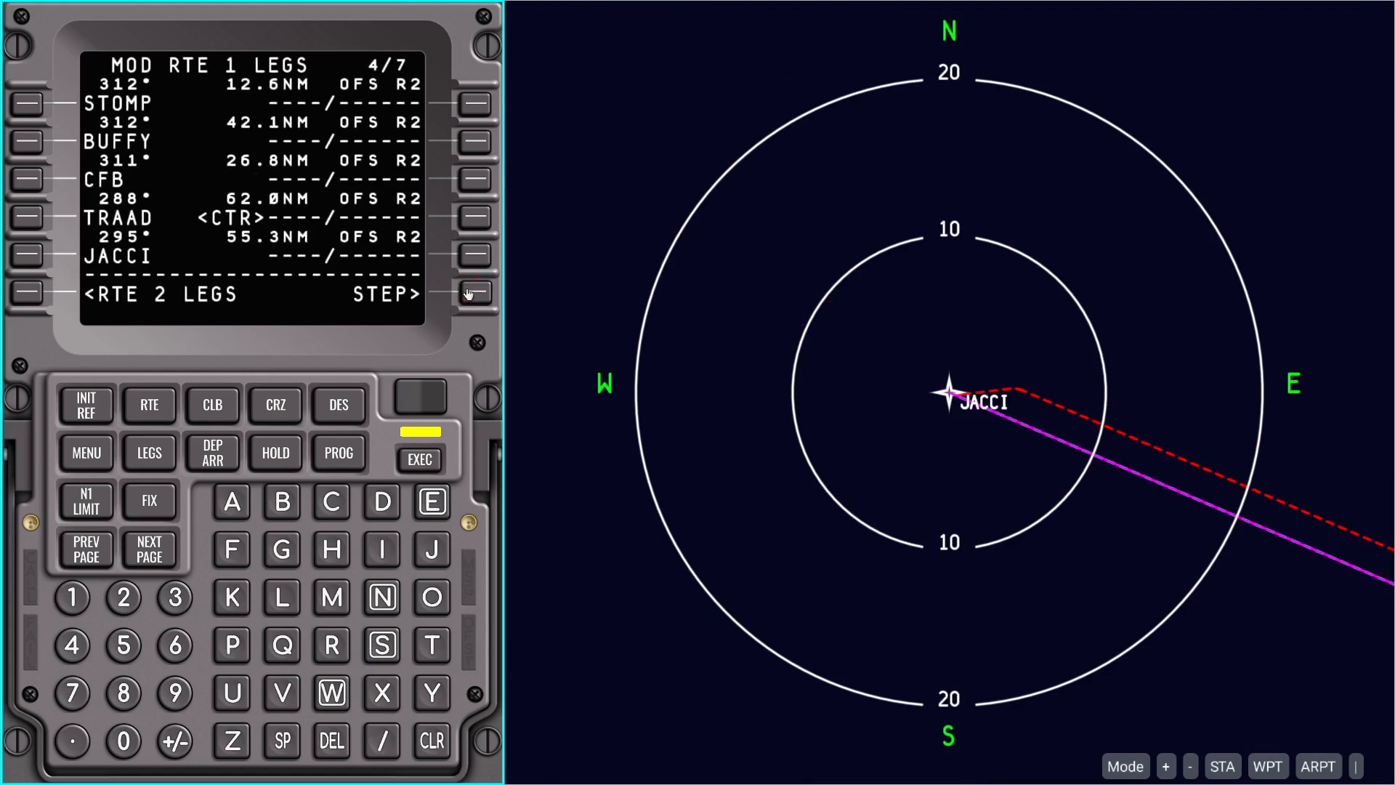
{"action": "mouse_move", "coordinate": [96, 552]}
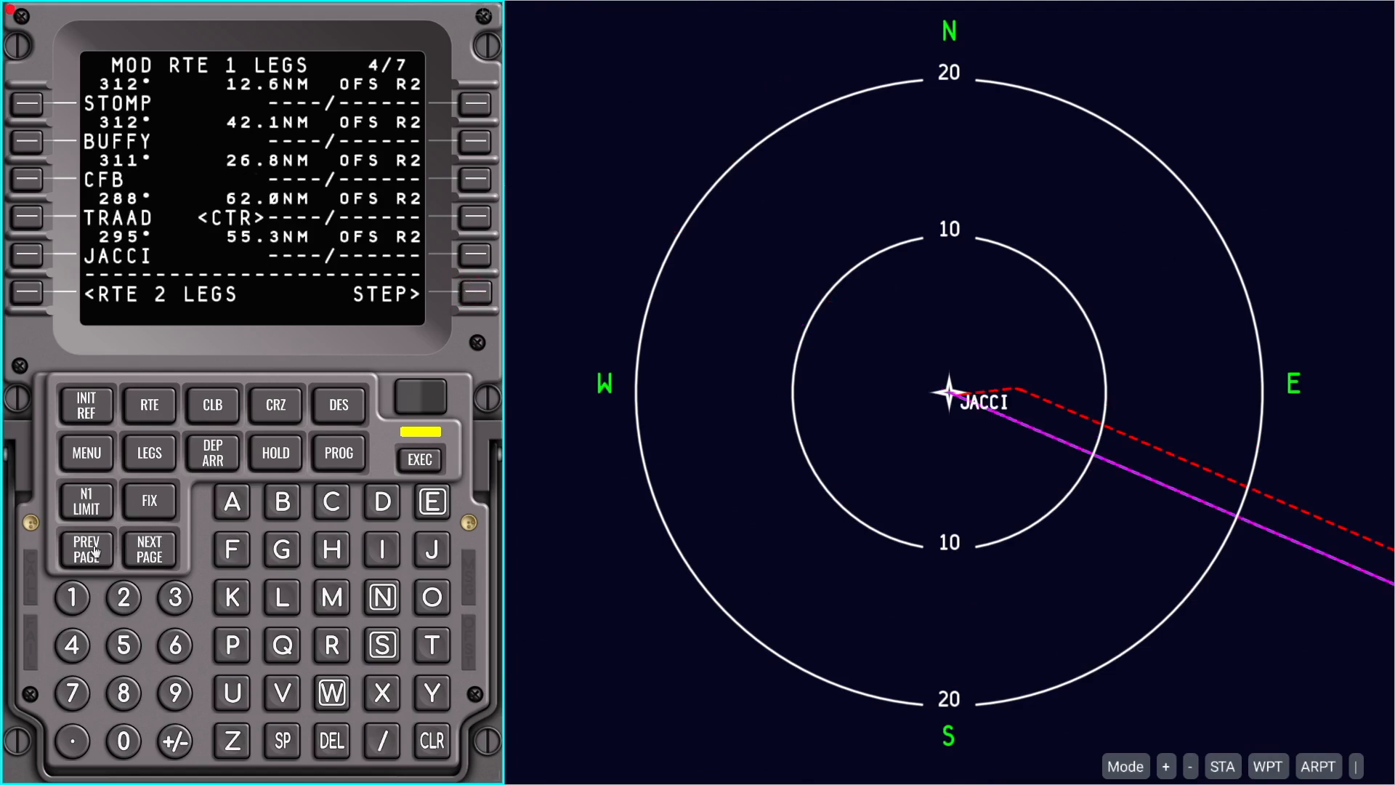
{"action": "left_click", "coordinate": [86, 549]}
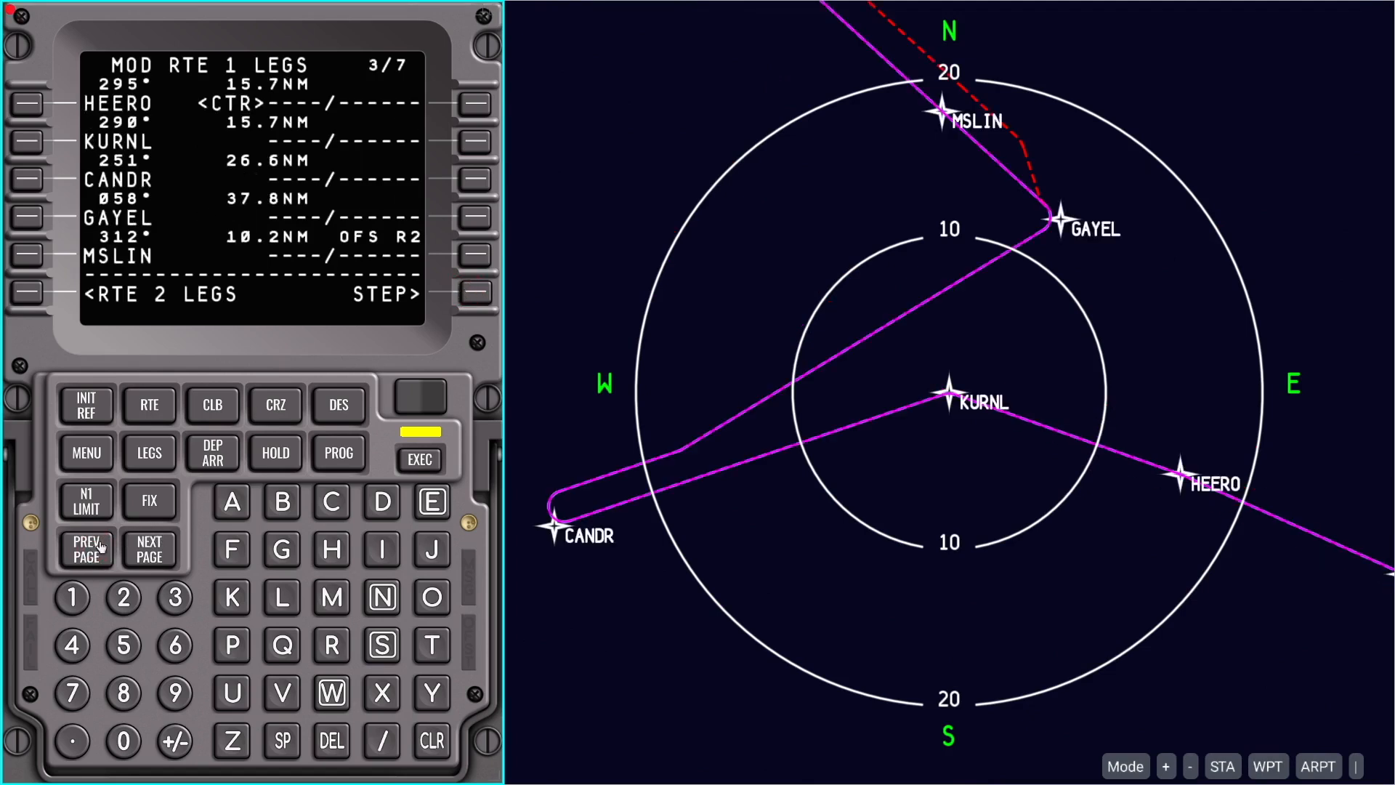
{"action": "mouse_move", "coordinate": [471, 294]}
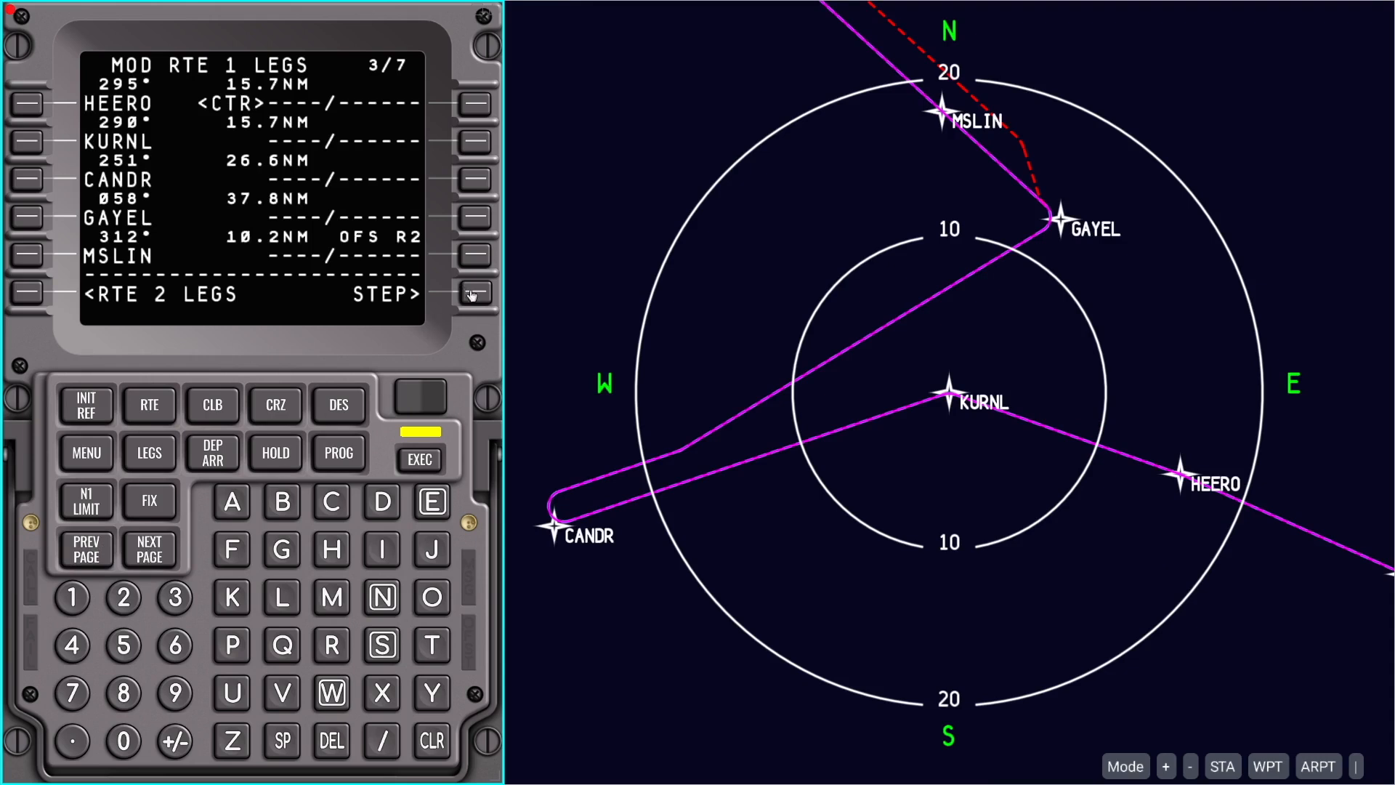
{"action": "left_click", "coordinate": [474, 294]}
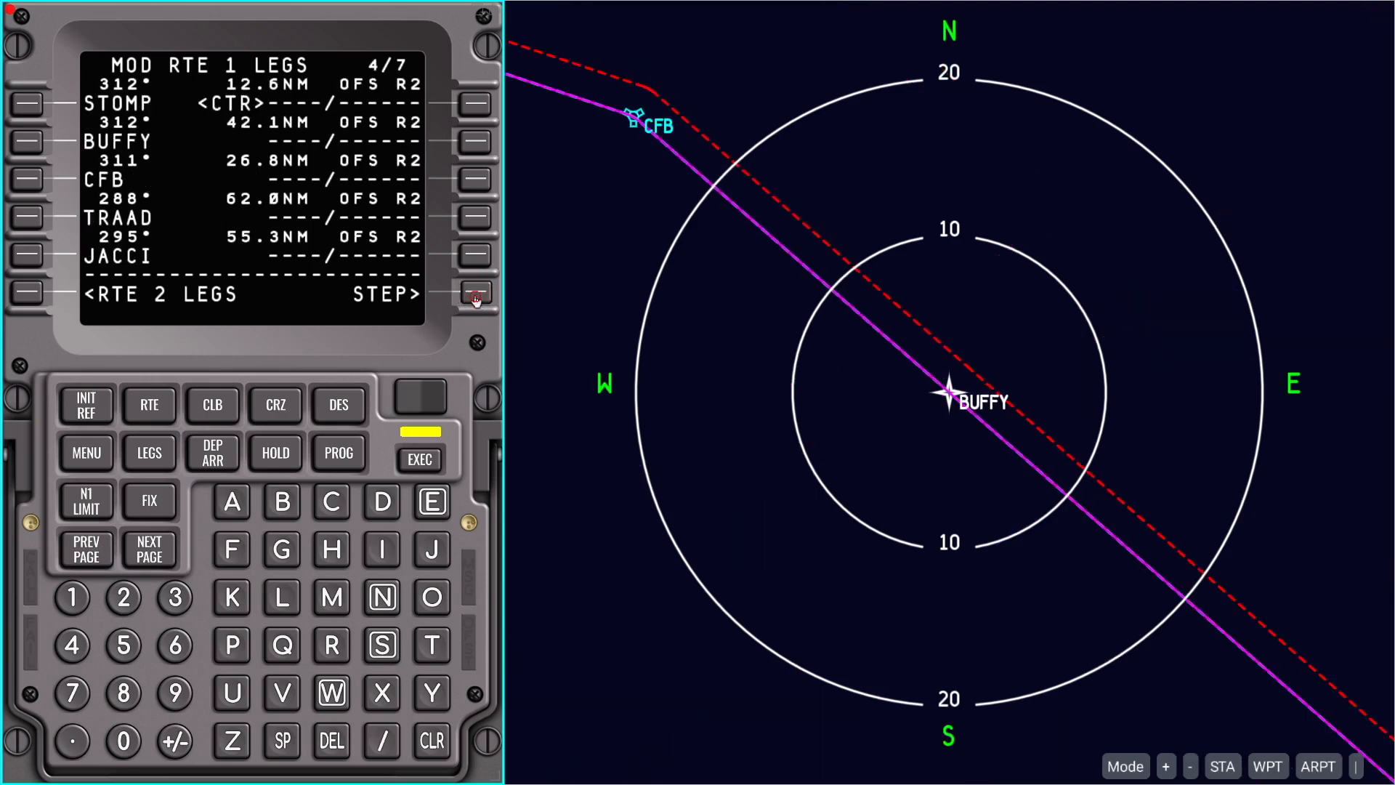
{"action": "left_click", "coordinate": [474, 296]}
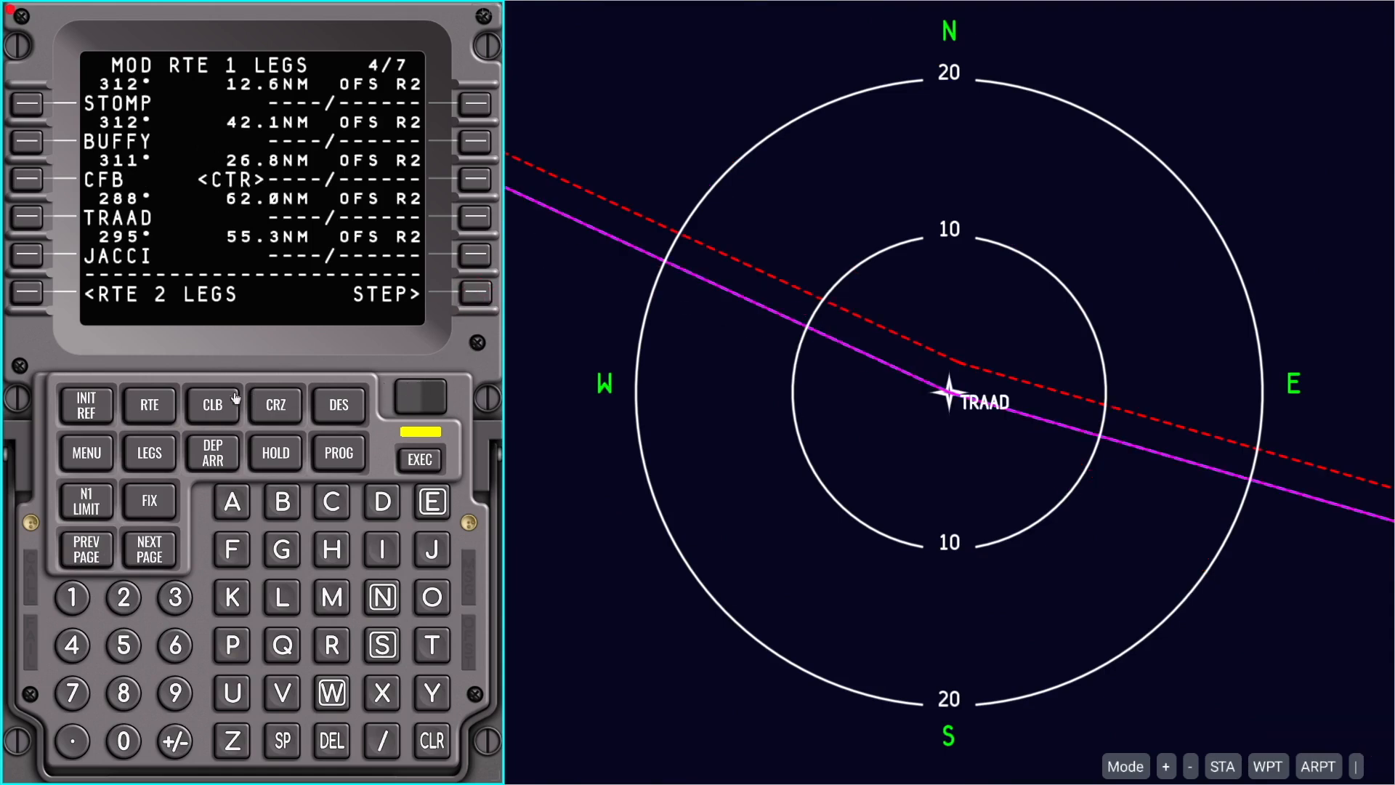
{"action": "mouse_move", "coordinate": [111, 418]}
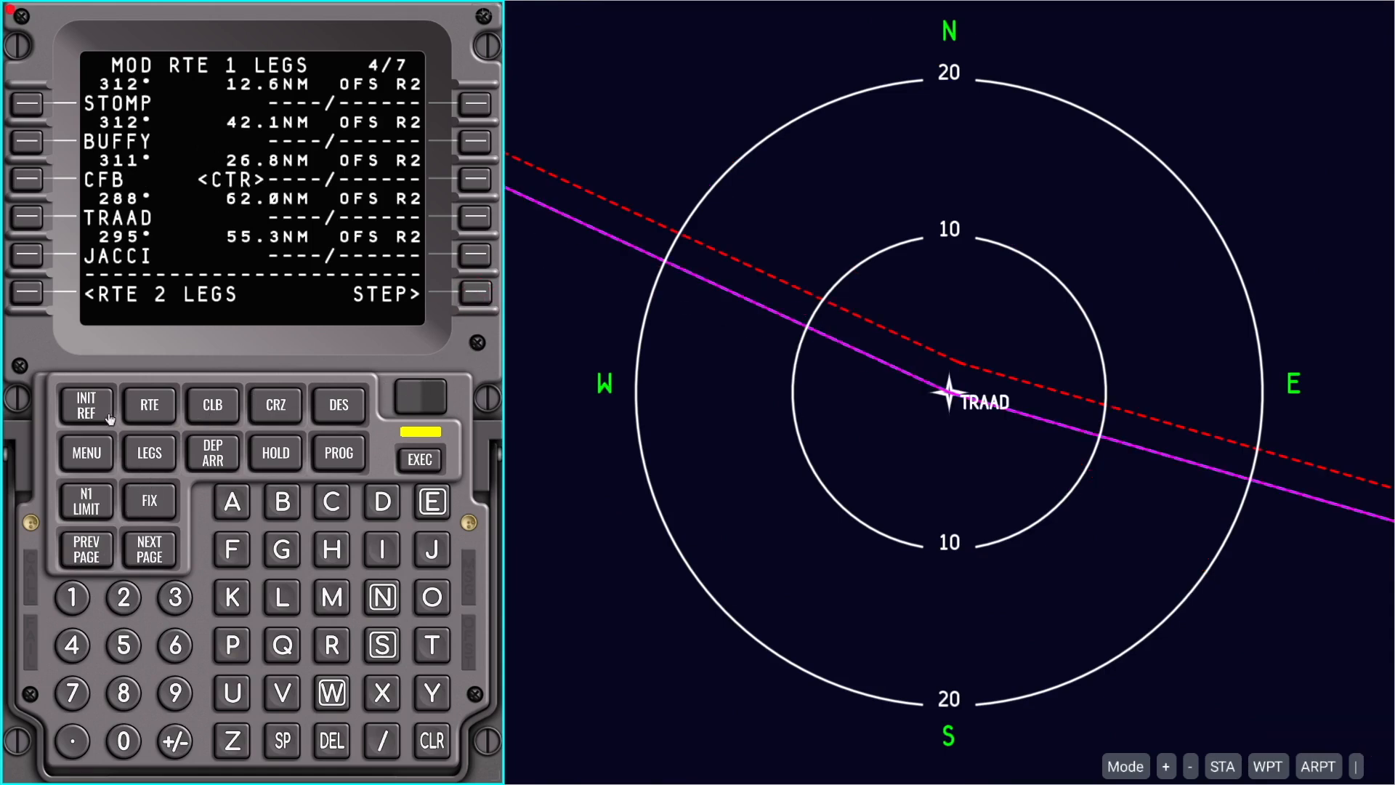